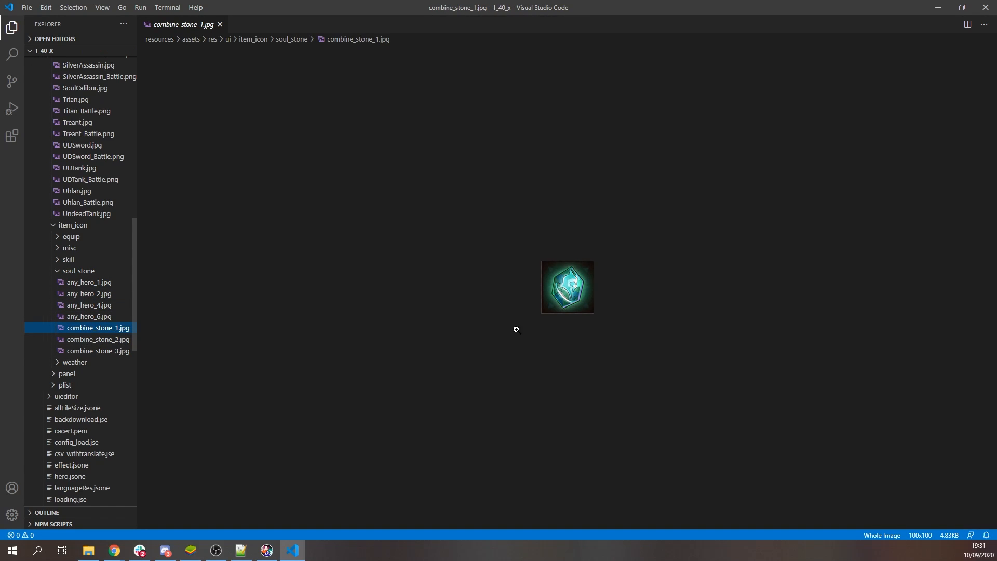
mouse_move(571, 290)
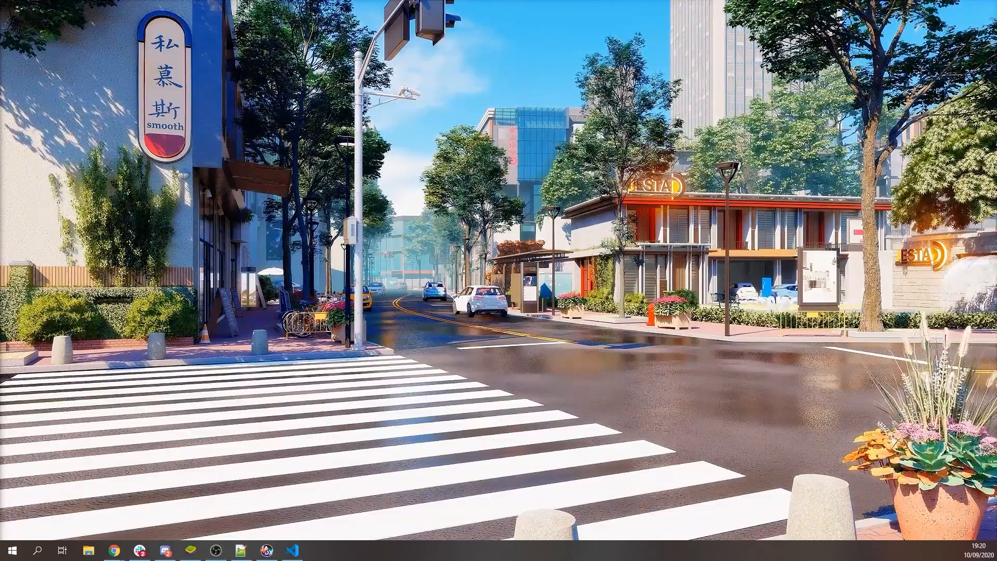
- Launch jadx-gui from the taskbar, then bring the web browser to the front
left_click(266, 551)
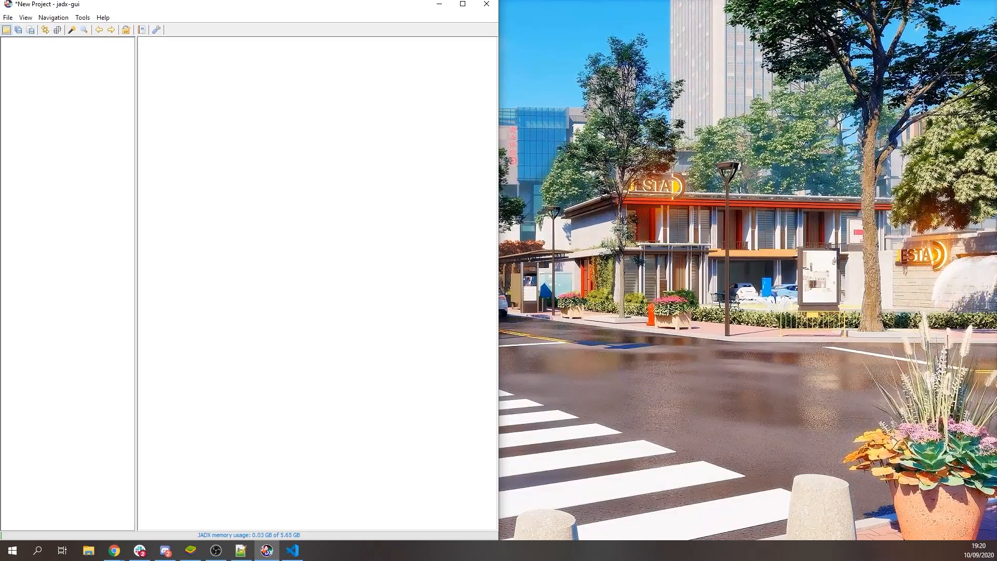
left_click(290, 551)
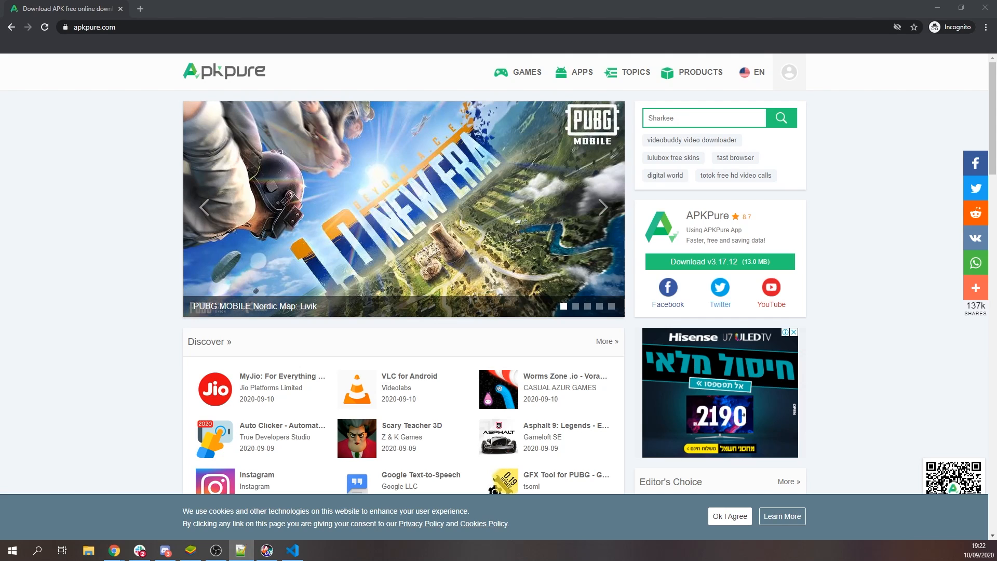
- Search APKPure for afkarena and reach the AFK Arena page
left_click(601, 208)
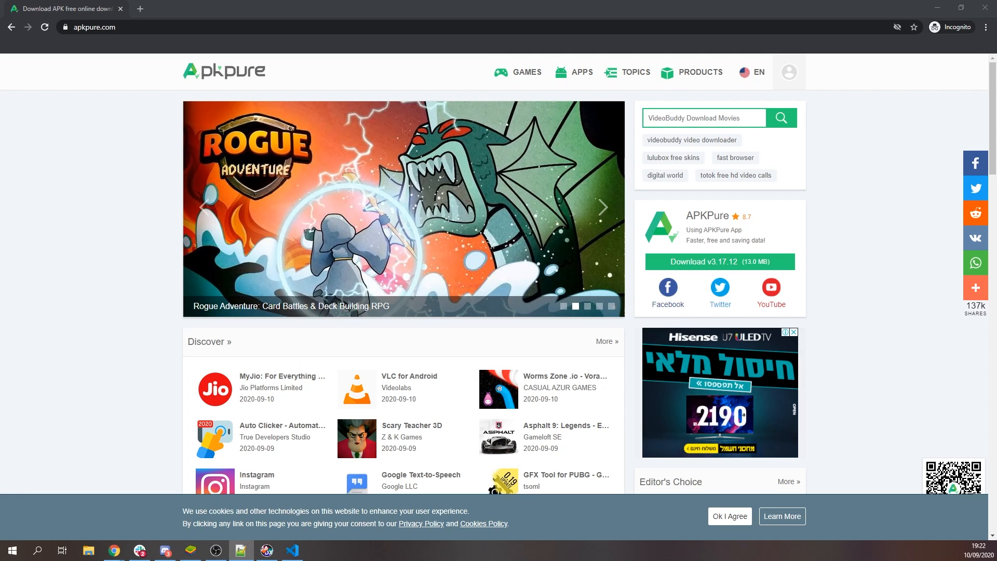
left_click(601, 207)
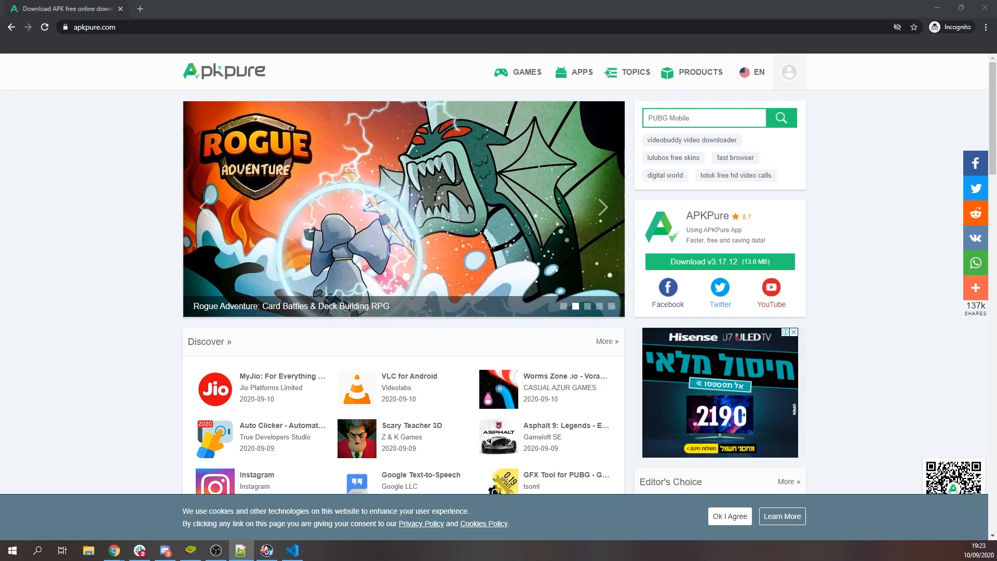
left_click(601, 207)
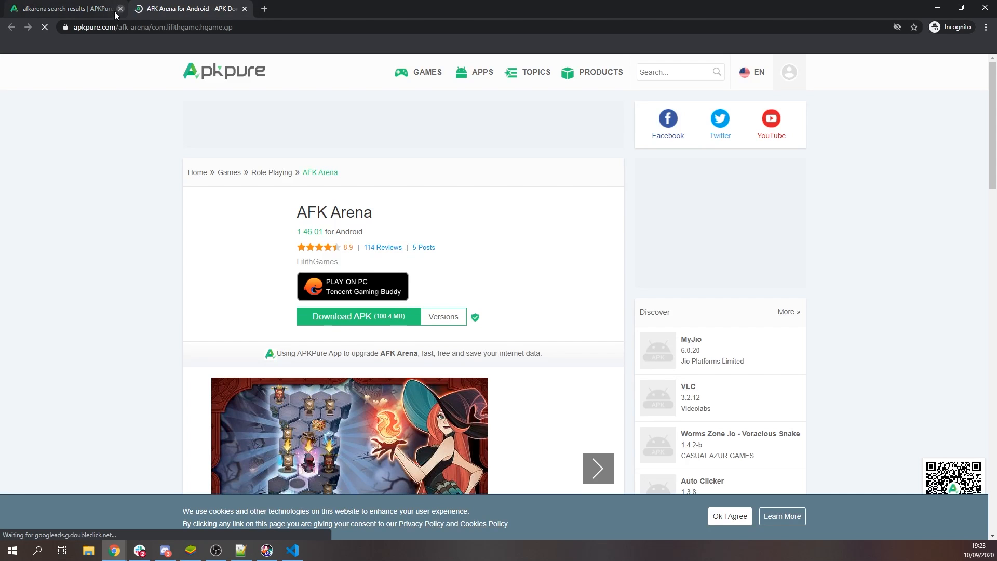
left_click(121, 8)
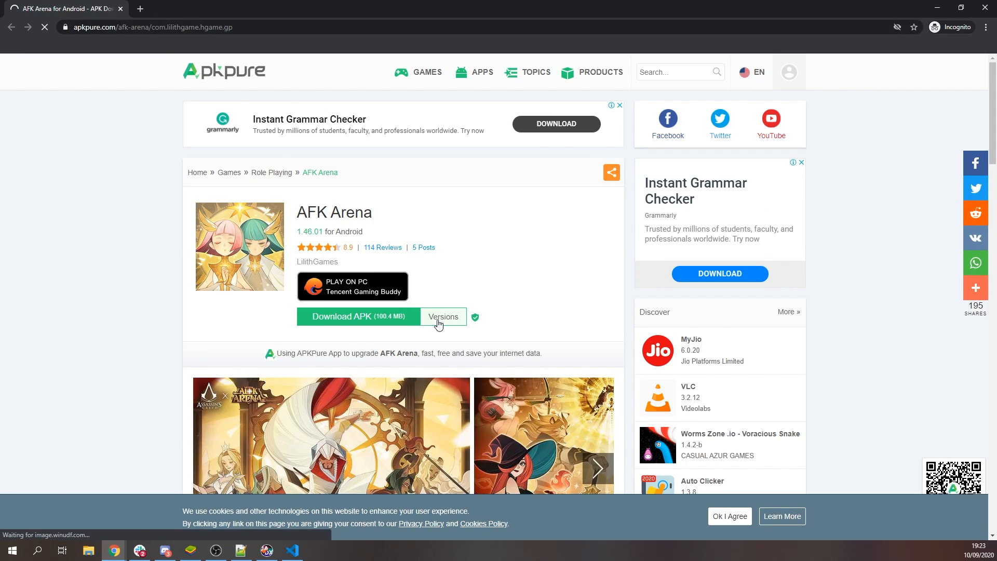
- List AFK Arena's released versions and start downloading the V1.40.02 APK
left_click(443, 316)
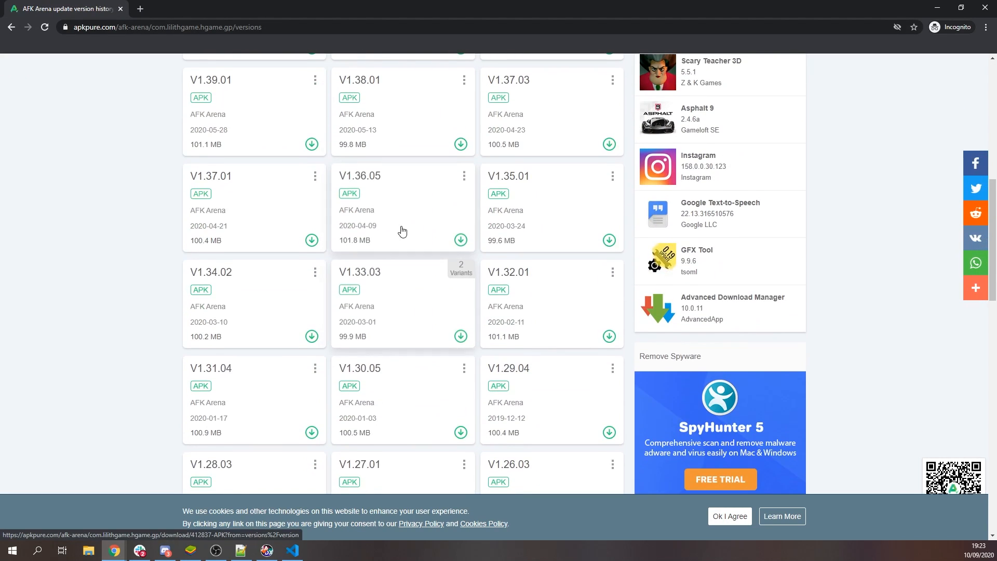
scroll("up", 3)
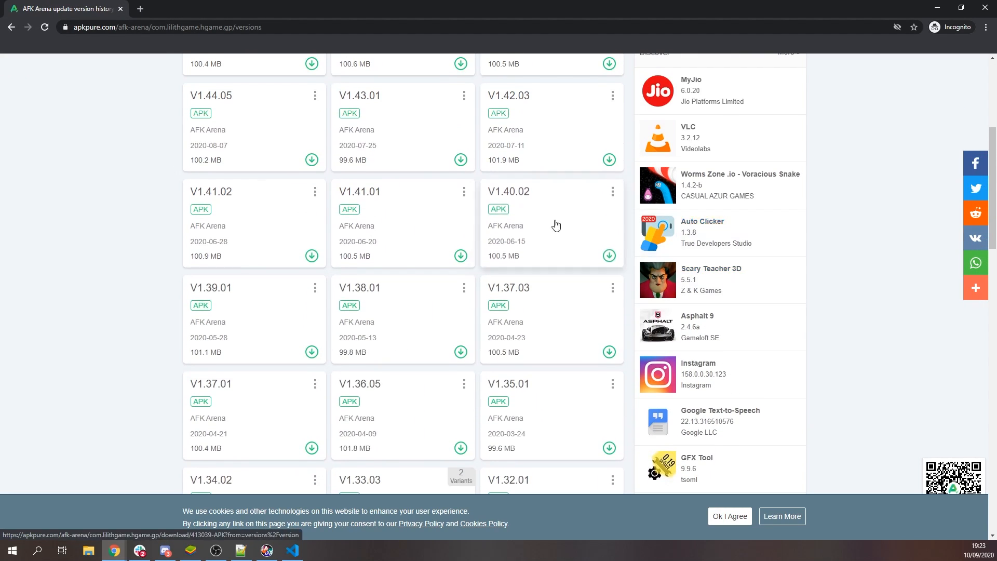
left_click(609, 256)
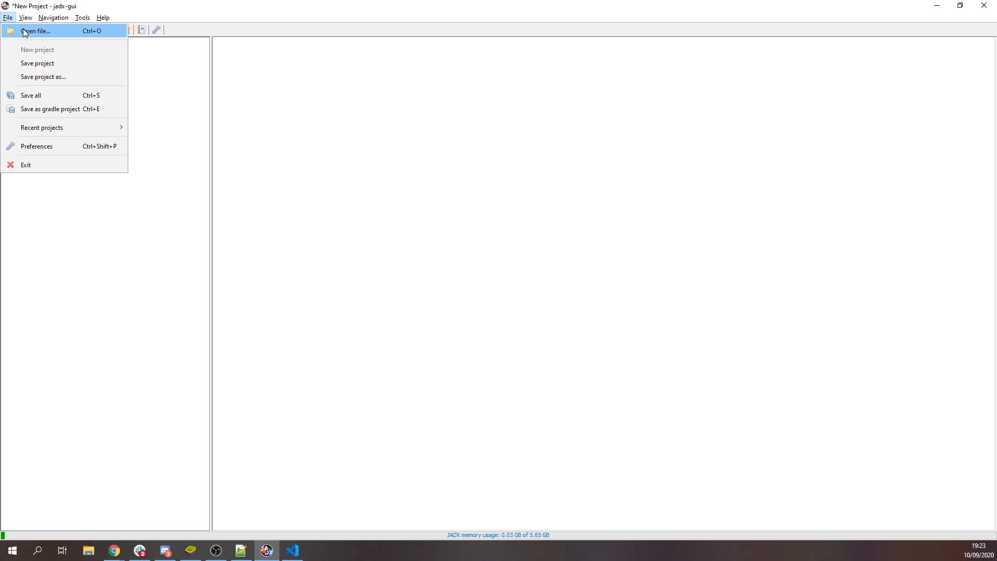
- Load the downloaded AFK Arena v1.40.02 APK into jadx-gui for decompiling
left_click(35, 31)
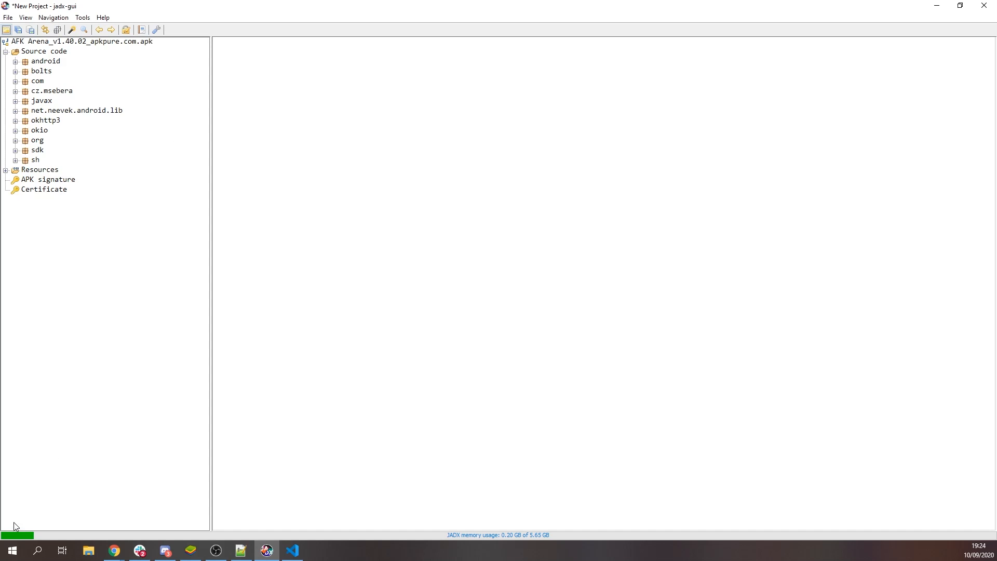
mouse_move(12, 240)
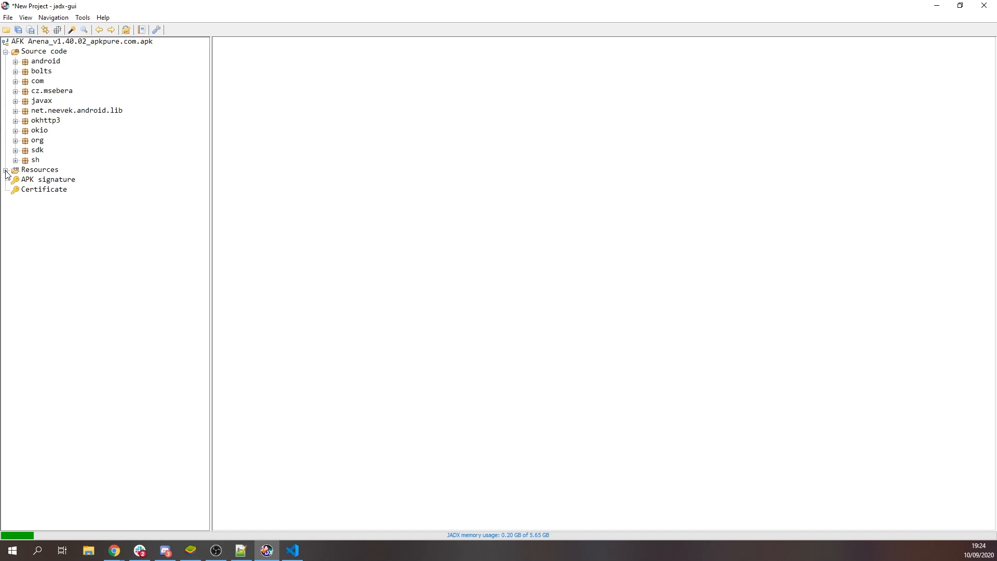
mouse_move(45, 53)
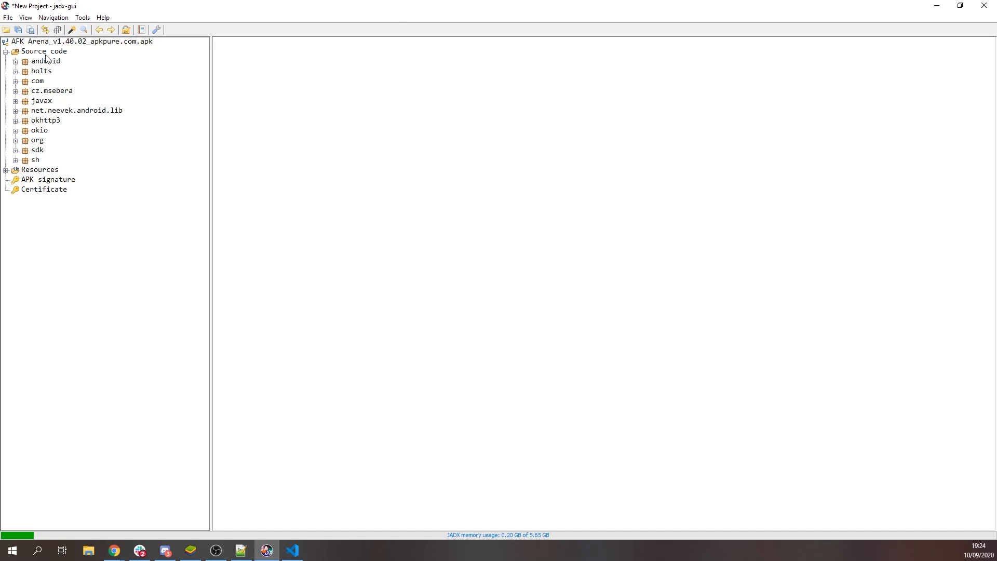
mouse_move(6, 46)
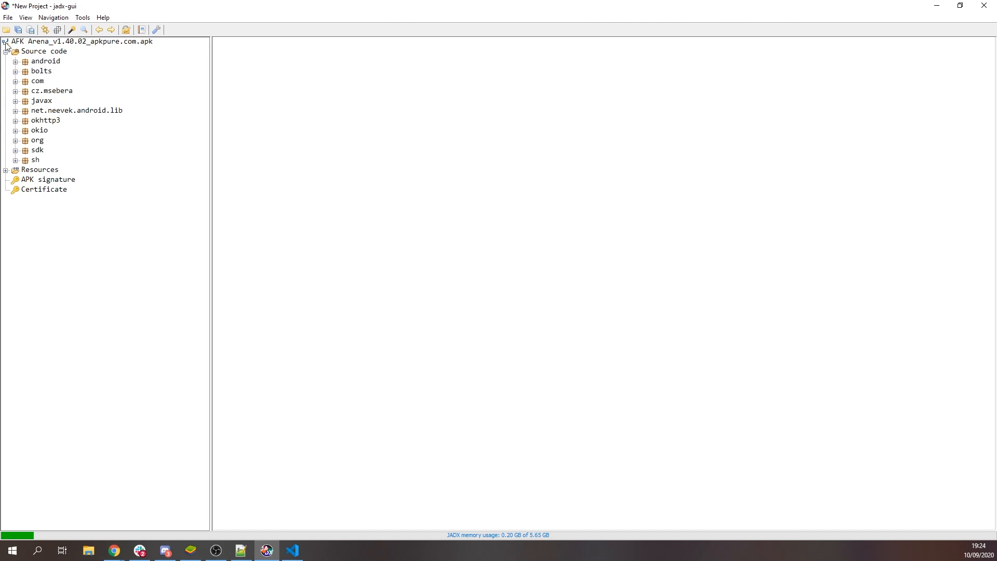
- Save all decompiled AFK Arena sources into the afkarenavid folder
left_click(8, 18)
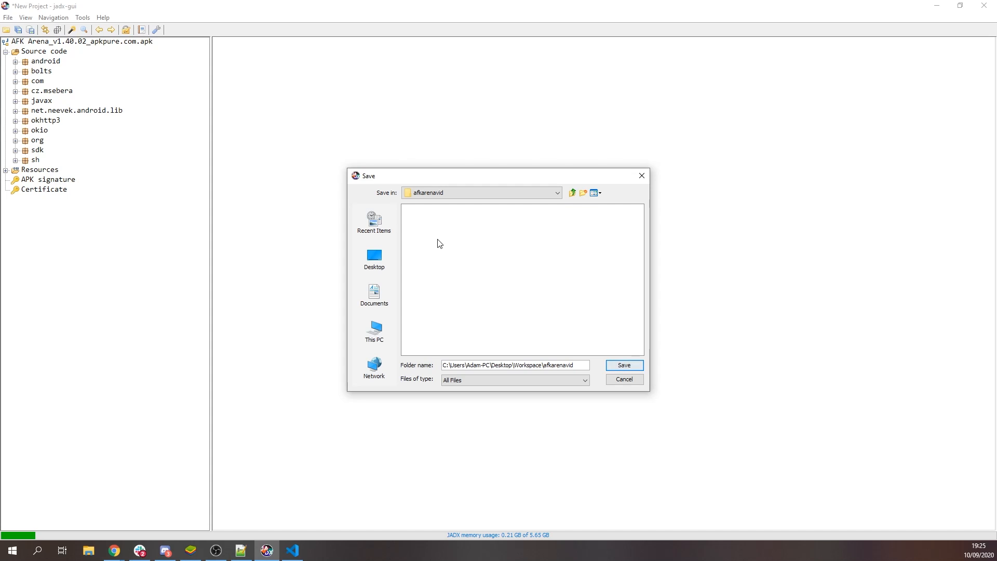
mouse_move(217, 166)
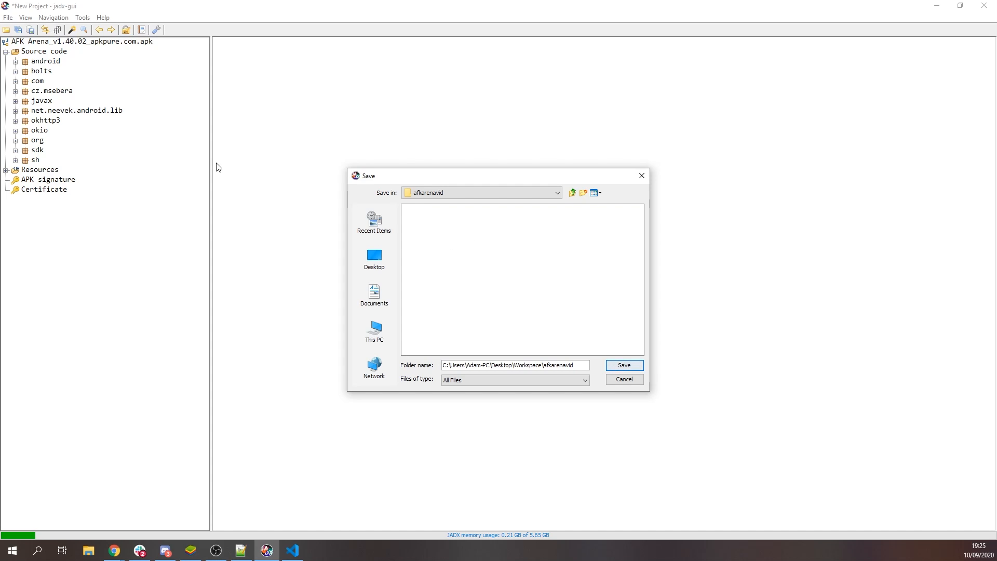
mouse_move(457, 193)
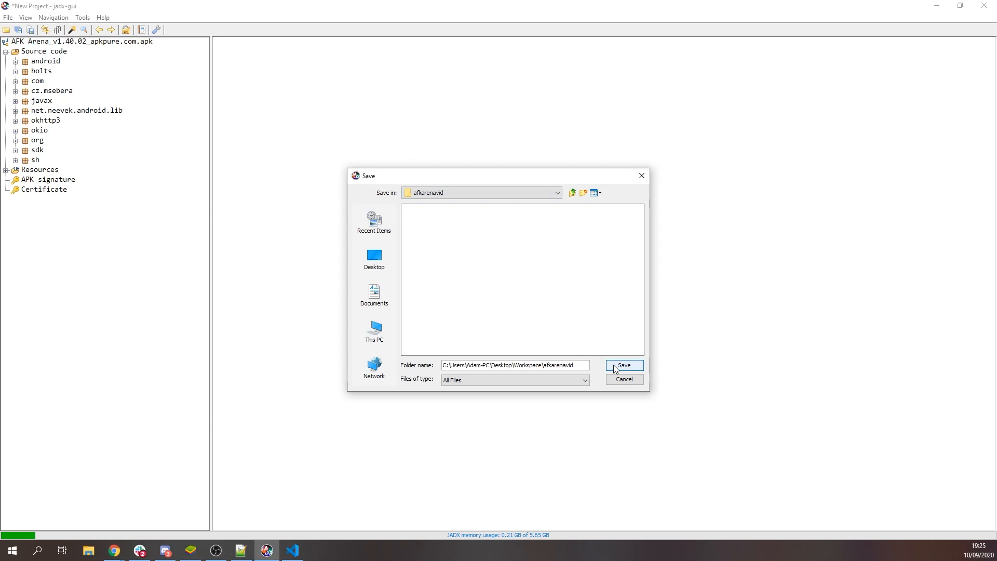
mouse_move(622, 368)
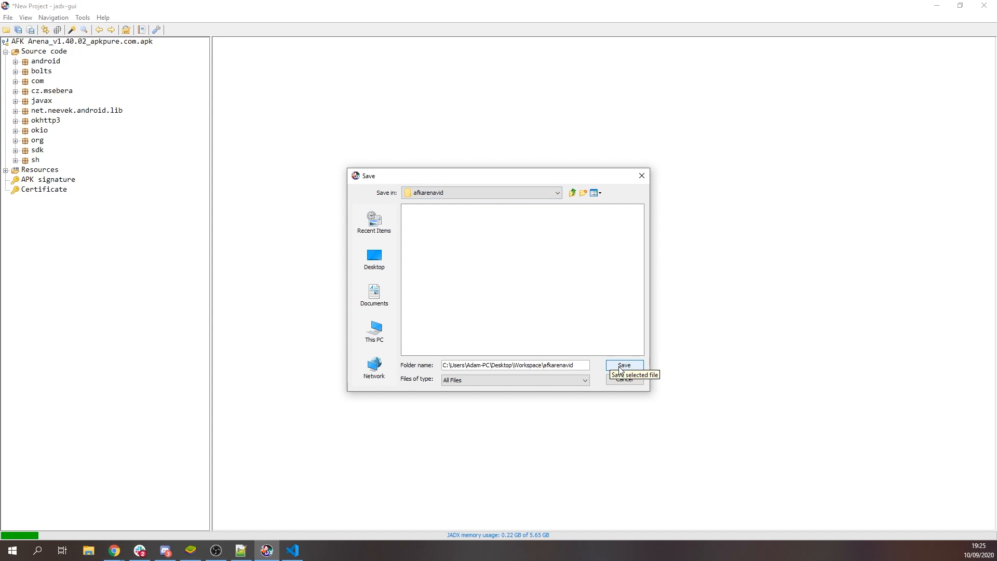
left_click(623, 364)
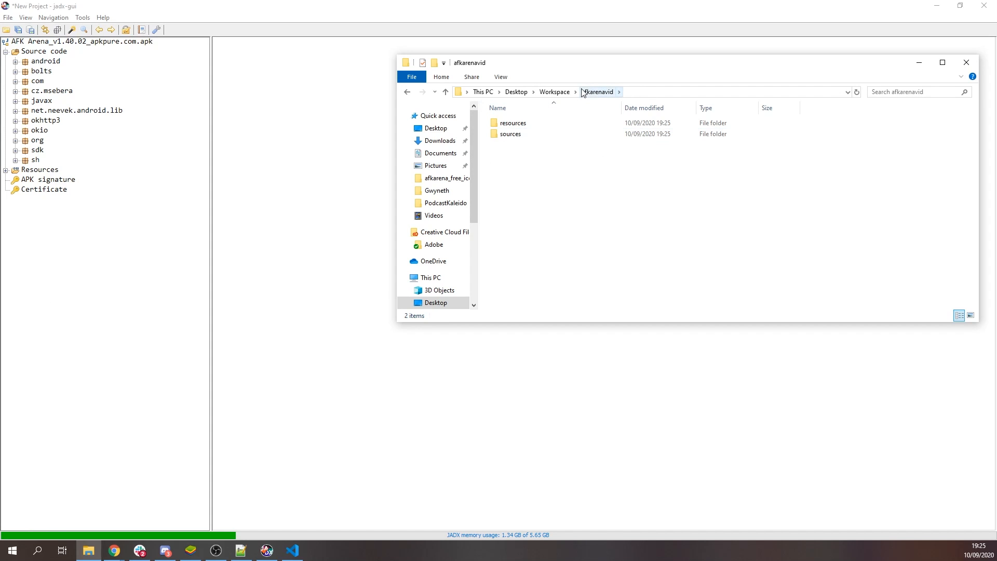
mouse_move(571, 107)
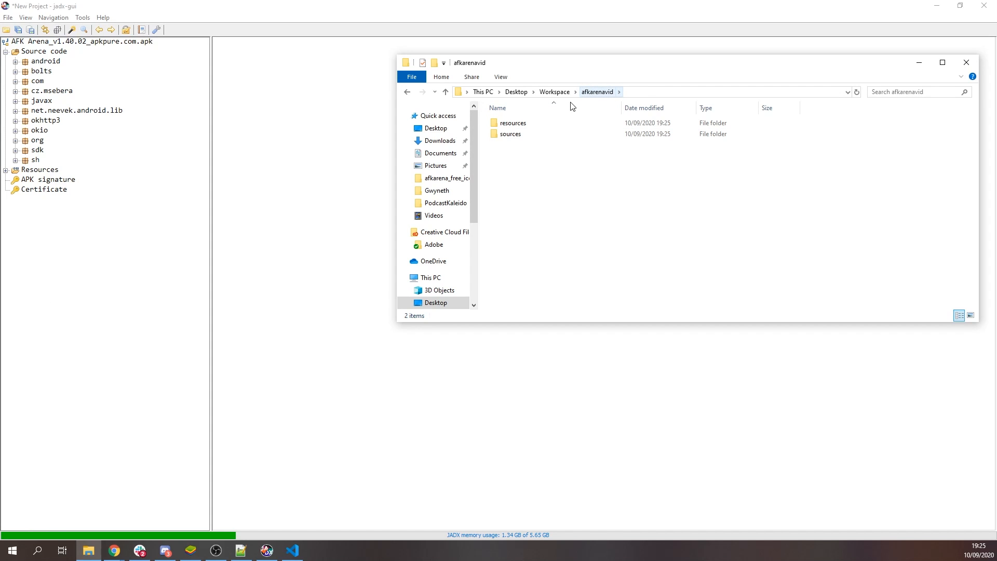
- Check the exported sources folder, then load the exported 1_40_x folder as a VS Code workspace
left_click(511, 134)
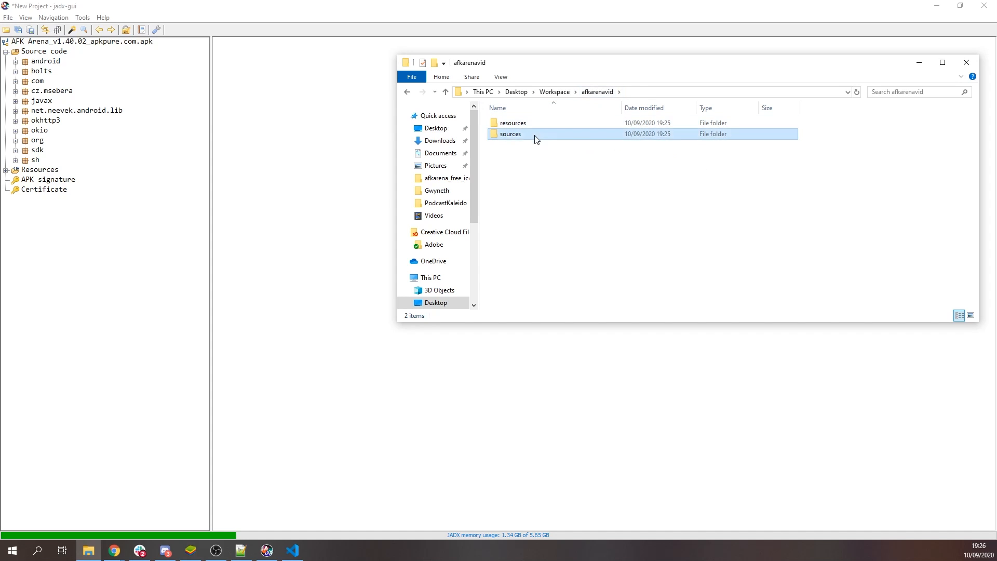
left_click(511, 134)
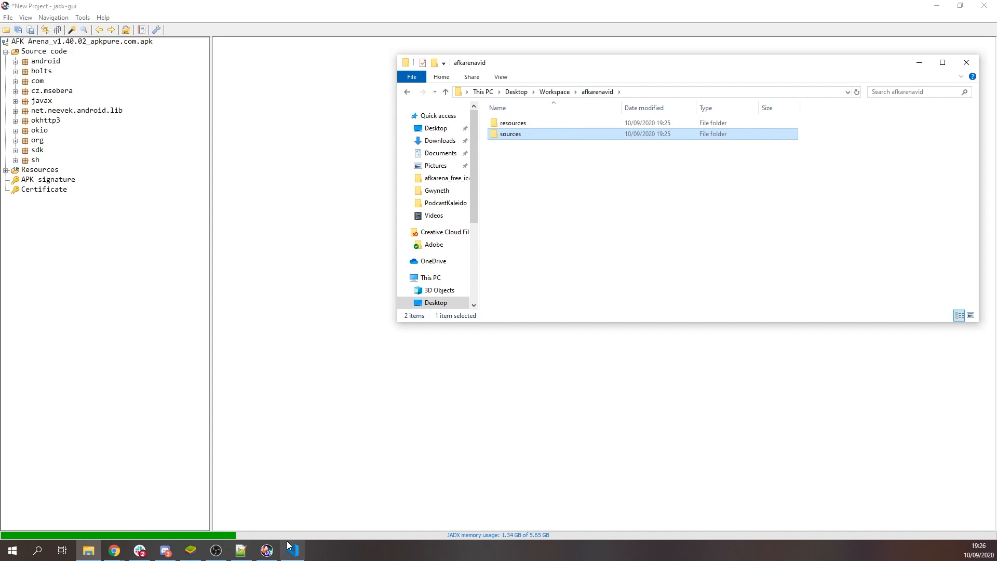
left_click(292, 550)
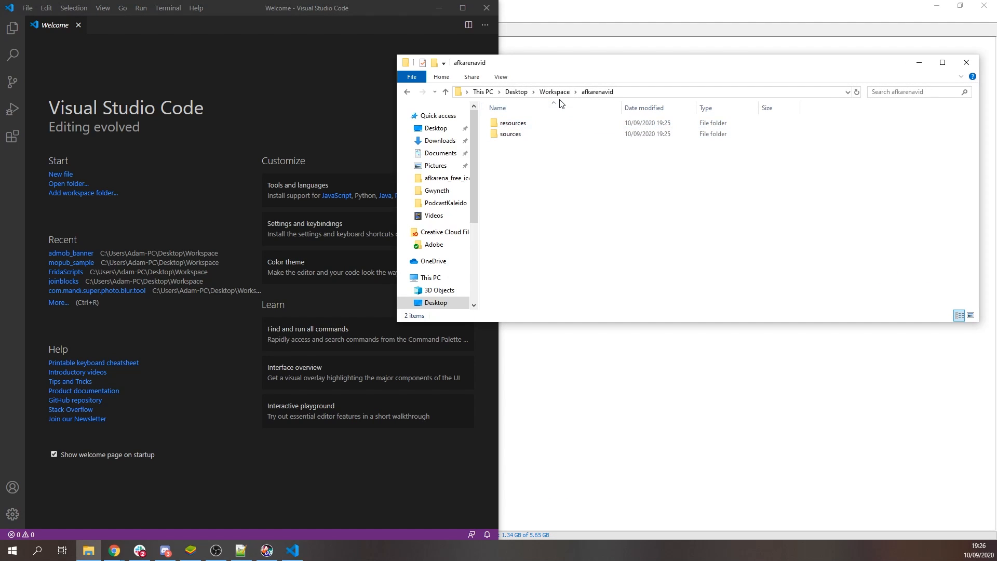
left_click(553, 91)
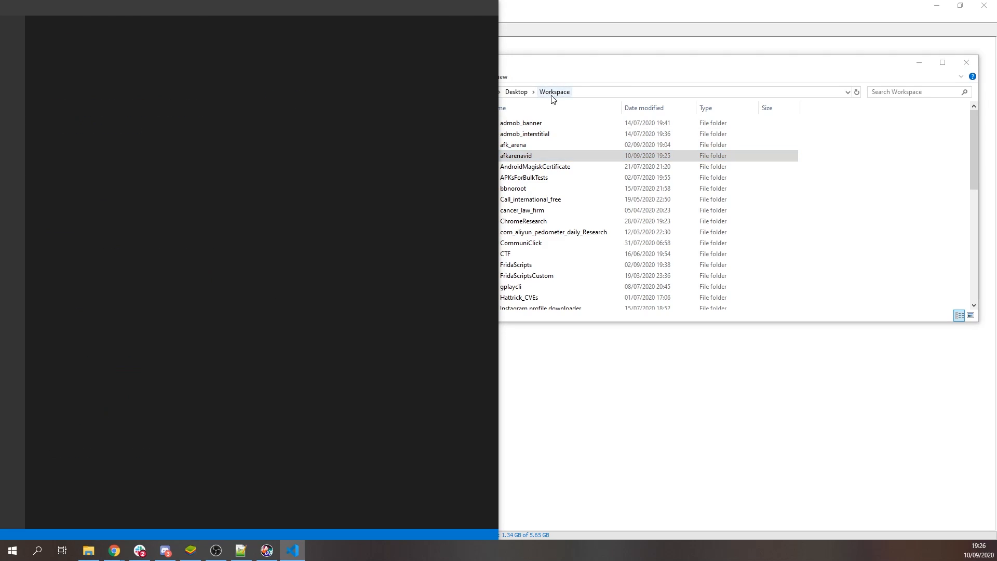
left_click(291, 550)
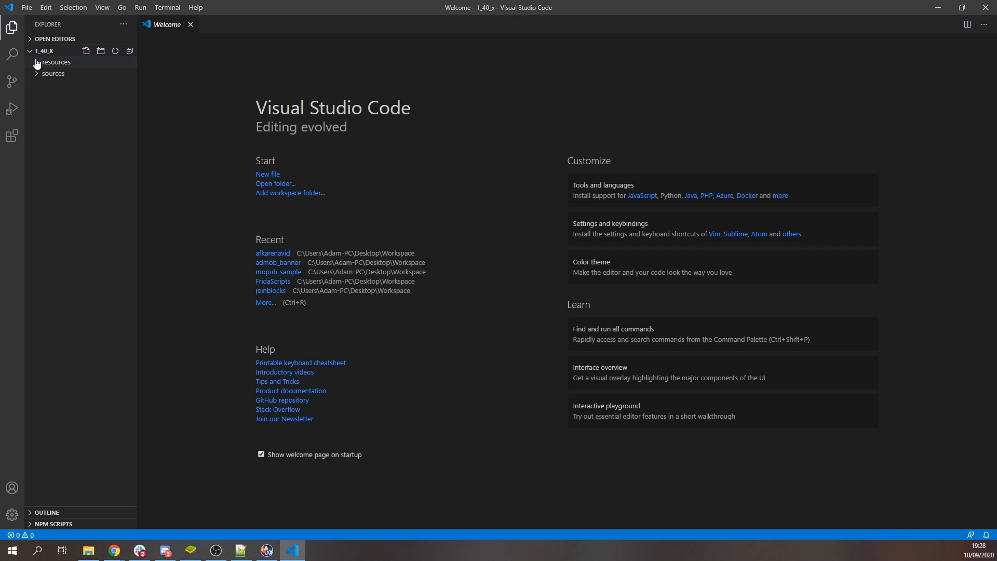
- Expand resources/assets/res/ui in the Explorer to reach the image assets
left_click(56, 62)
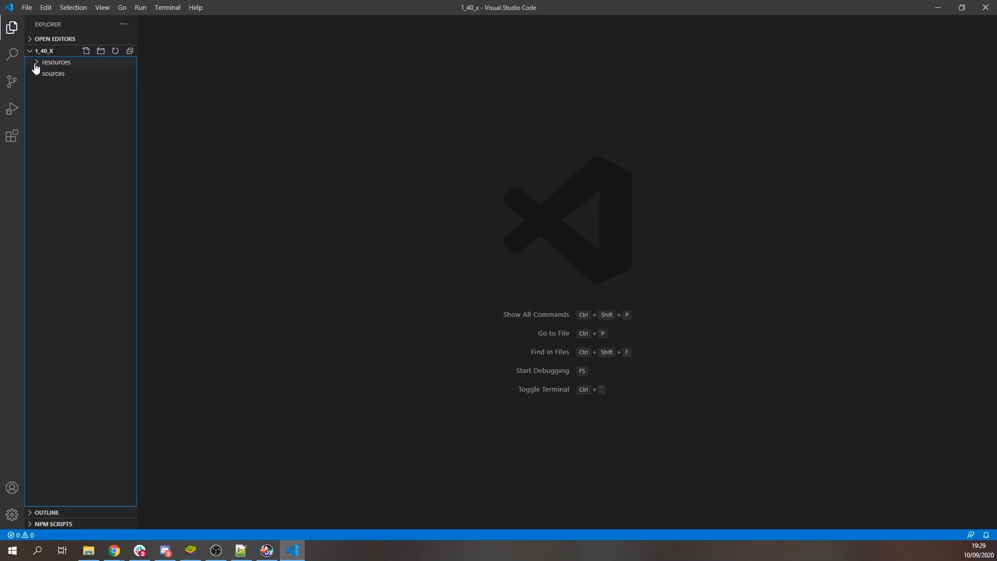
left_click(56, 61)
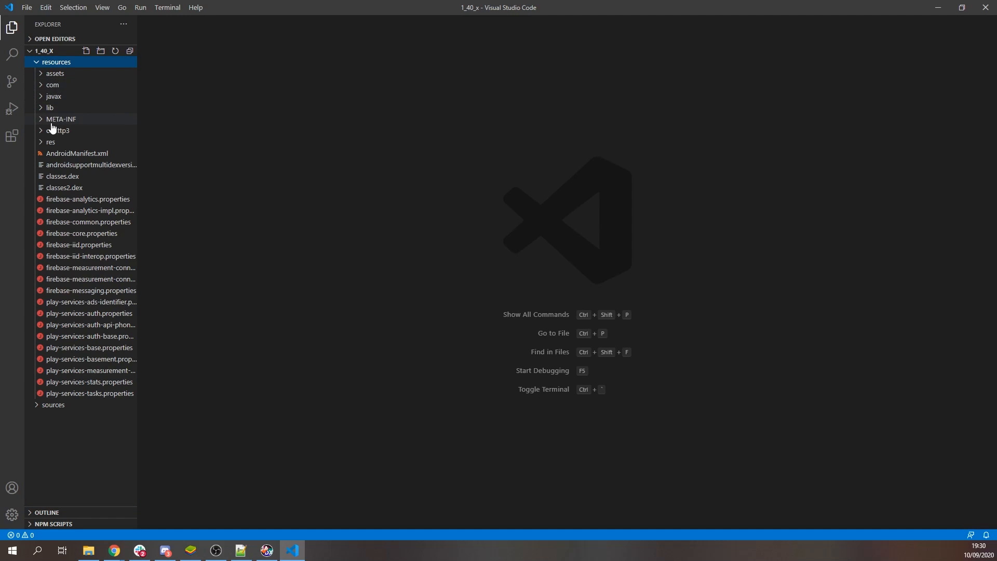
mouse_move(62, 118)
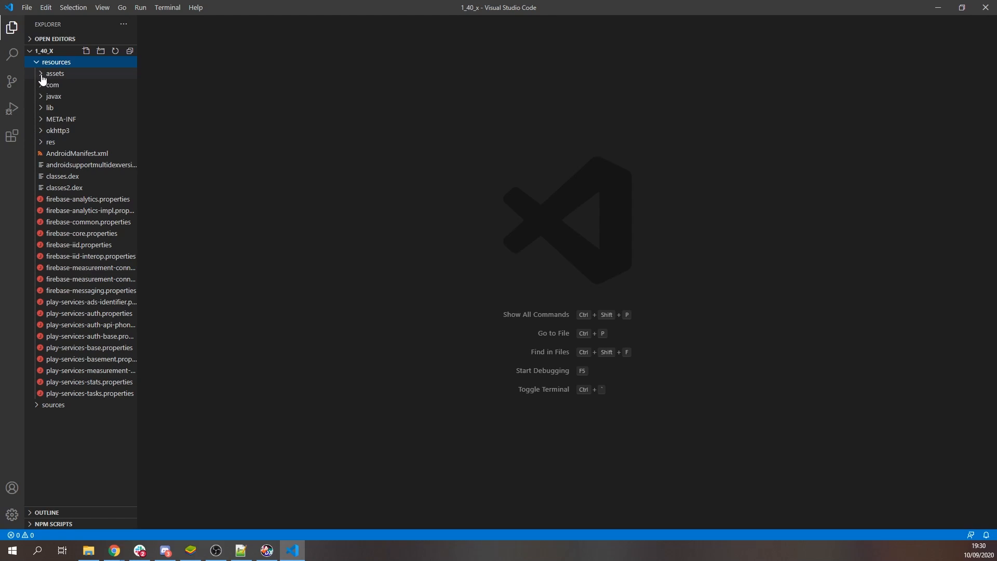
left_click(55, 73)
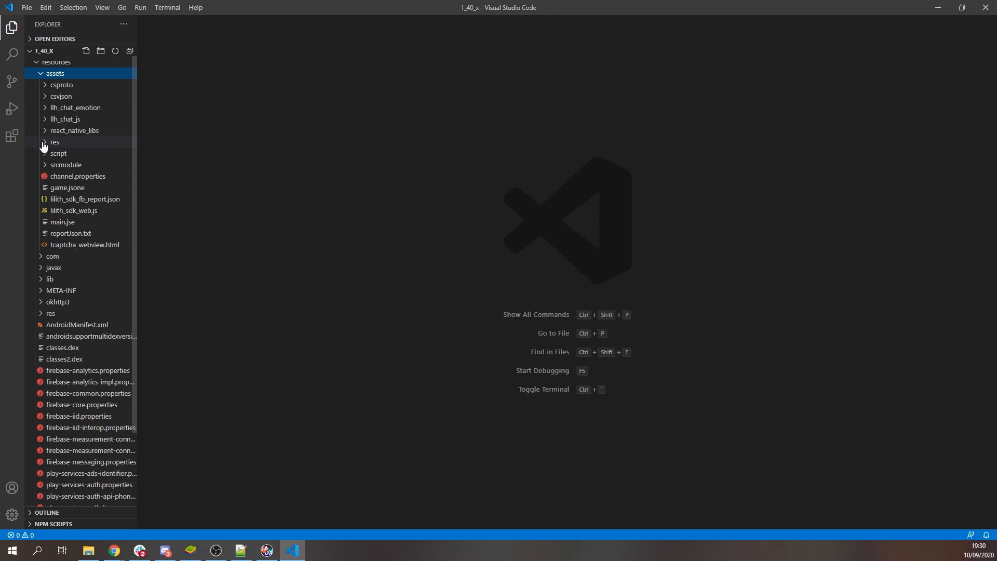
left_click(55, 142)
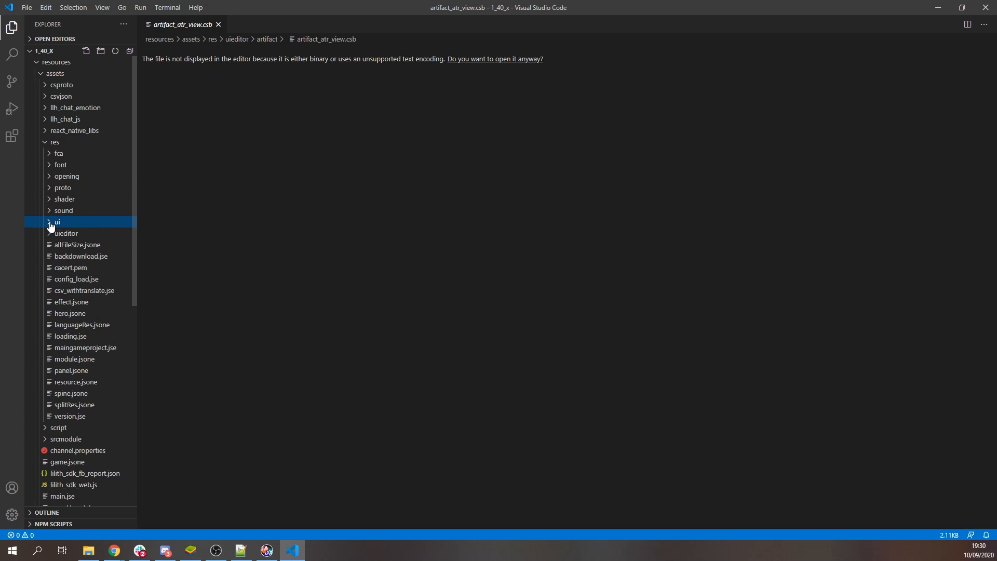
left_click(56, 221)
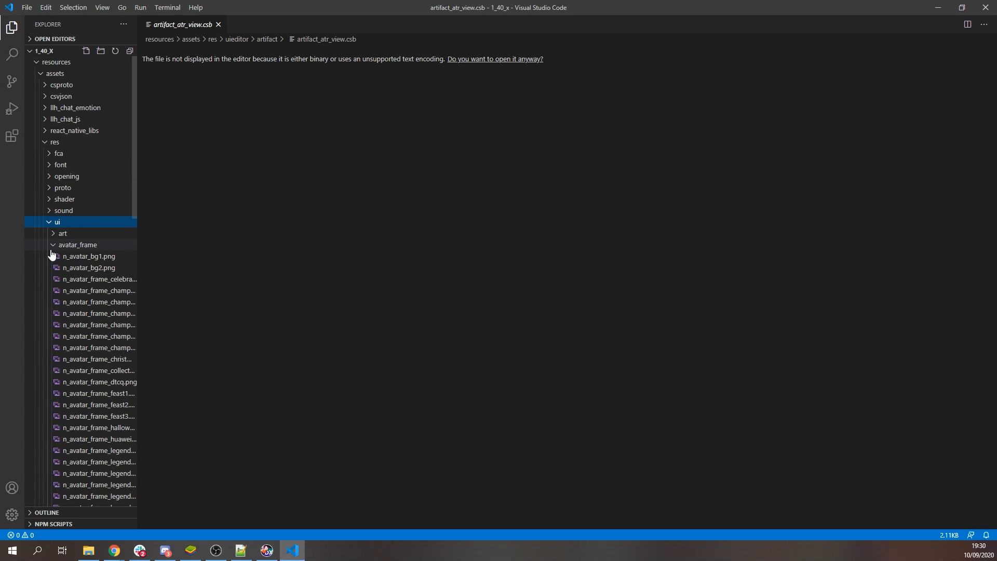
- Preview n_avatar_bg1 and the huawei, roklink, valentine3 and valentine2 avatar frames
left_click(89, 255)
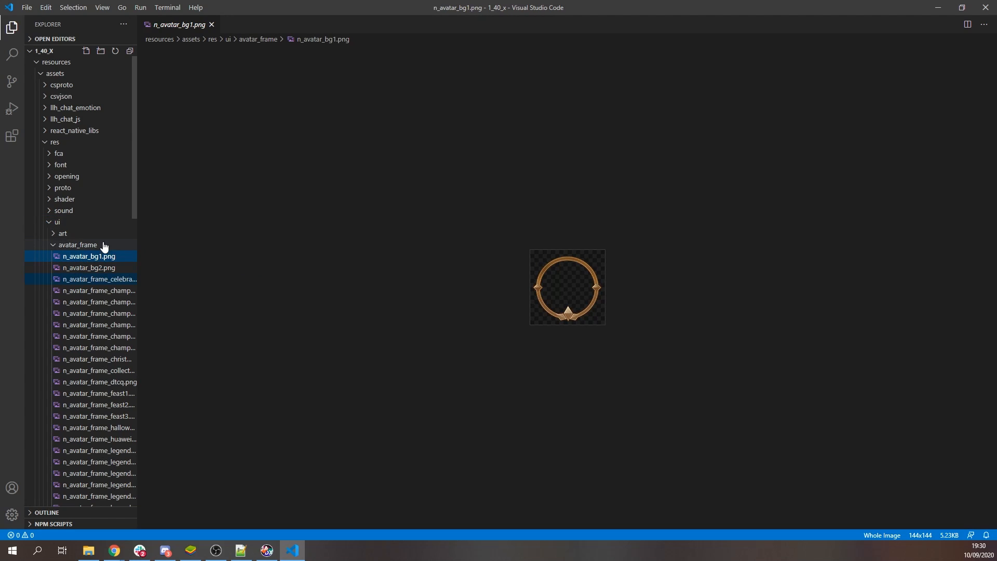
left_click(98, 360)
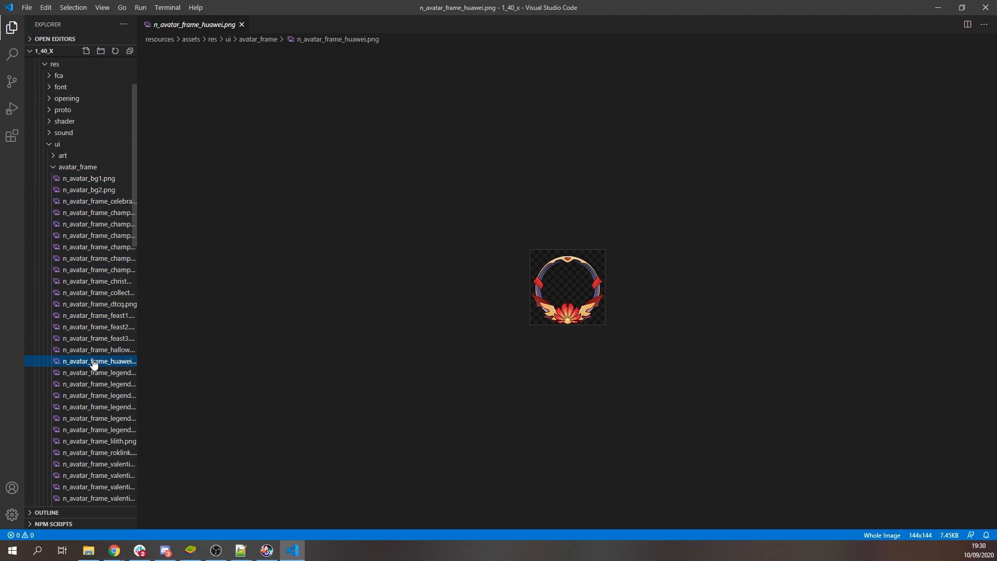
left_click(98, 400)
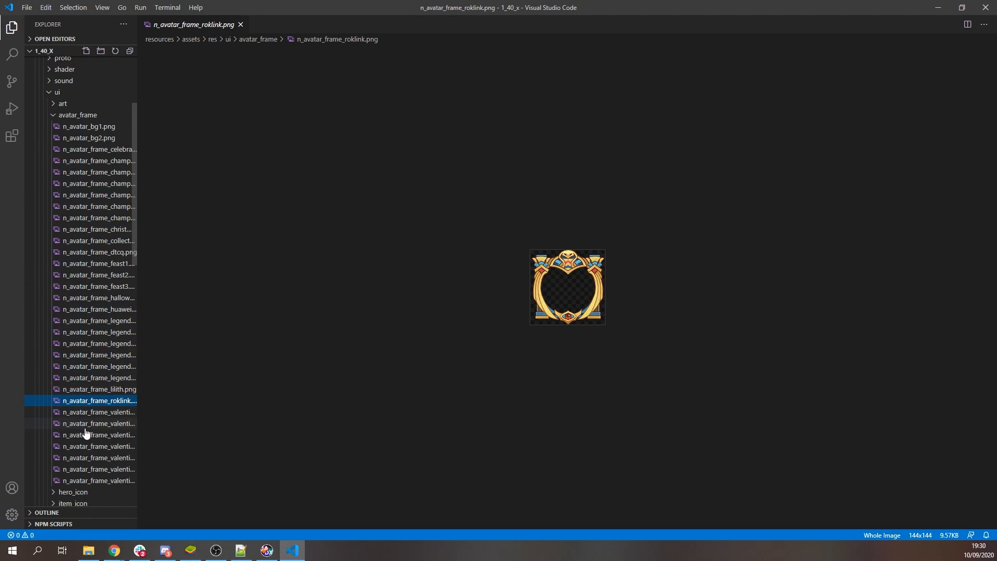
left_click(98, 480)
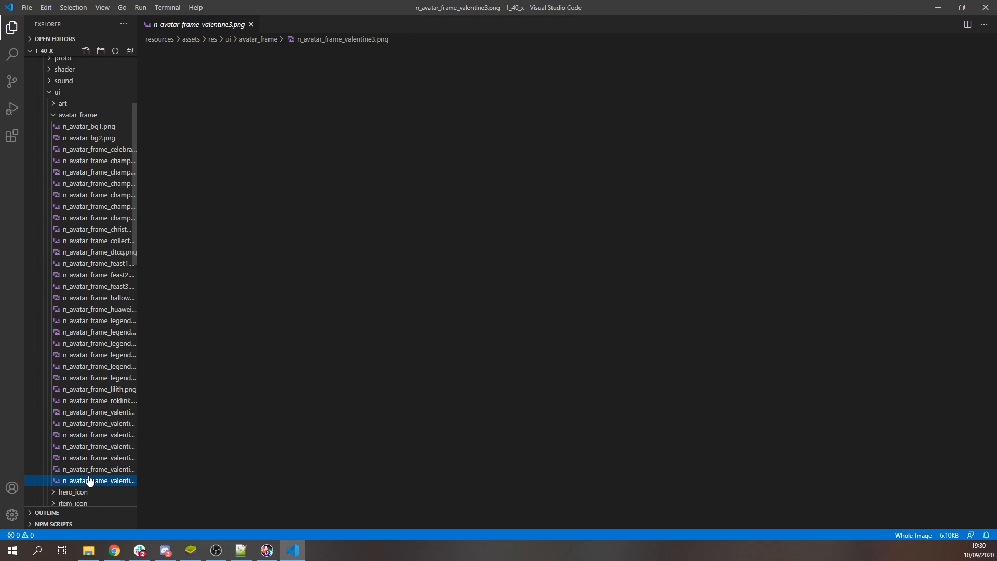
left_click(99, 468)
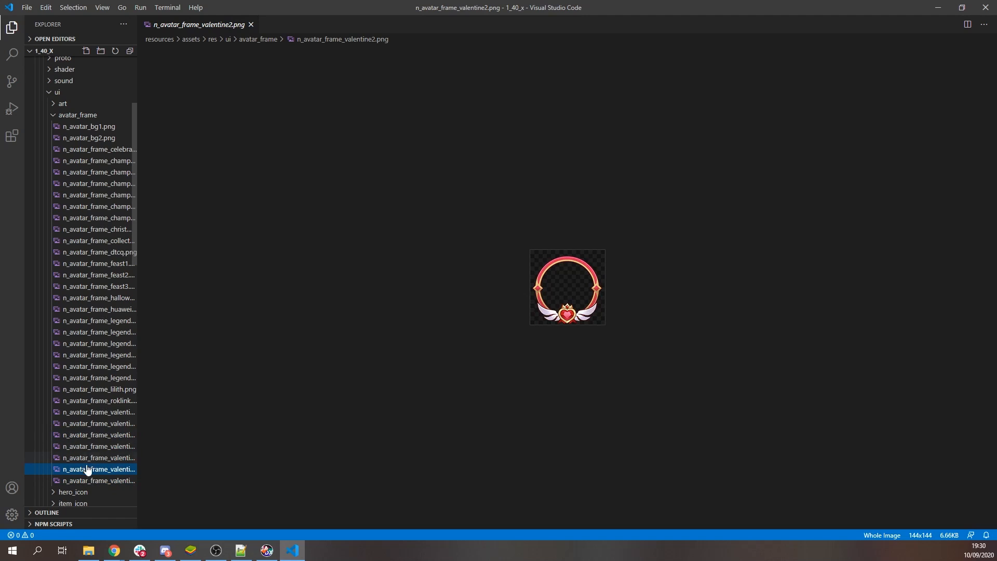
left_click(78, 115)
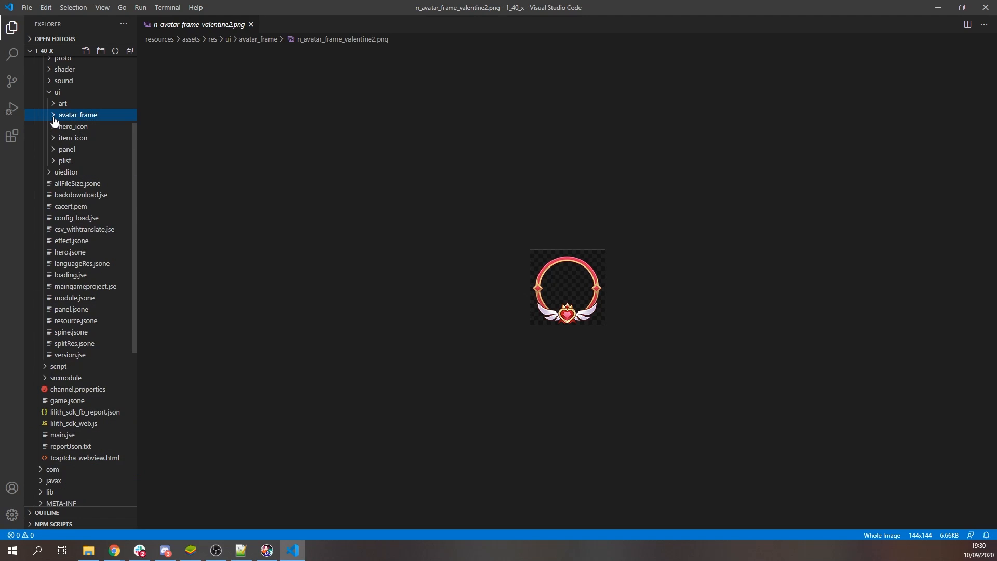
- Preview hero_icon images DevilWizard, BossDragonKnight, Bard_Battle, Bard, DR, LionJugg_902 and finally Uhlan.jpg
left_click(71, 126)
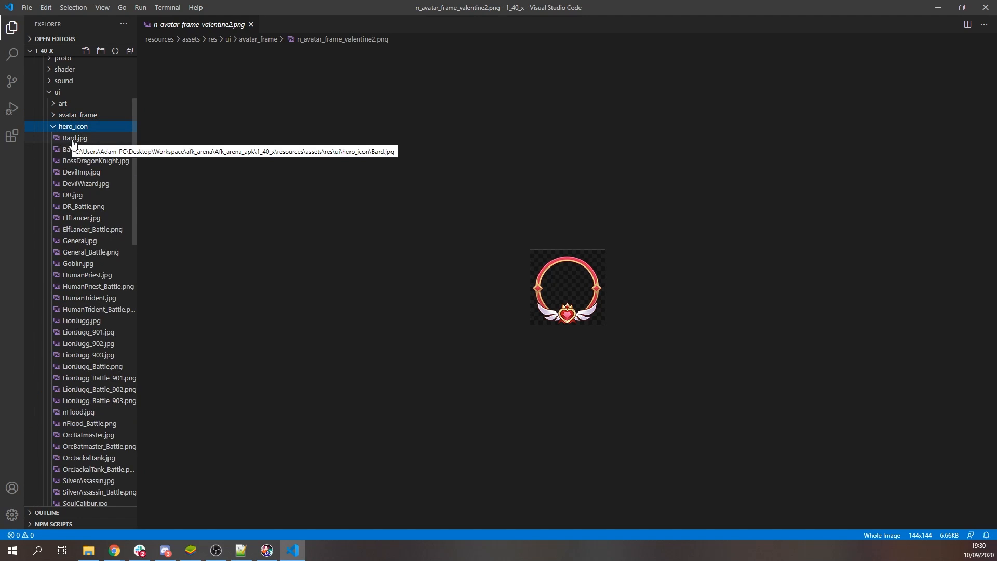
left_click(85, 182)
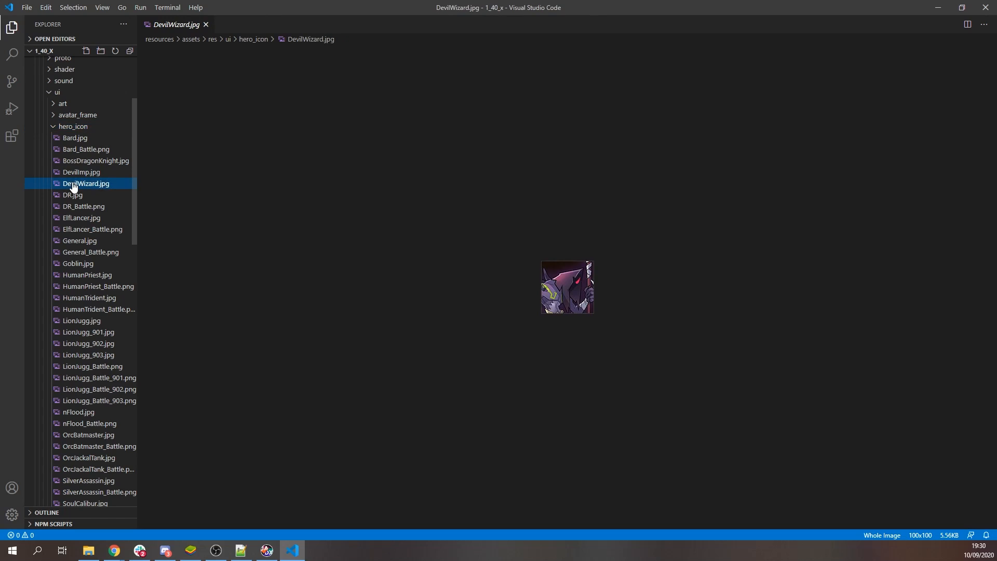
left_click(96, 160)
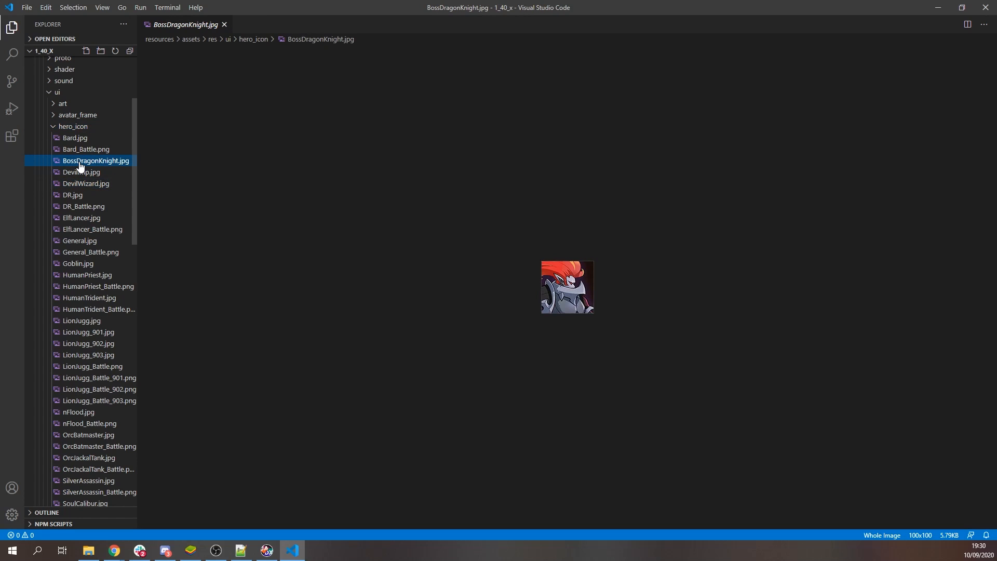
left_click(86, 149)
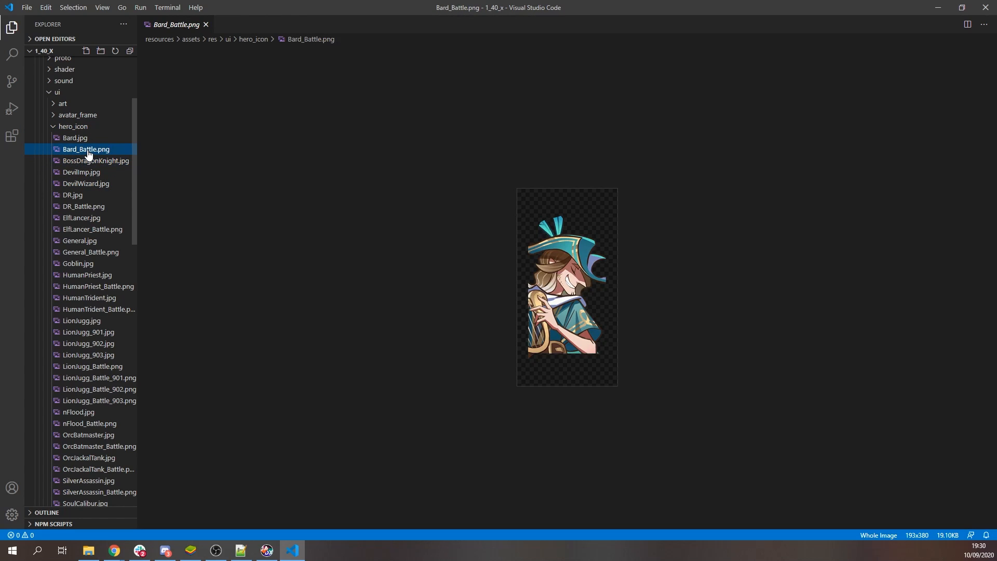
left_click(75, 137)
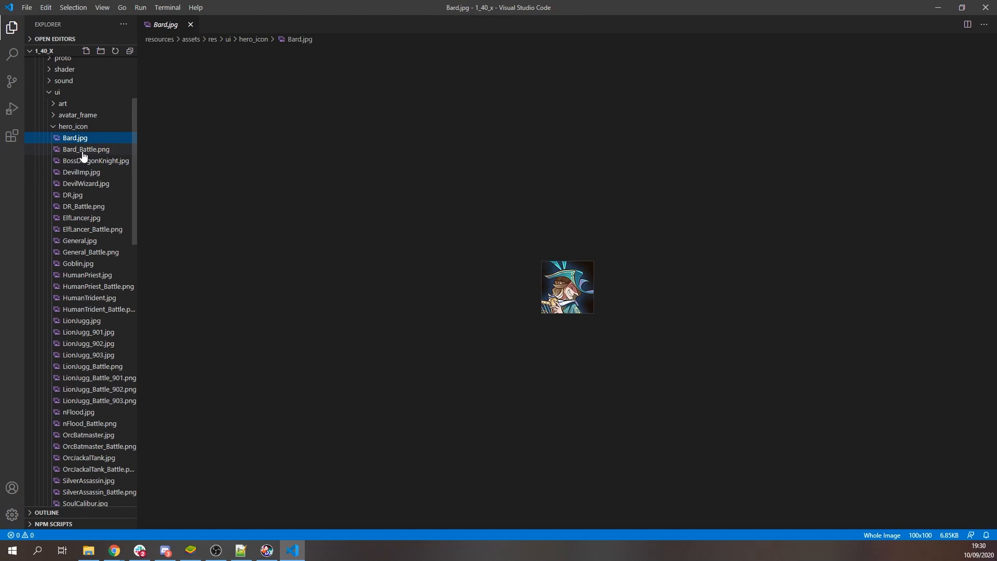
left_click(73, 195)
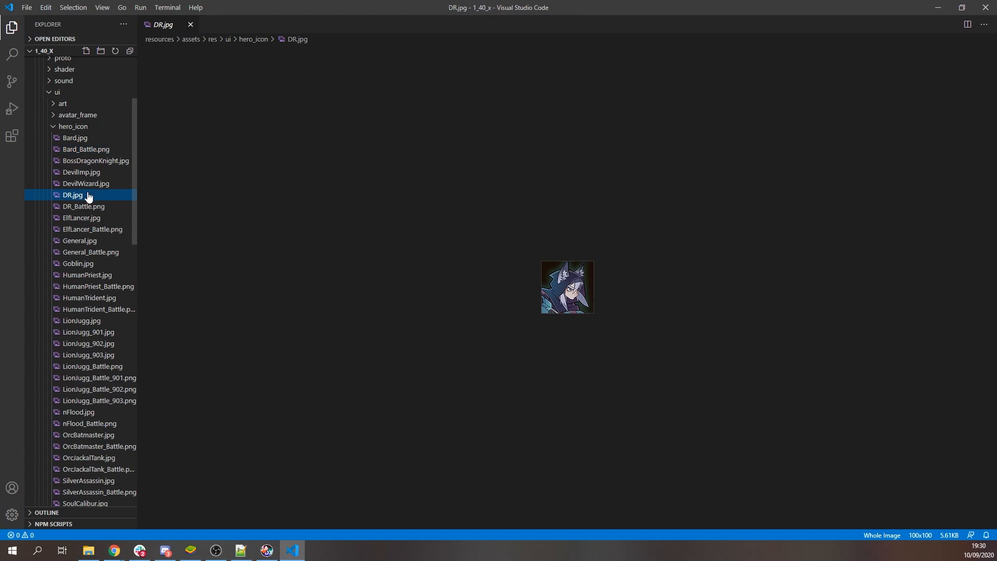
left_click(89, 344)
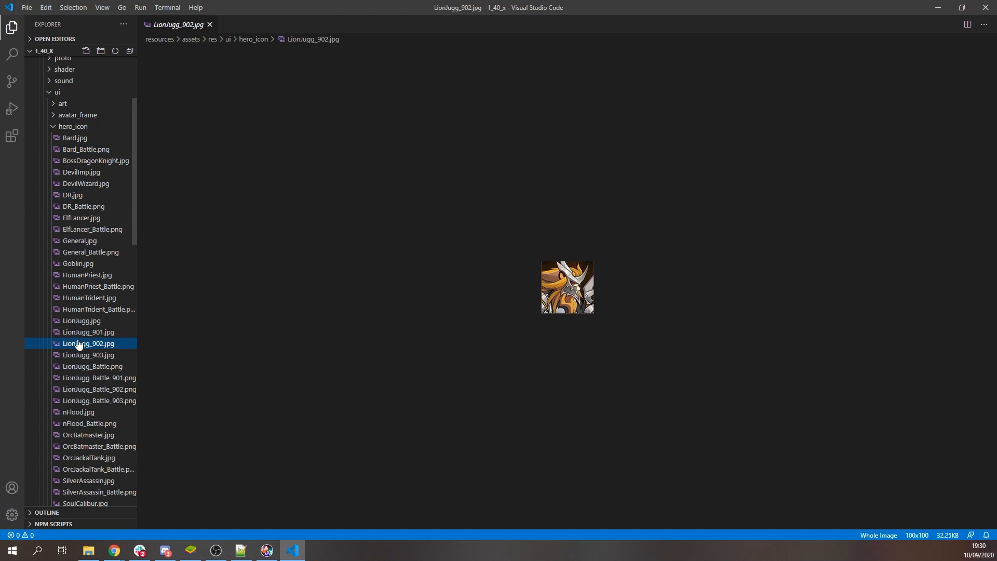
mouse_move(73, 321)
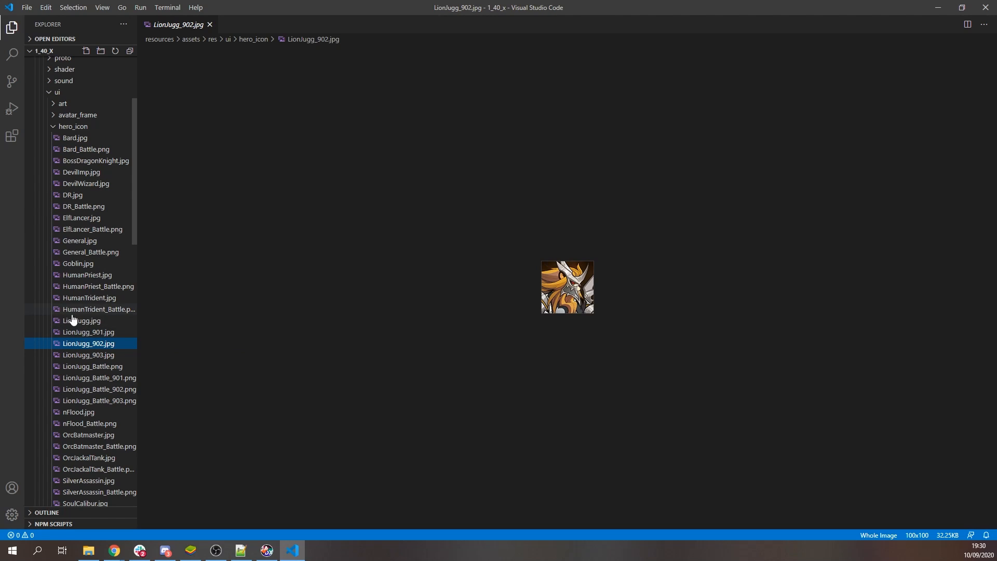
mouse_move(81, 390)
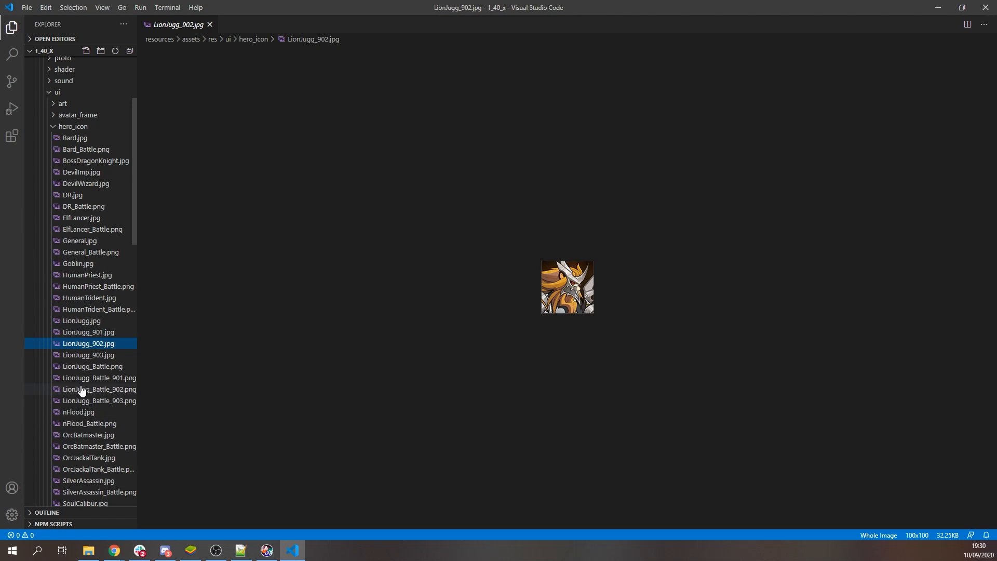
scroll("down", 3)
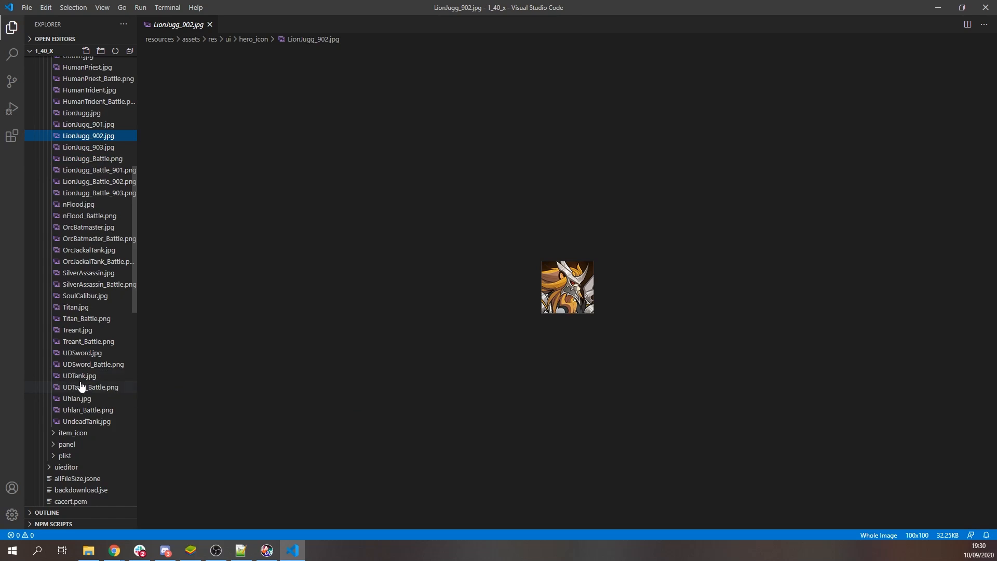
left_click(76, 398)
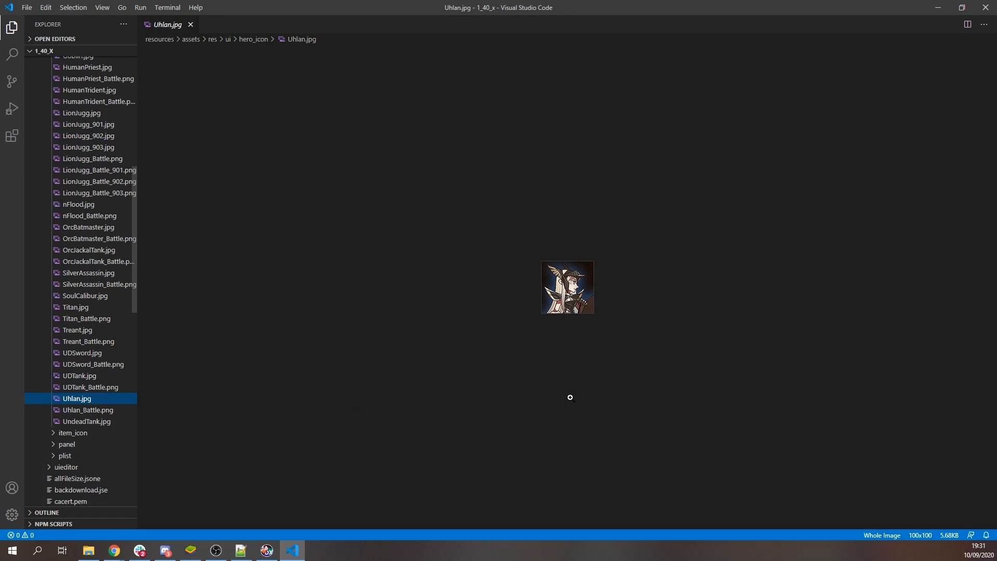
mouse_move(56, 439)
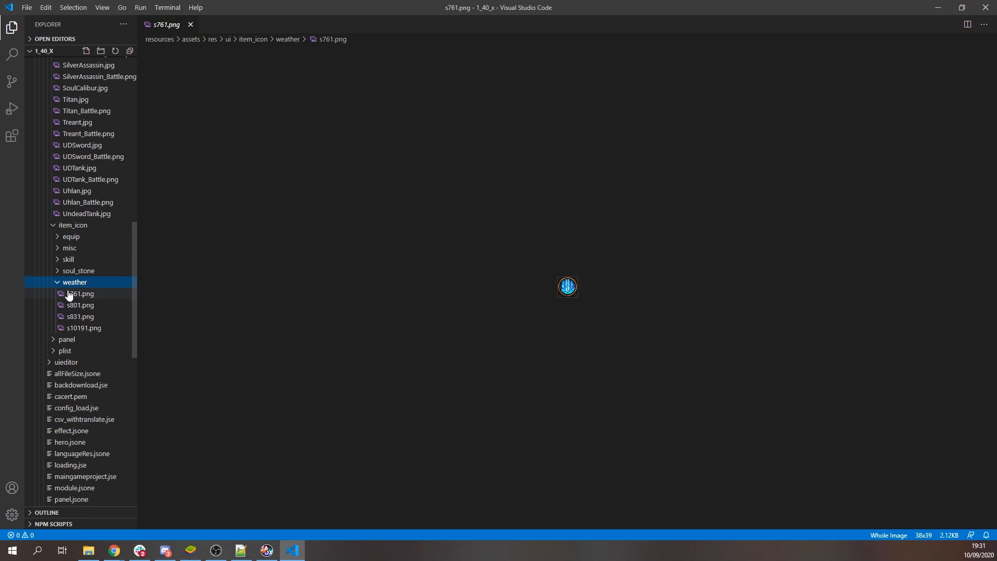
- Preview weather icons s801, s831, s761 and s10191, return to s831.png, then collapse the folder
left_click(80, 304)
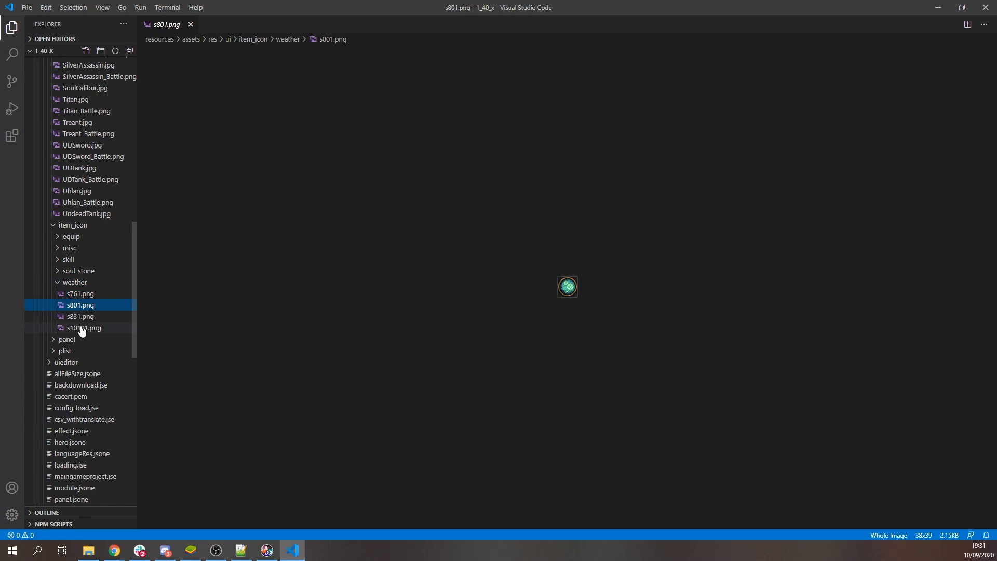
left_click(80, 316)
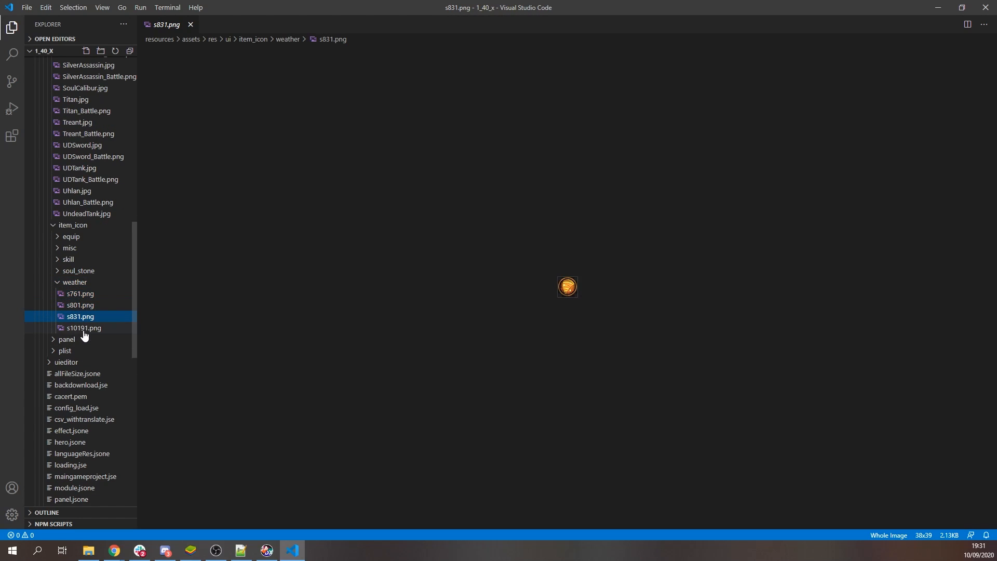
left_click(80, 293)
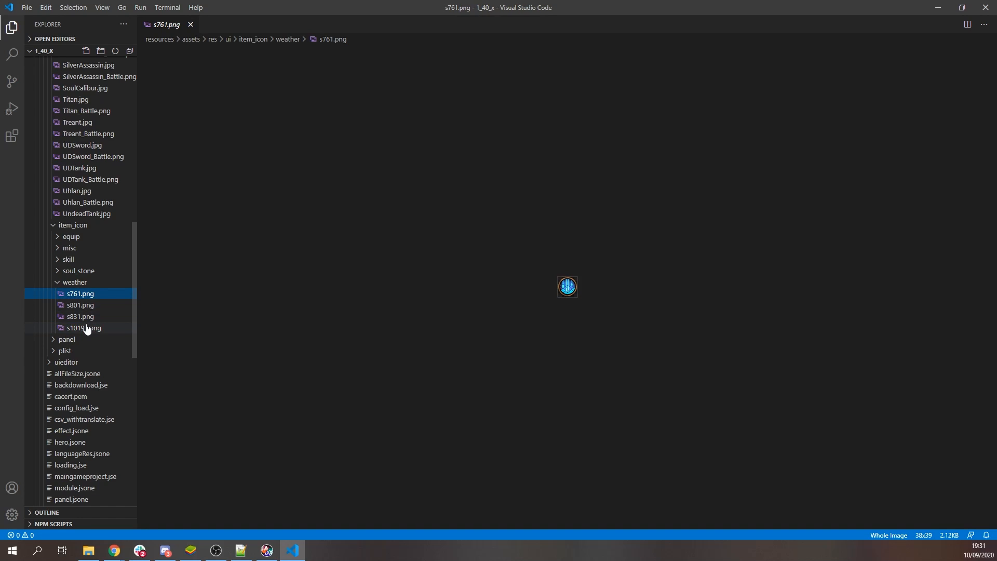
left_click(83, 327)
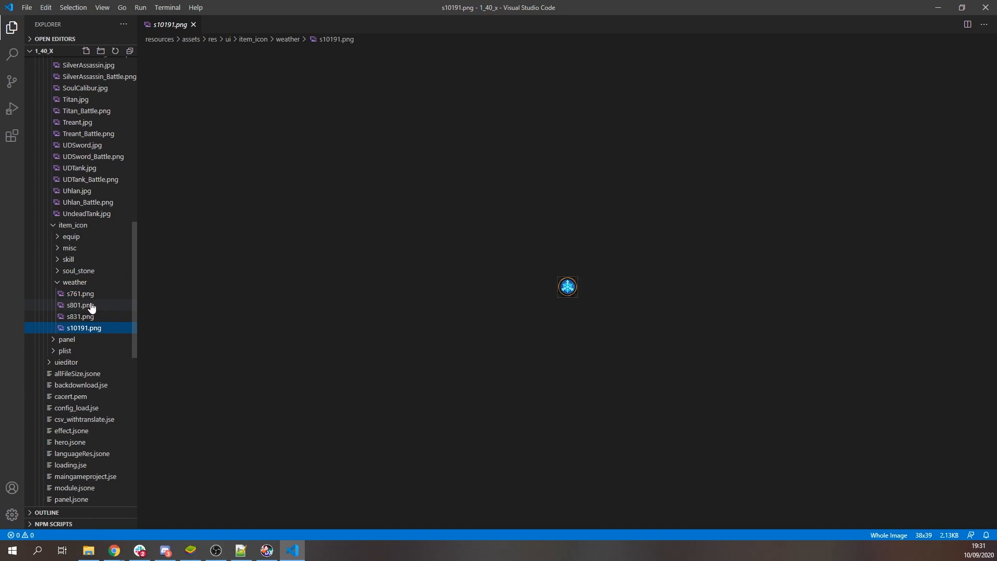
left_click(80, 317)
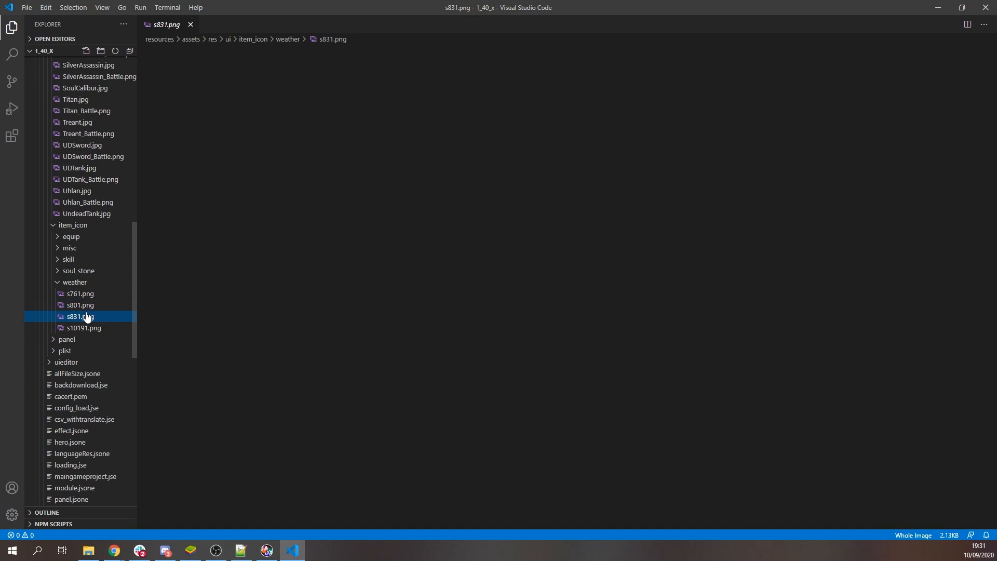
left_click(74, 282)
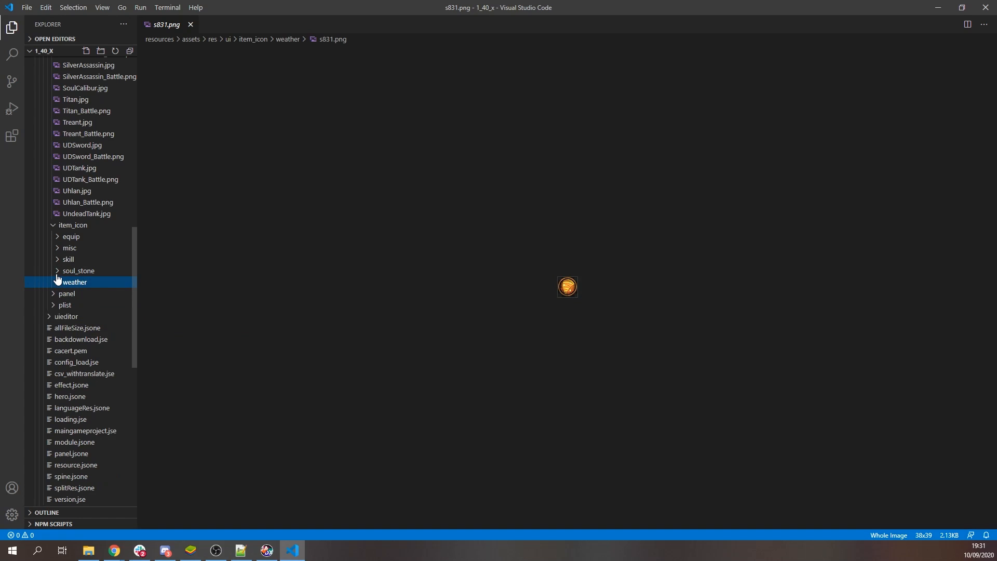
- Preview soul_stone icons any_hero_4, combine_stone_1 and combine_stone_3.jpg
left_click(78, 270)
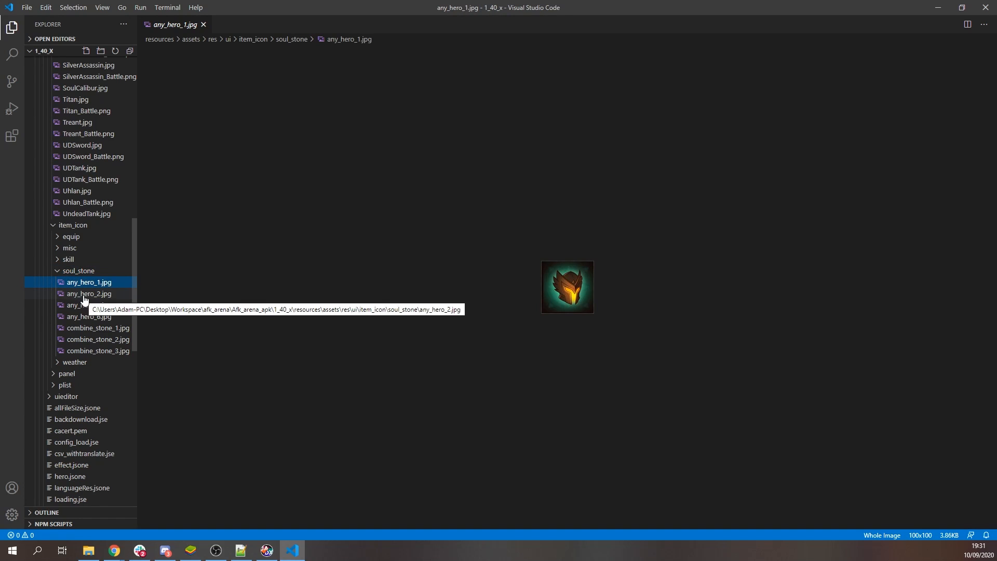
left_click(89, 305)
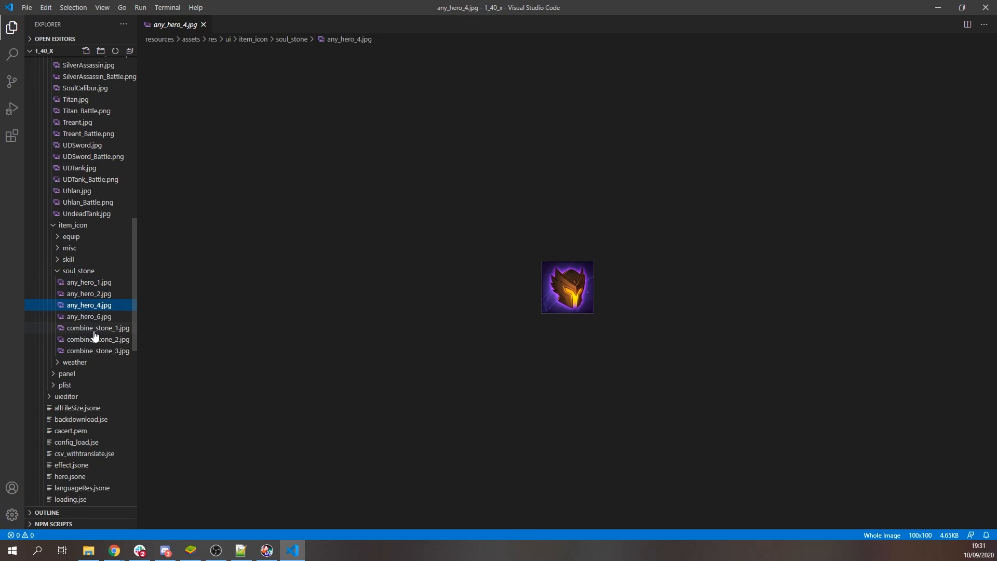
left_click(97, 327)
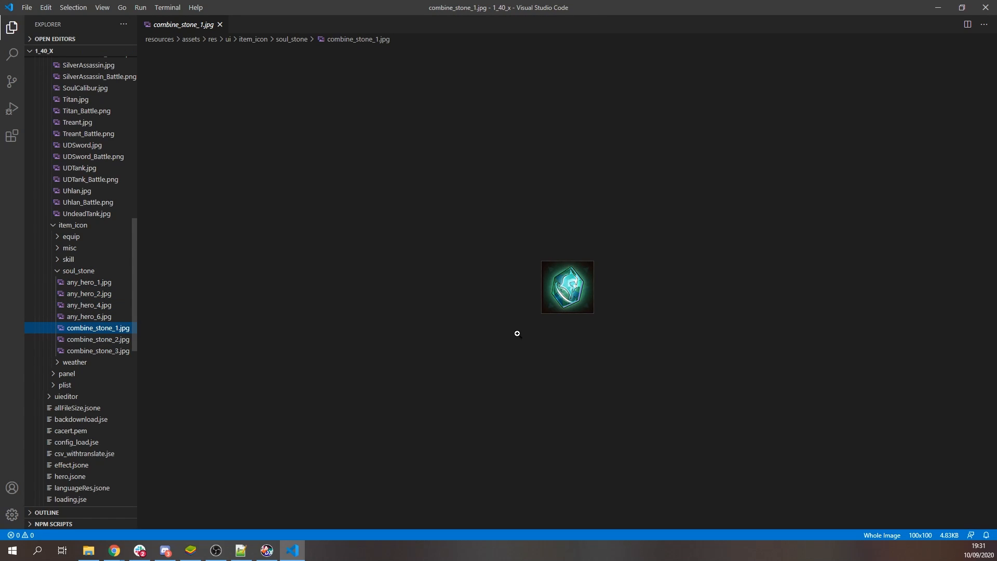
mouse_move(579, 290)
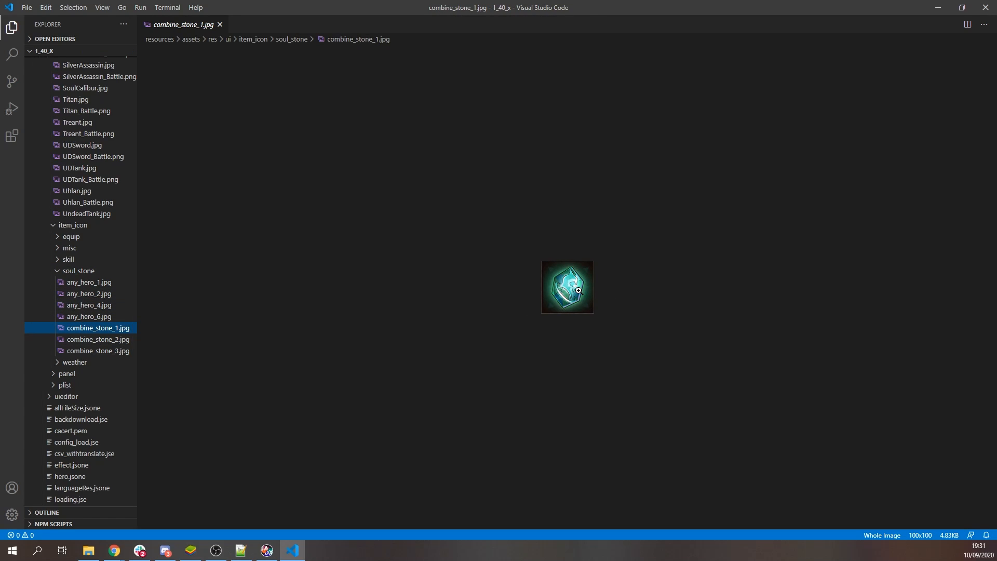
mouse_move(106, 338)
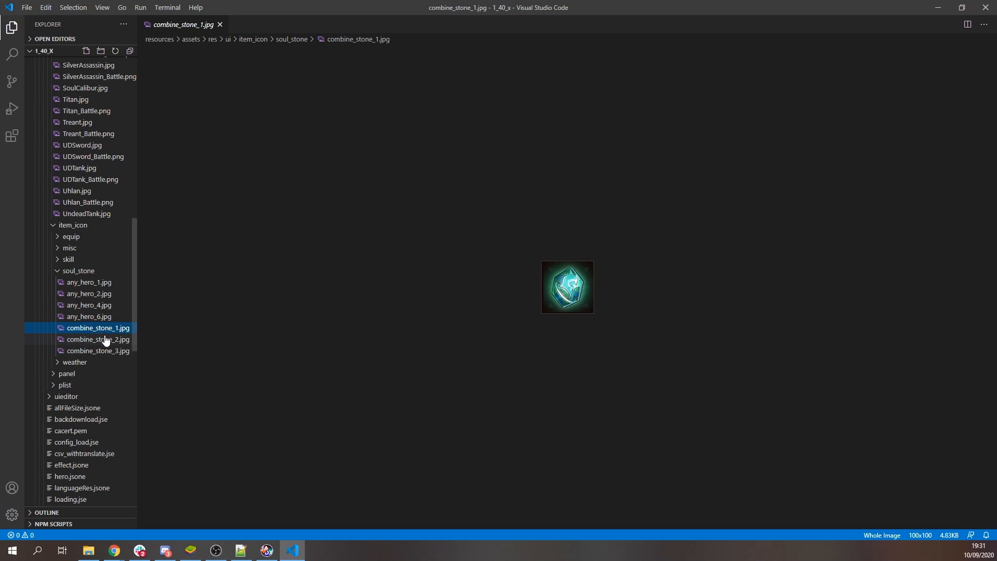
left_click(97, 350)
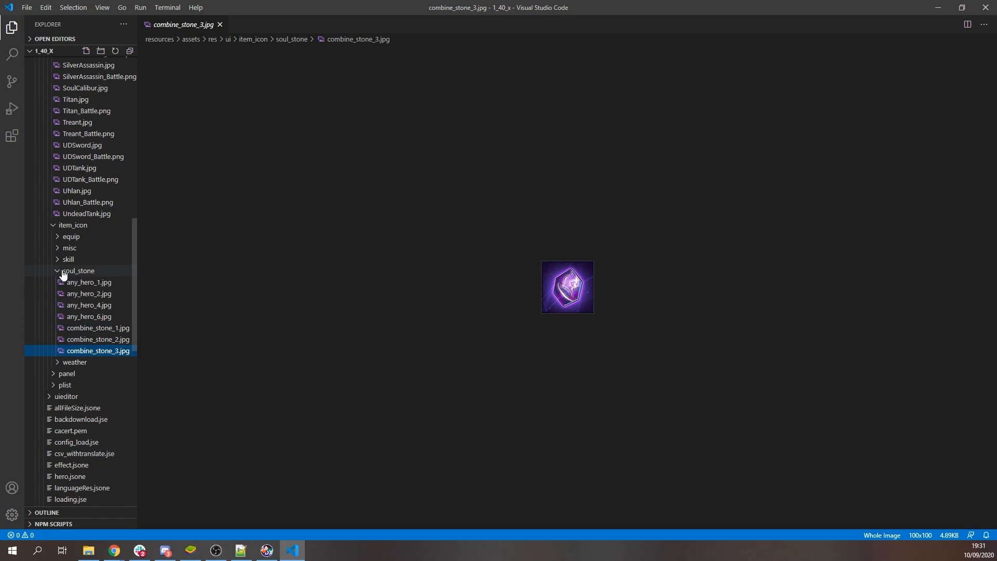
- Preview skill icons s0, s21 and s221.png, then collapse the skill folder
left_click(67, 258)
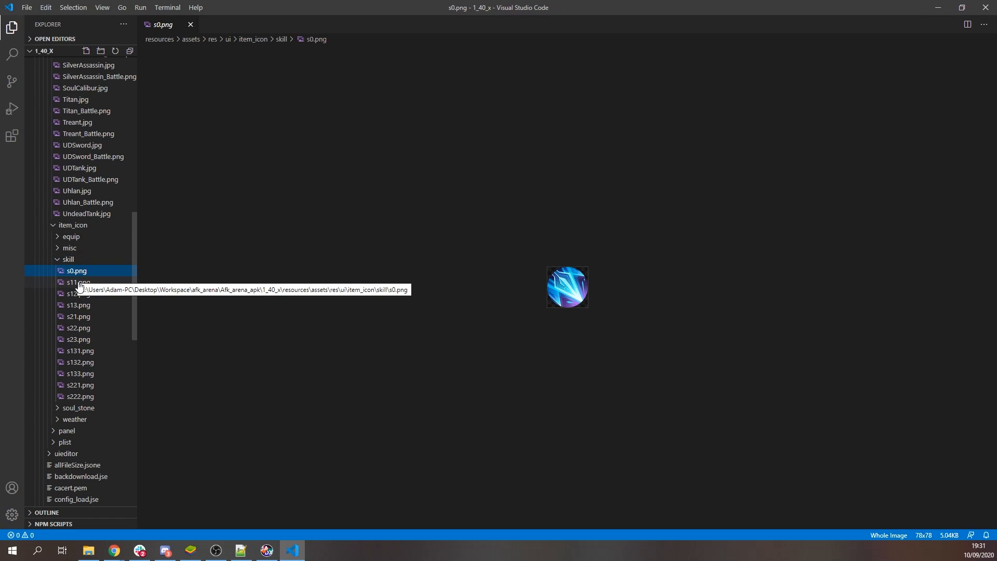
left_click(78, 316)
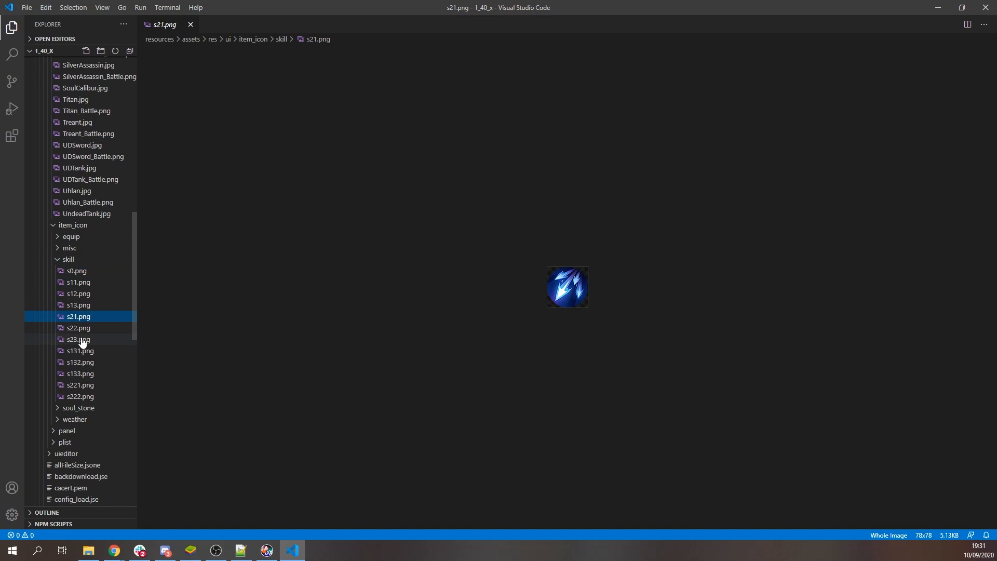
left_click(80, 385)
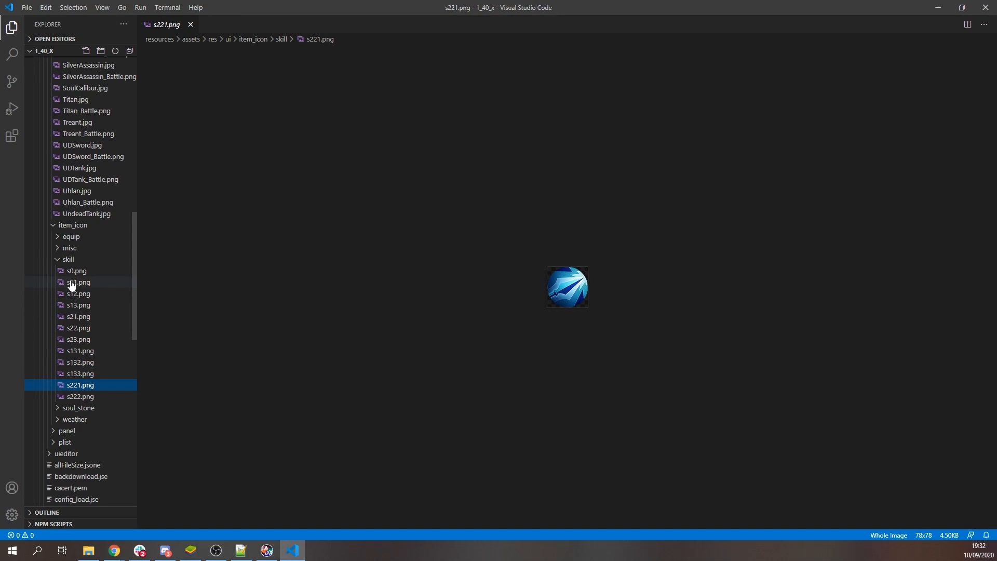
left_click(72, 225)
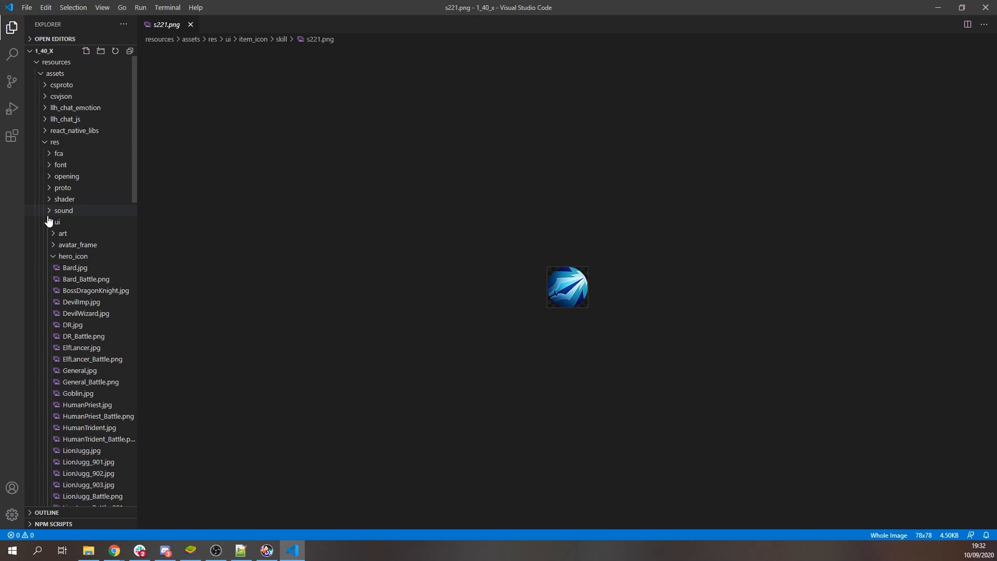
- Expand res/fca/effect and view the XML of eff_buff_Yeanling_atk20.plist
left_click(58, 154)
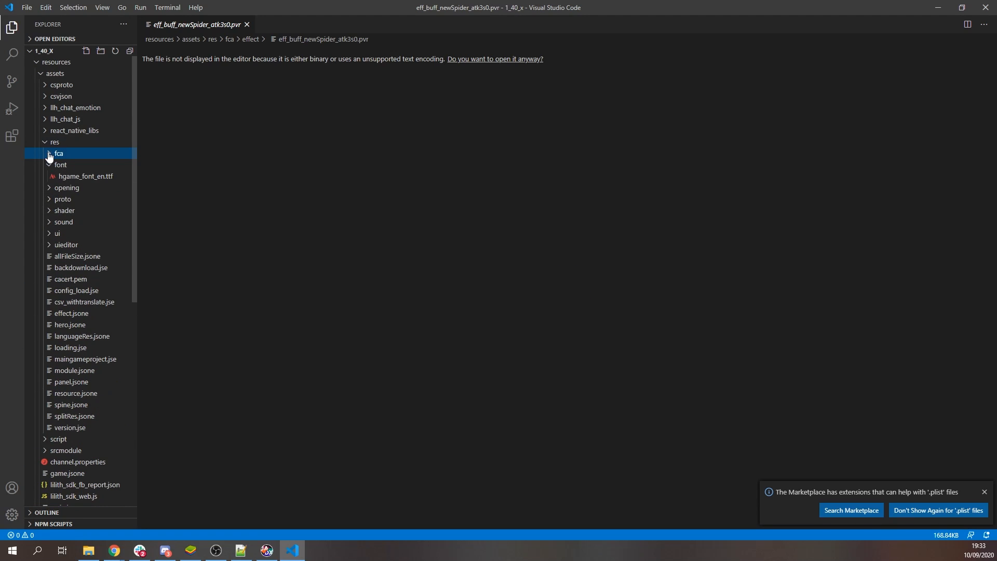
left_click(58, 154)
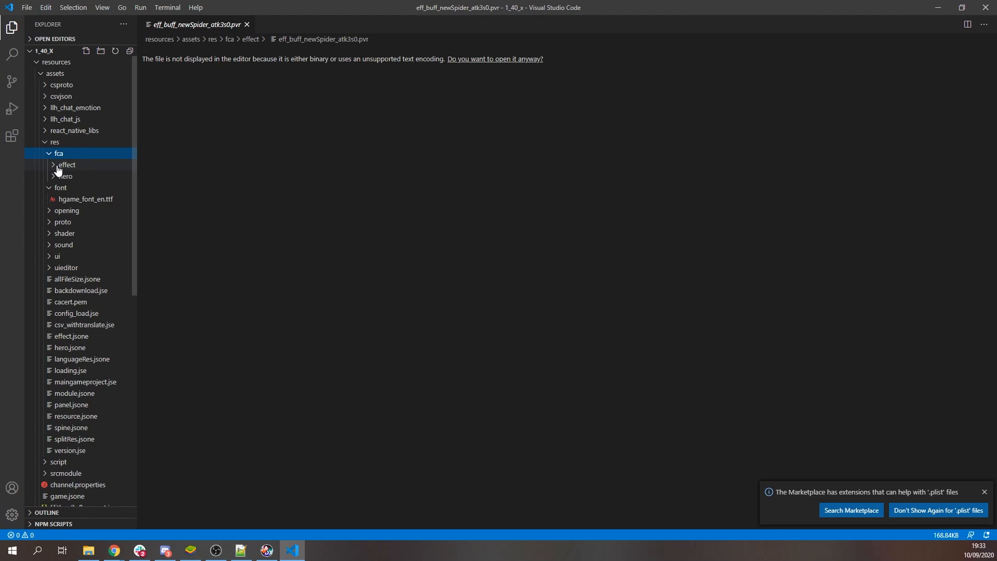
left_click(65, 165)
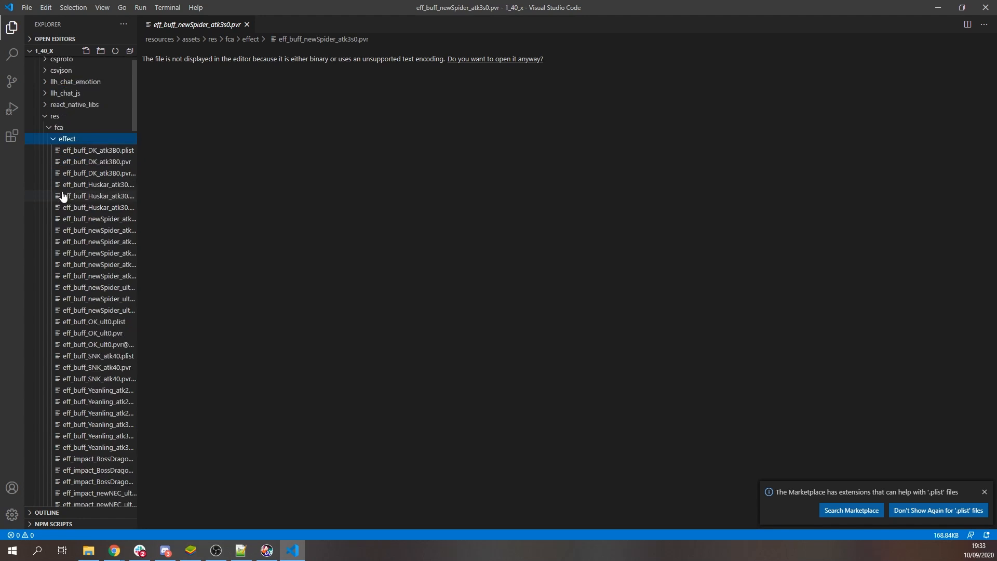
scroll("down", 3)
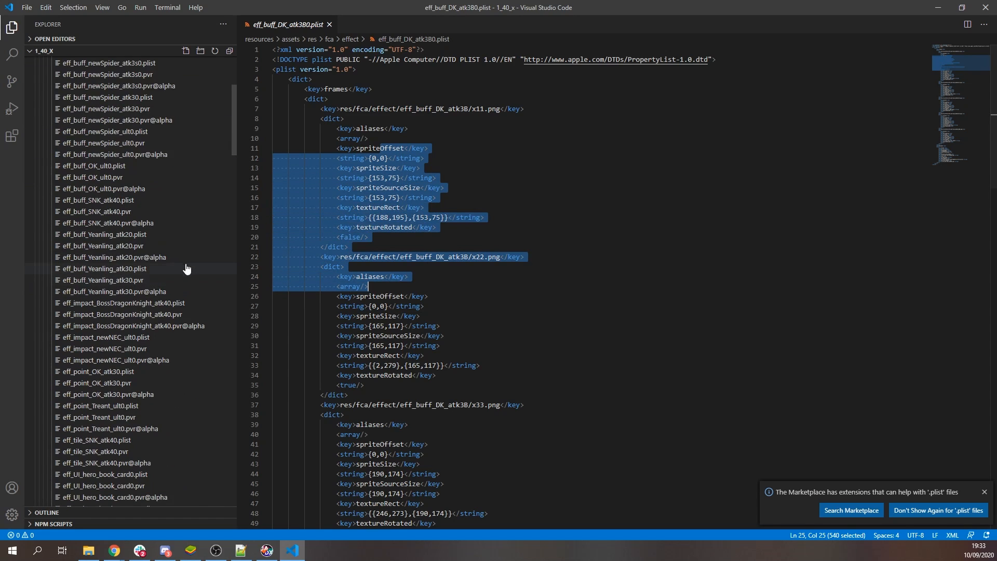
left_click(104, 234)
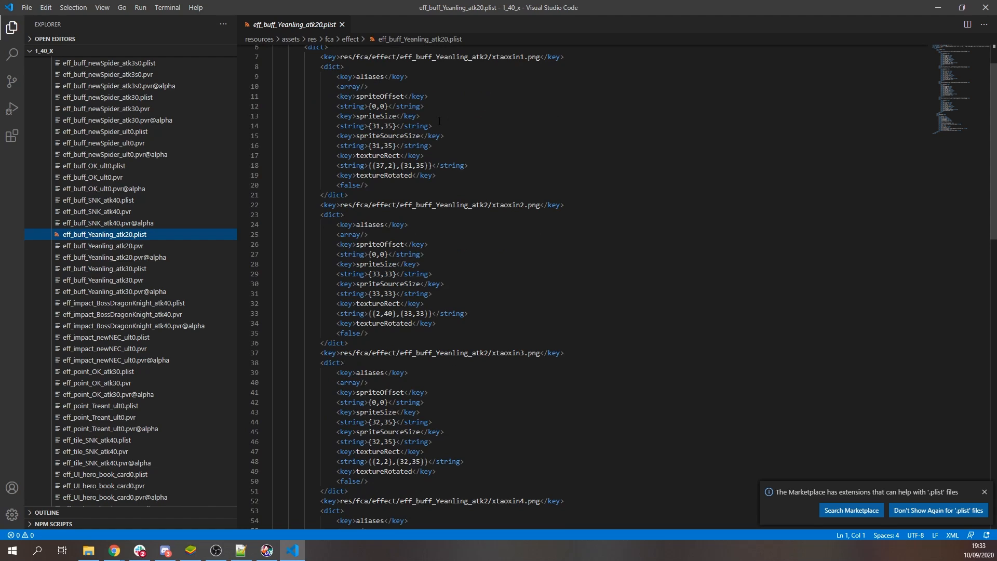
- Expand the ui and panel folders and toggle the bag folder in the Explorer
left_click(56, 233)
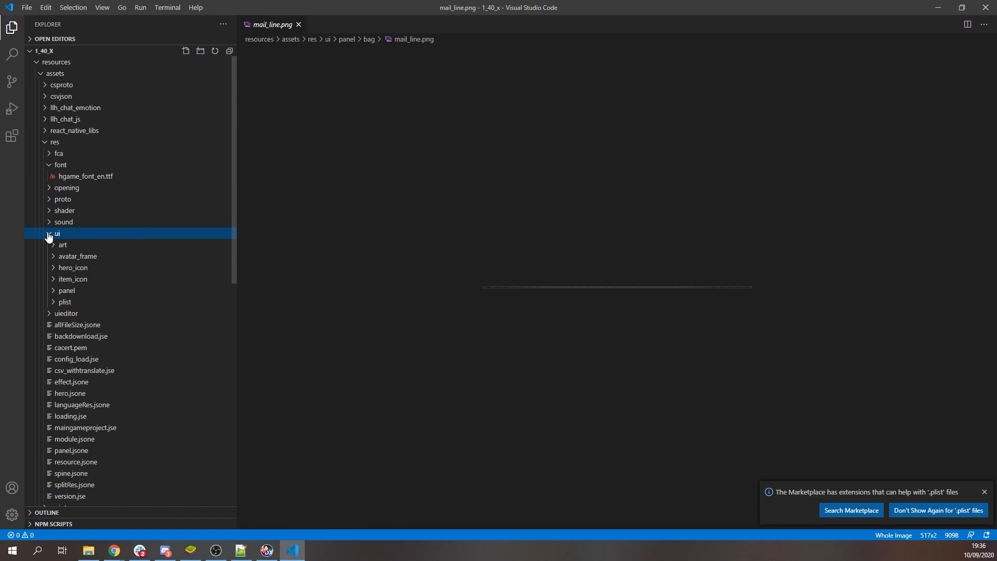
left_click(66, 289)
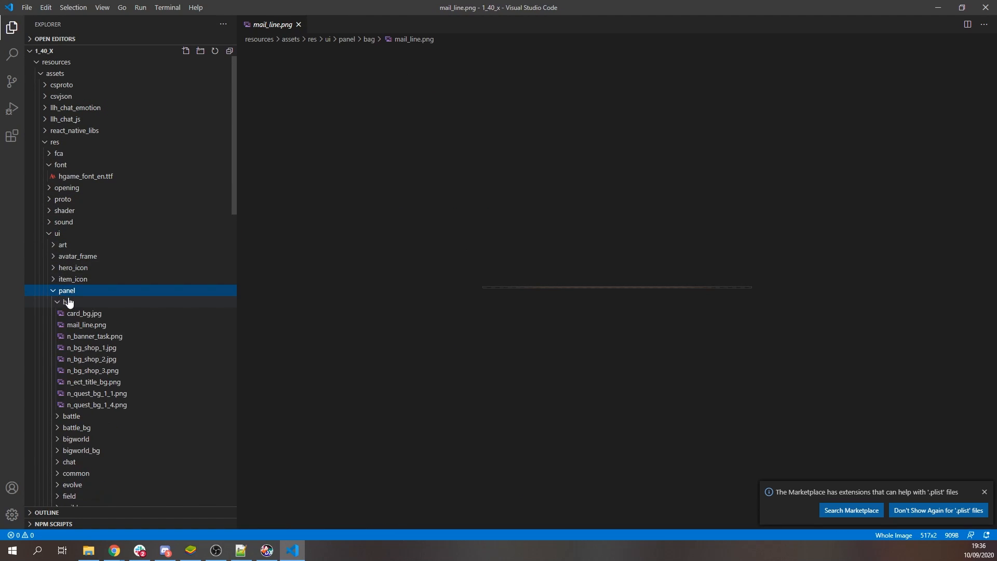
left_click(69, 302)
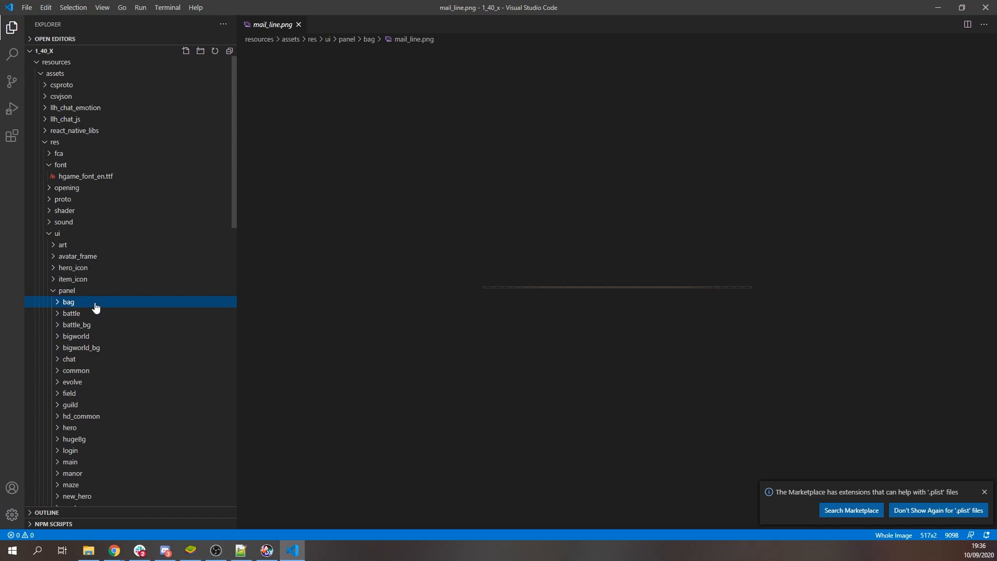
left_click(69, 301)
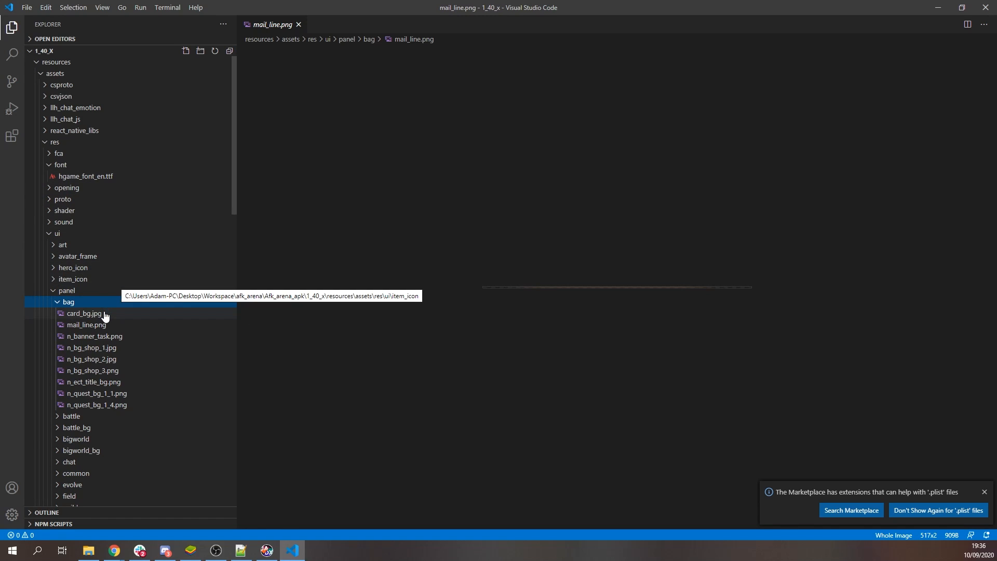
mouse_move(76, 108)
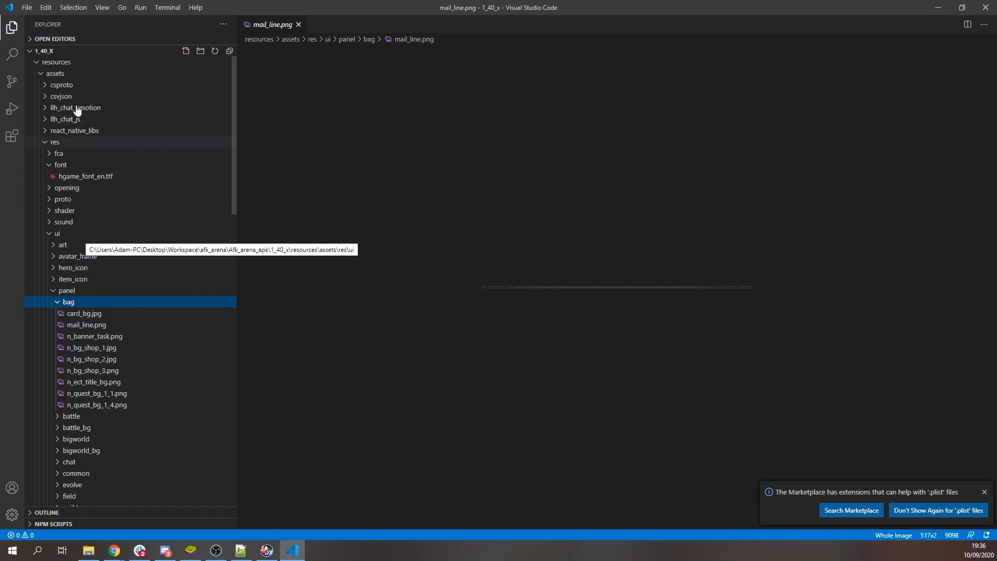
mouse_move(94, 294)
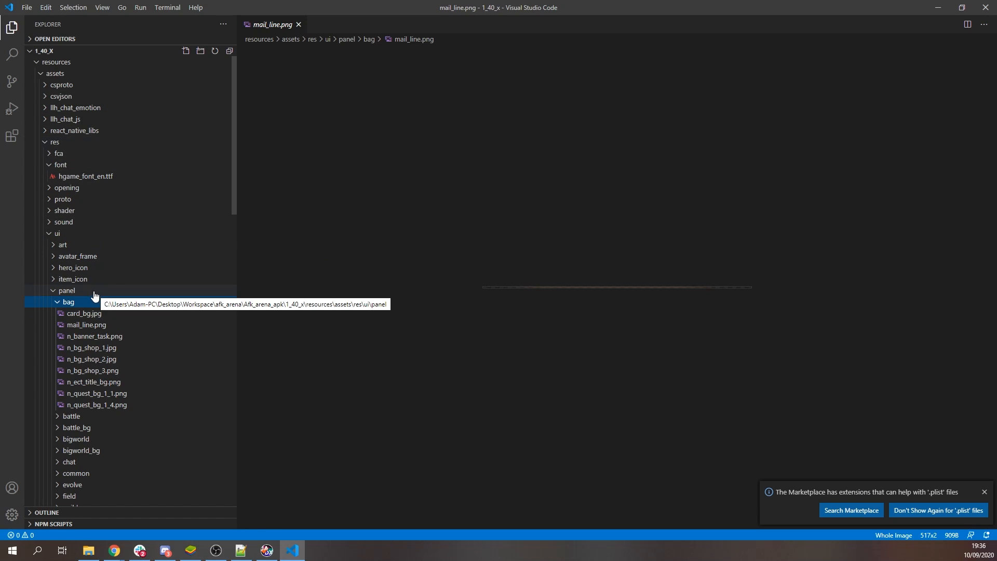
- Re-expand the bag folder and preview its card_bg.jpg background image
left_click(67, 301)
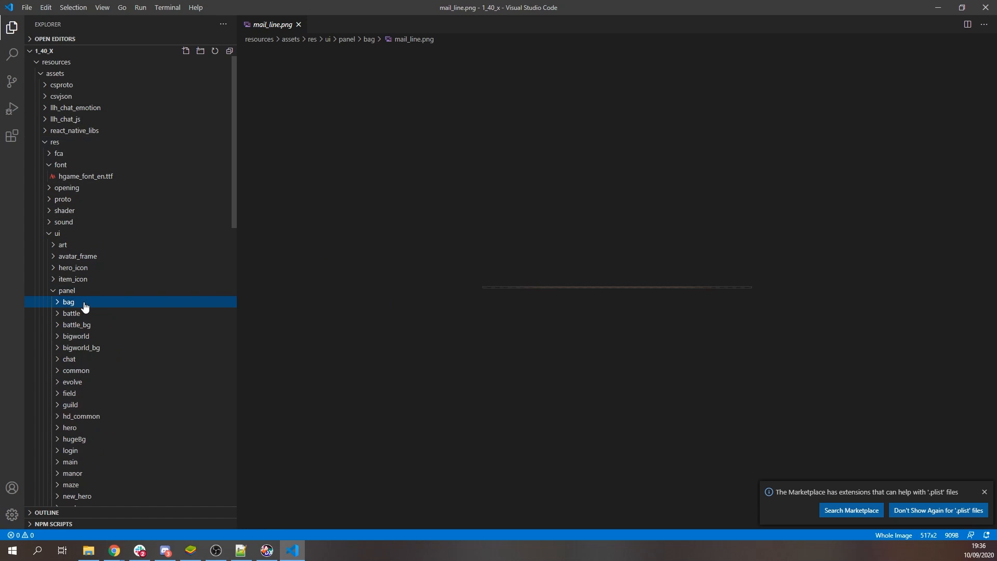
scroll("down", 3)
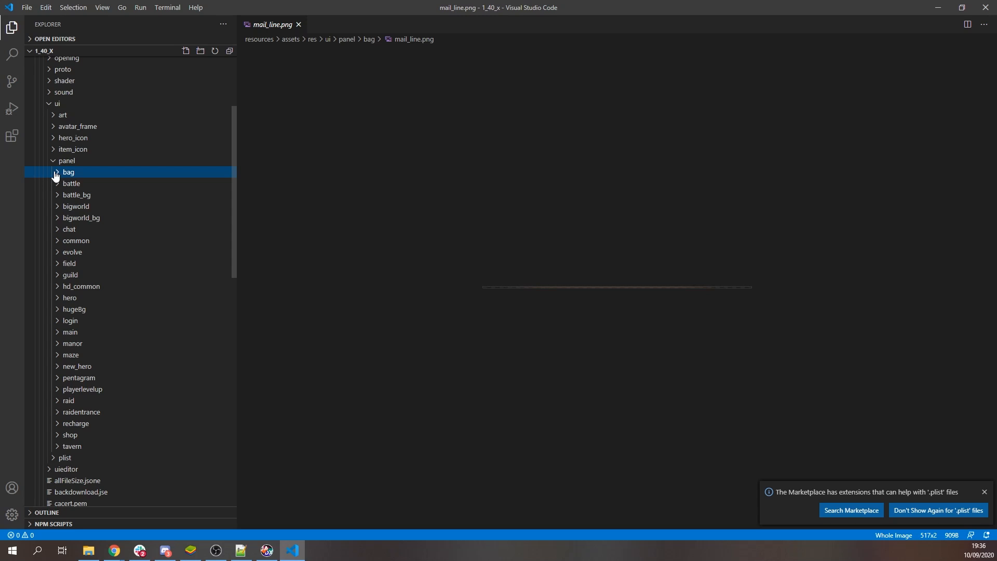
left_click(69, 171)
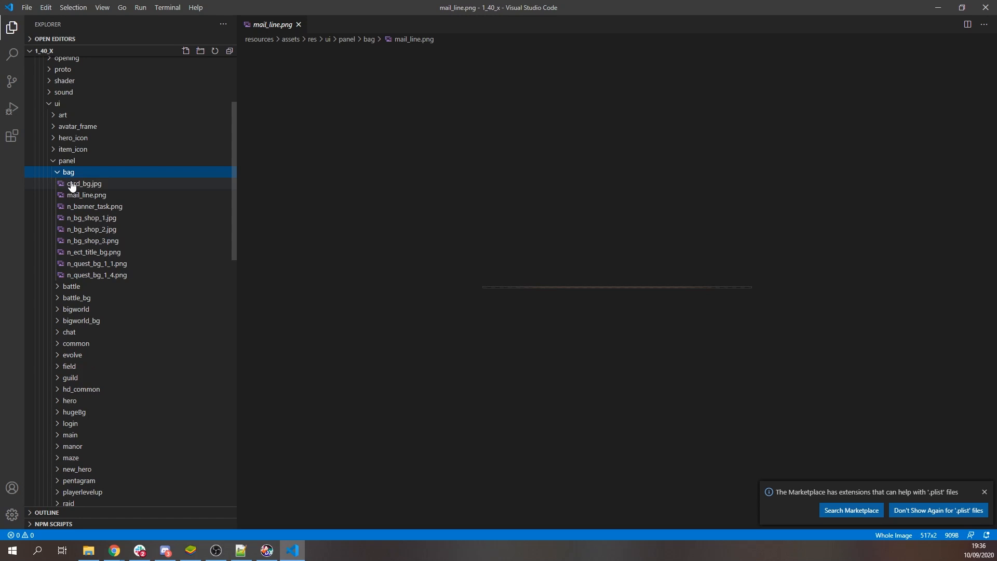
mouse_move(83, 183)
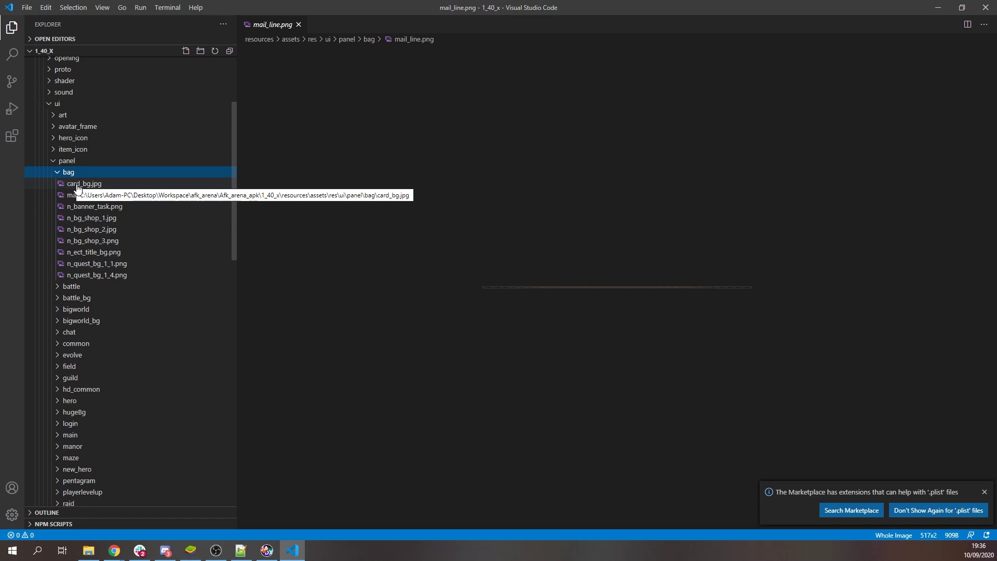
left_click(83, 183)
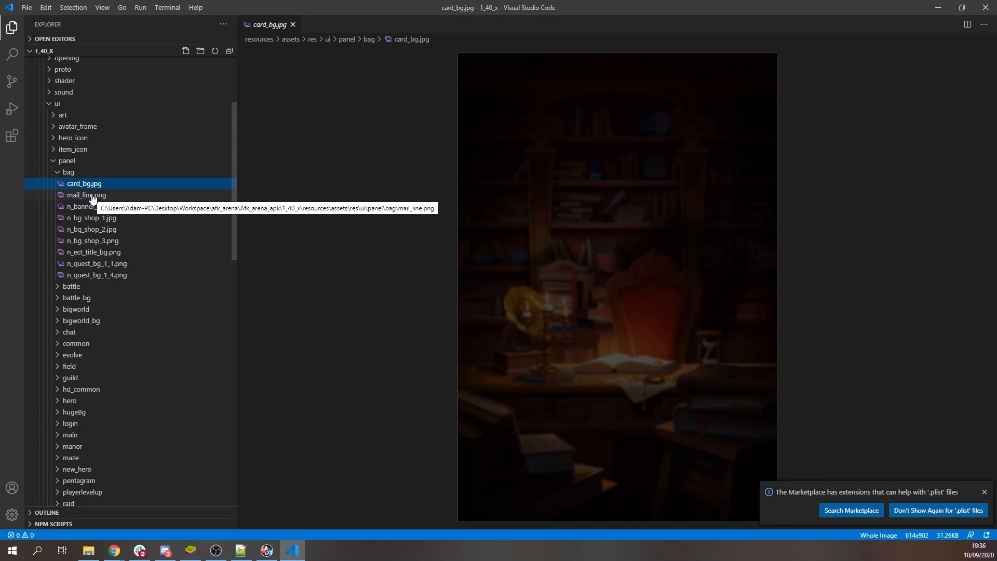
- Preview n_banner_task, n_bg_shop_1–3, n_quest_bg_1_1 and n_quest_bg_1_4 from the bag folder
left_click(94, 205)
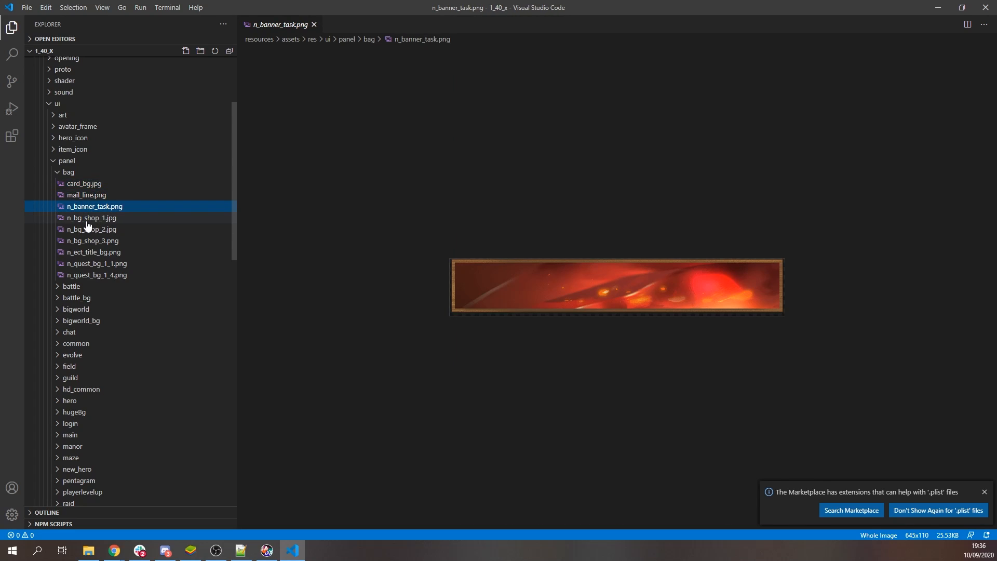
left_click(91, 217)
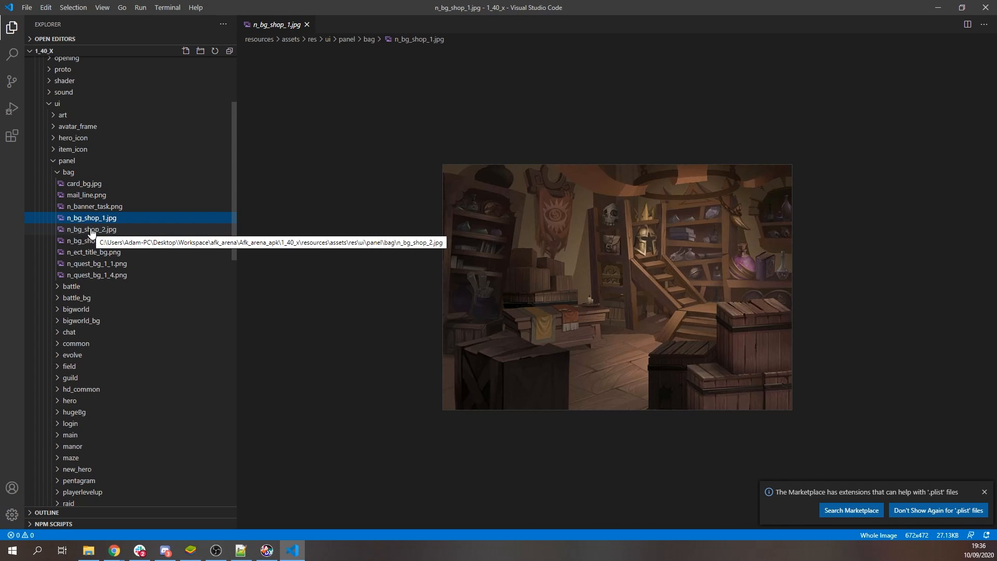
left_click(92, 229)
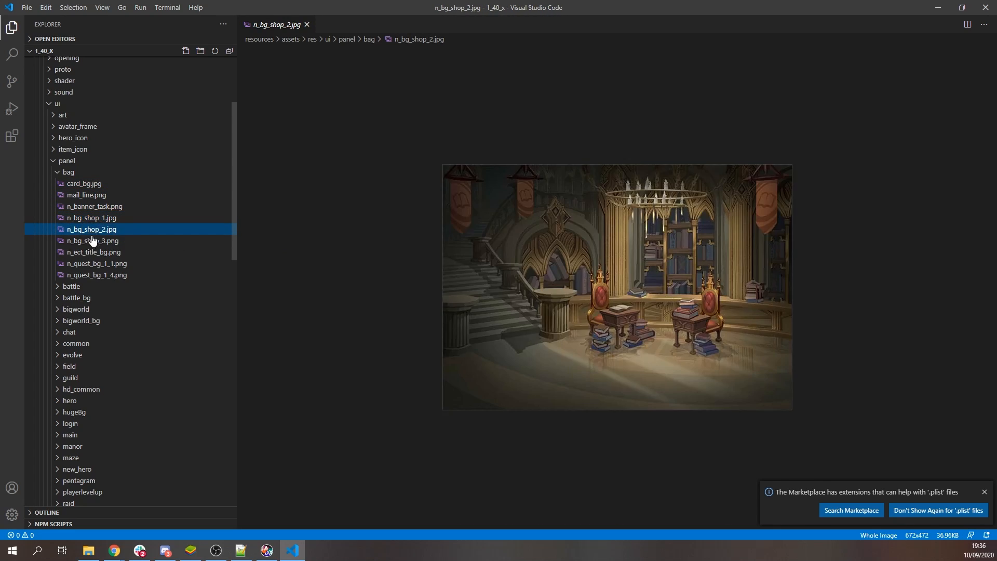
left_click(91, 240)
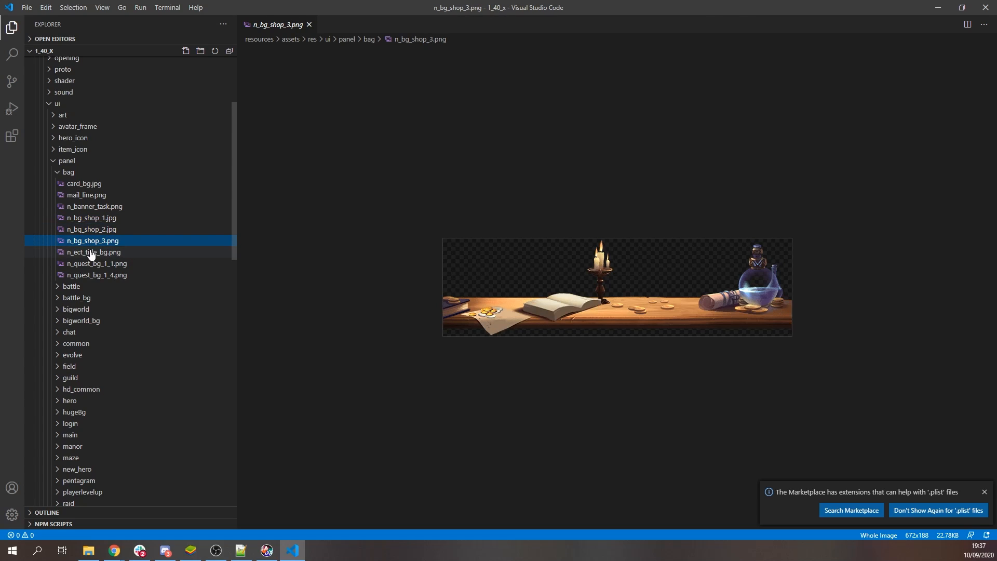
left_click(97, 262)
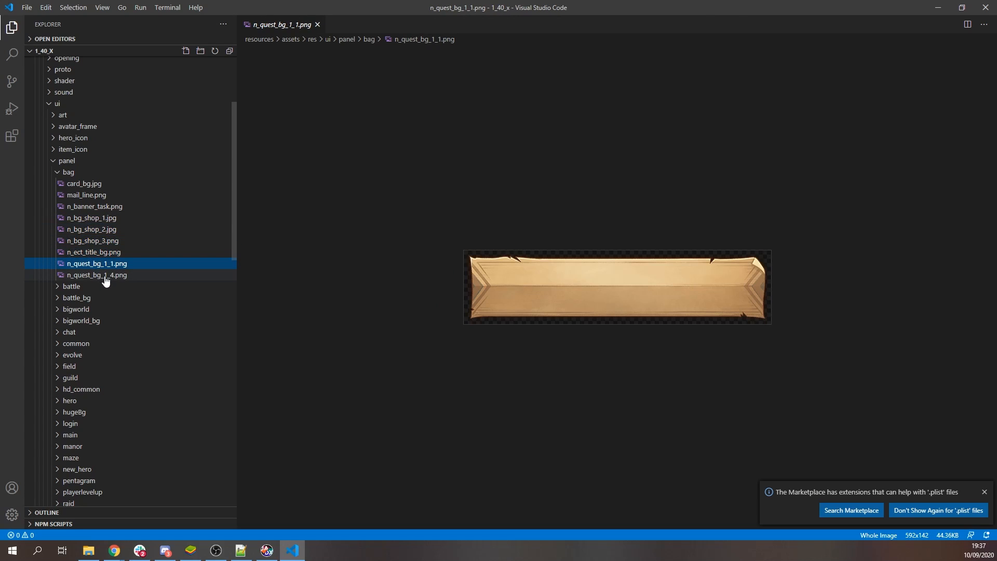
left_click(98, 274)
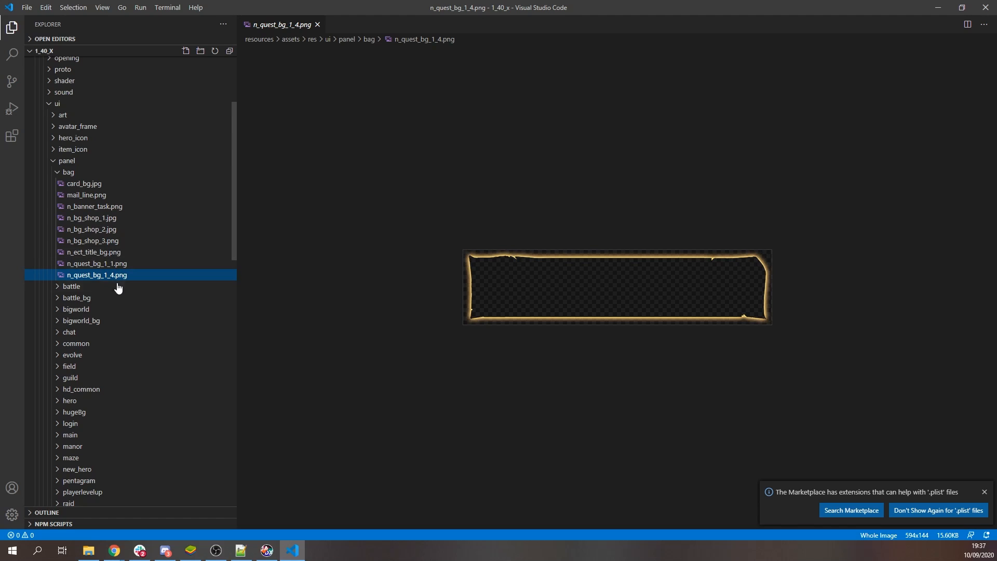
mouse_move(524, 272)
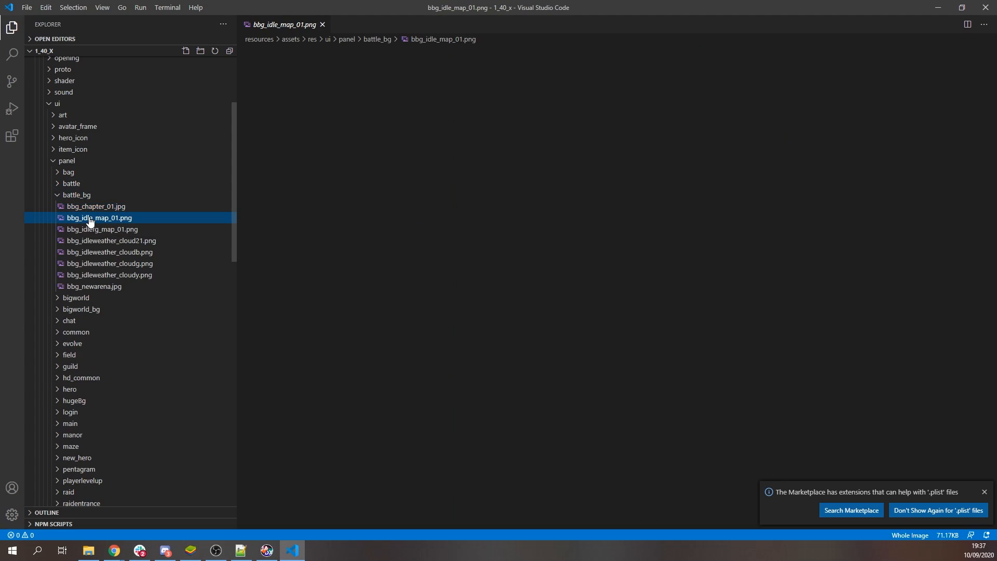
- Preview bbg_idlefg_map_01, bbg_idleweather_cloudg and bbg_newarena from the battle_bg folder
left_click(103, 228)
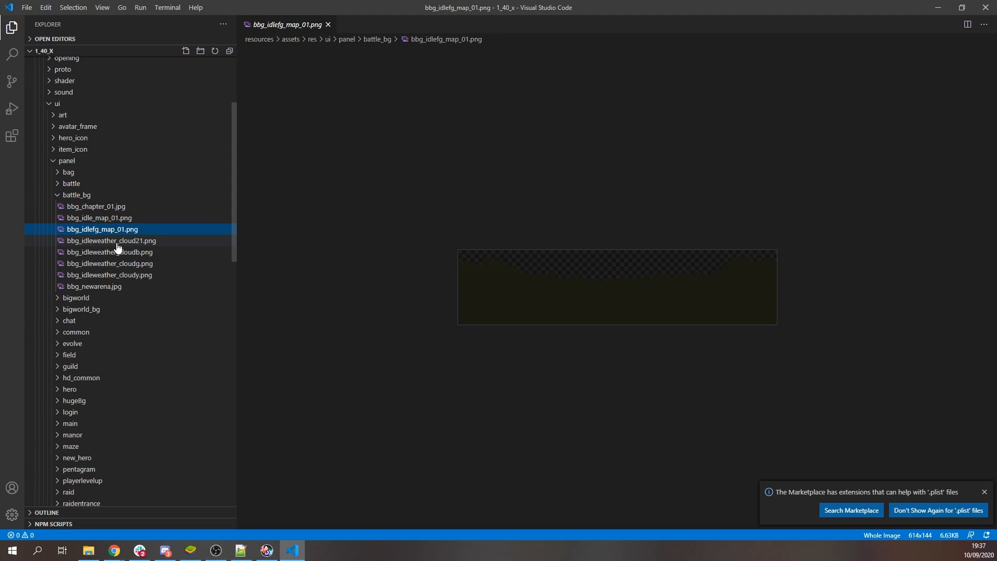
left_click(109, 263)
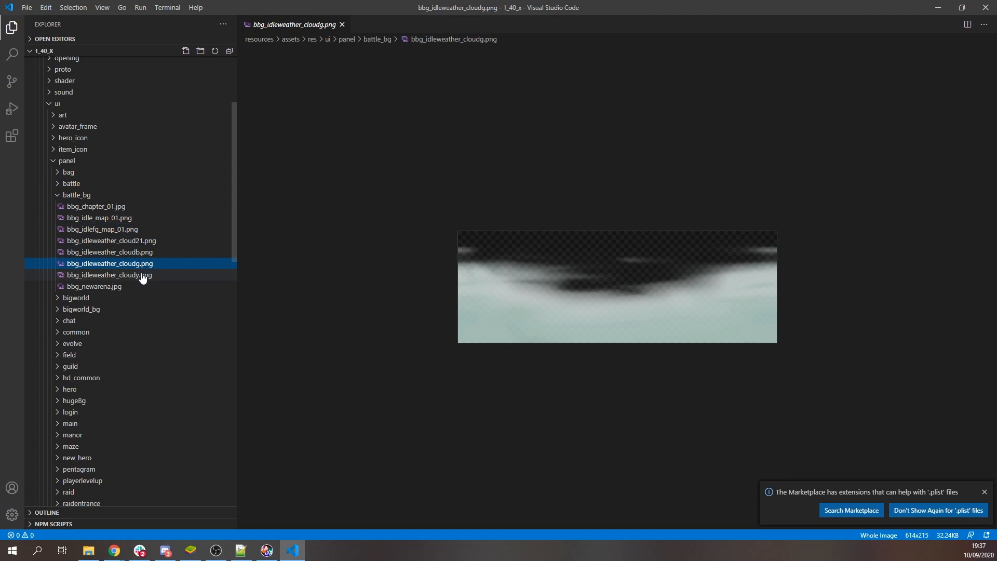
left_click(94, 287)
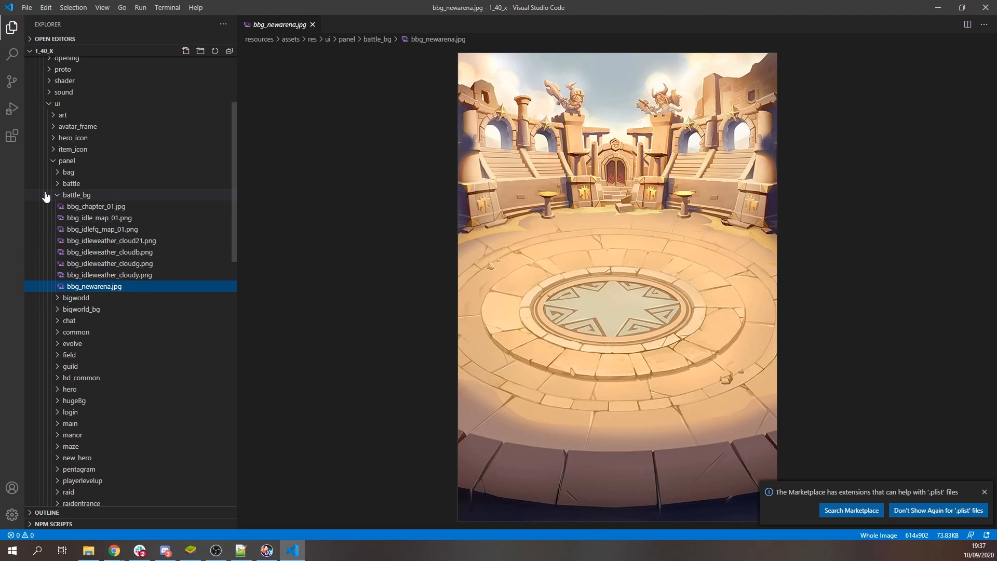
- Preview the bigworld folder's chapter_01, chapter_other and cloud3 images
left_click(76, 205)
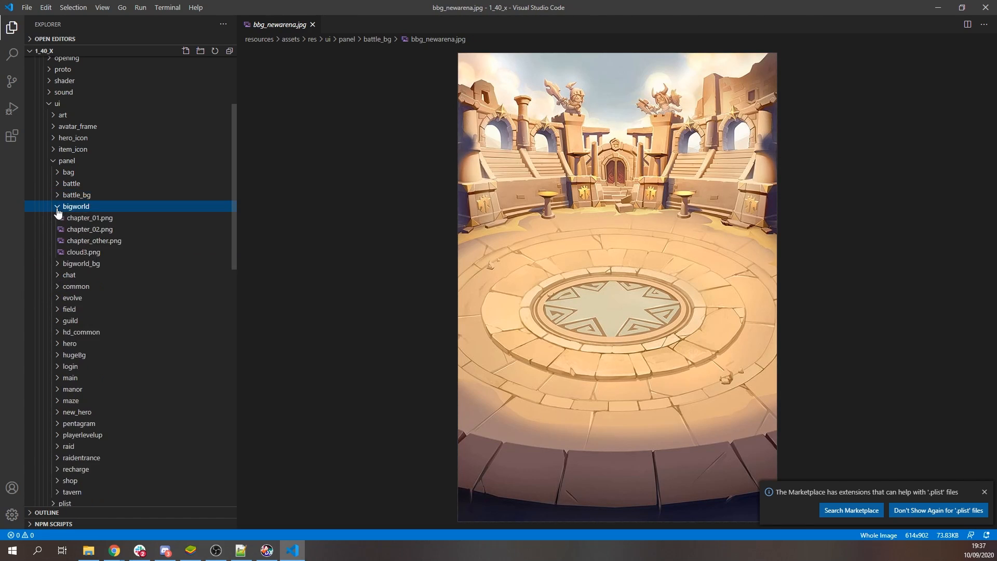
left_click(89, 217)
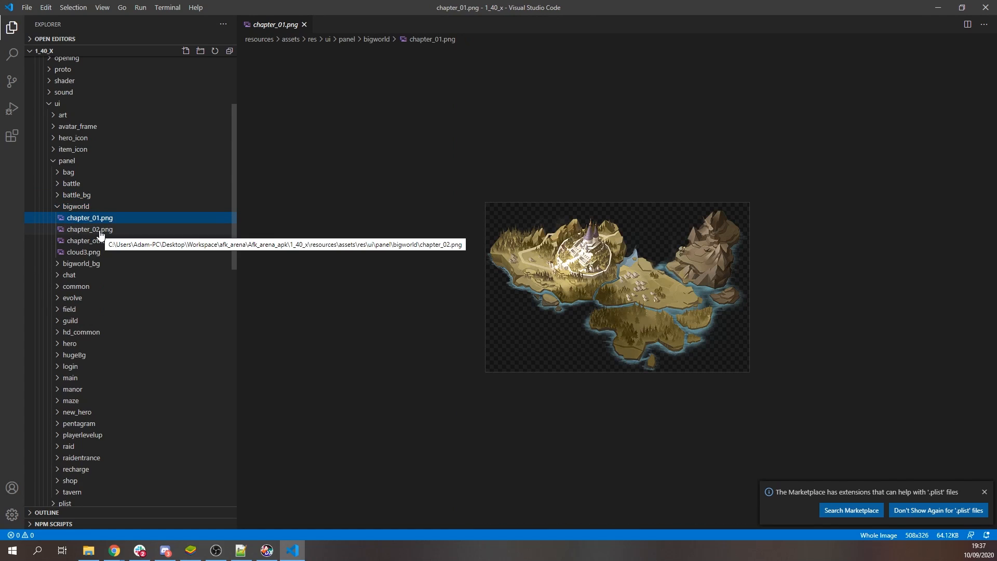
left_click(95, 240)
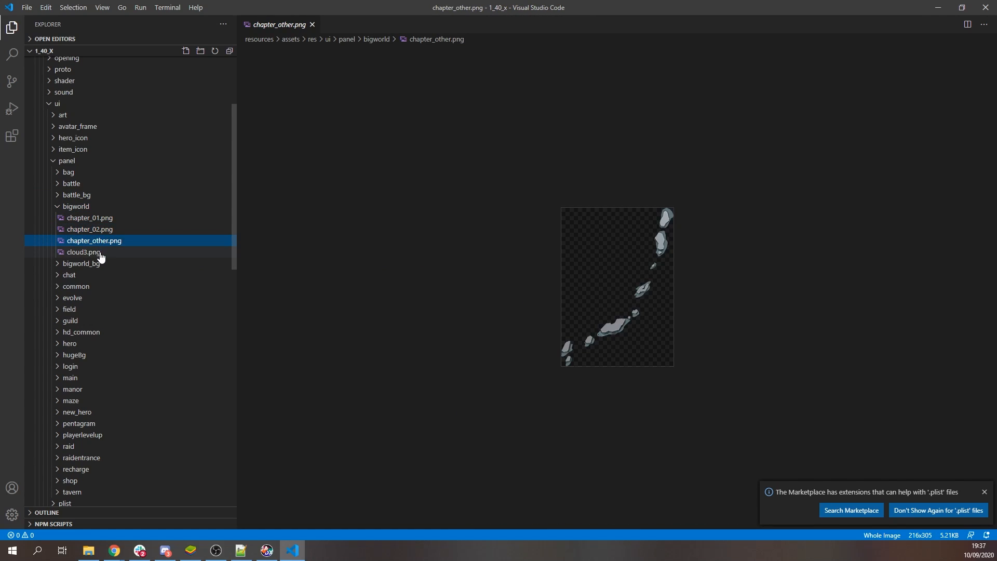
left_click(83, 252)
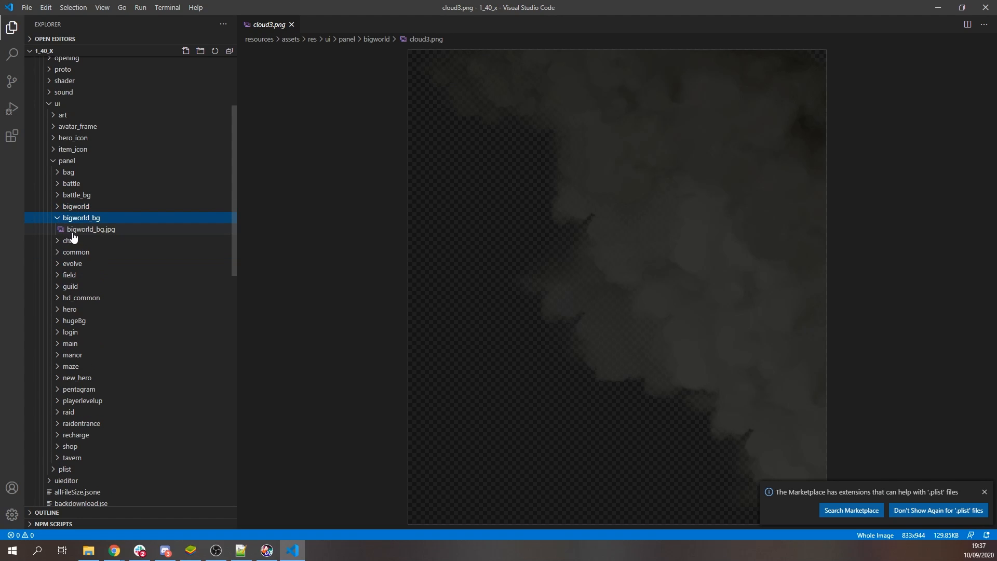
- Preview bigworld_bg.jpg and collapse the bigworld_bg folder
left_click(92, 229)
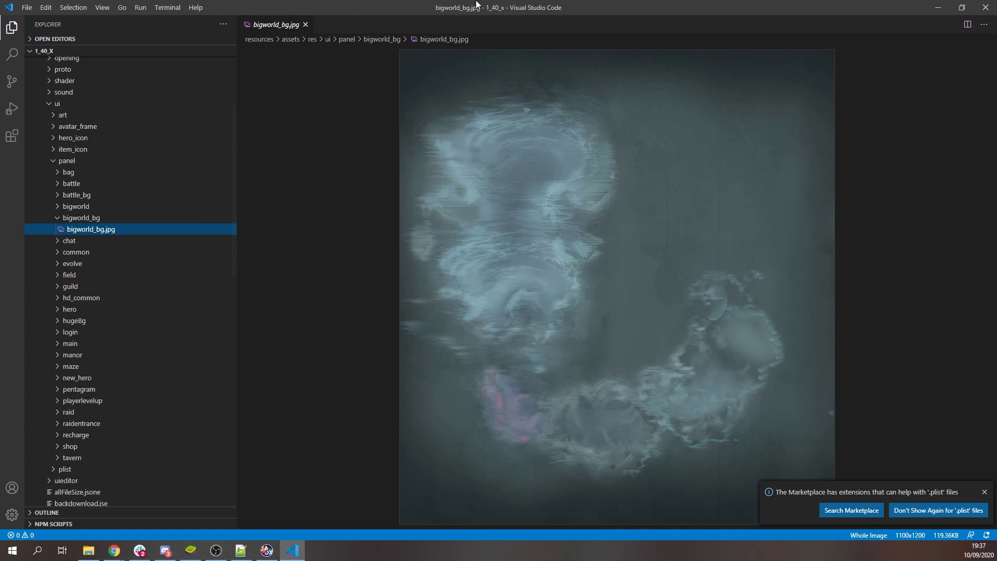
left_click(81, 217)
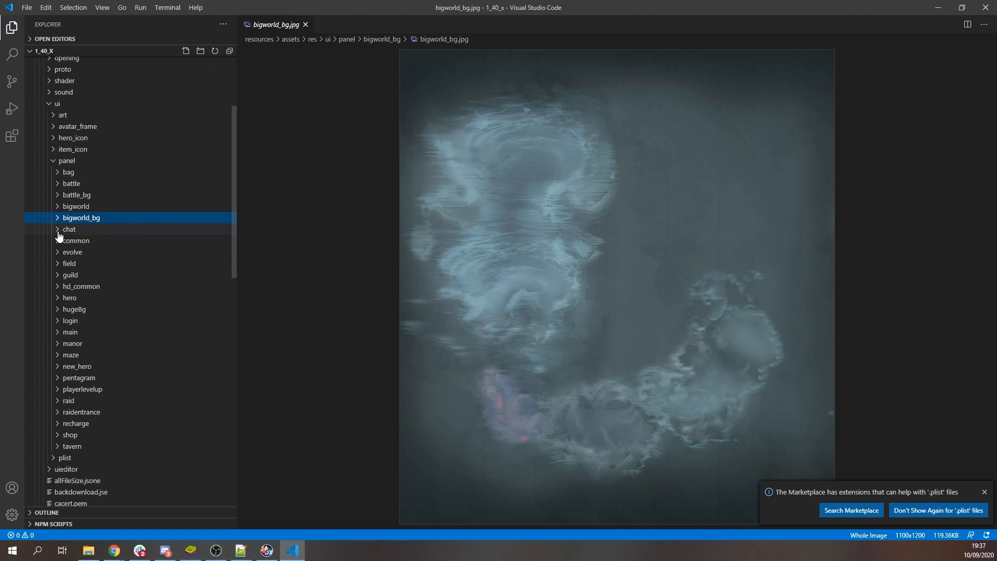
- Preview chat's board_player_info.png and common's bg_button.png
left_click(68, 228)
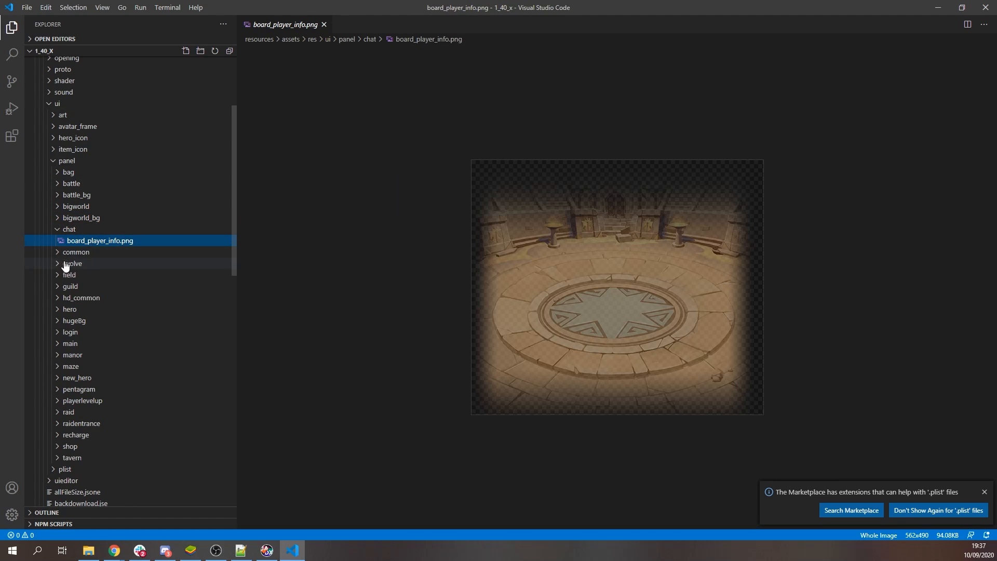
left_click(75, 251)
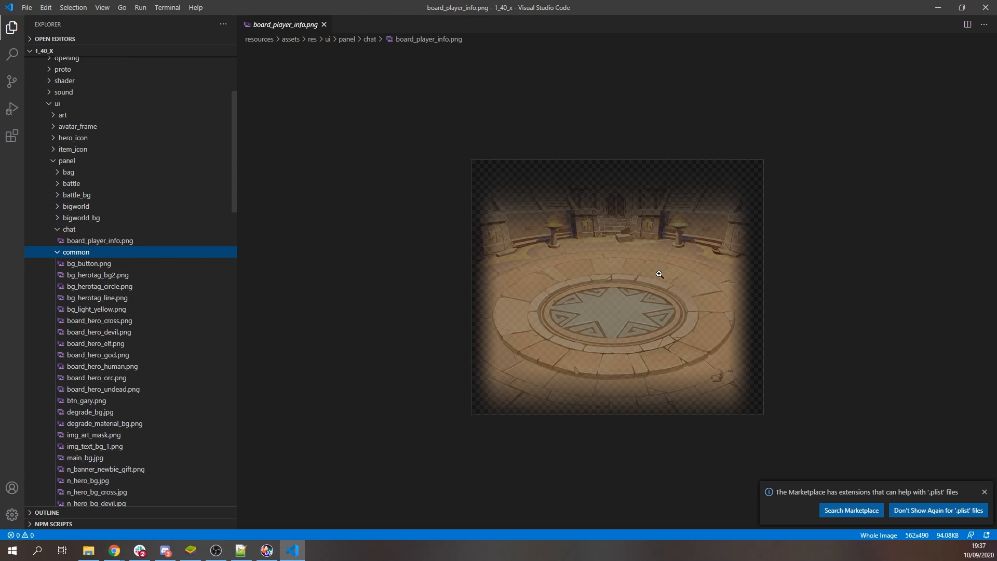
mouse_move(702, 311)
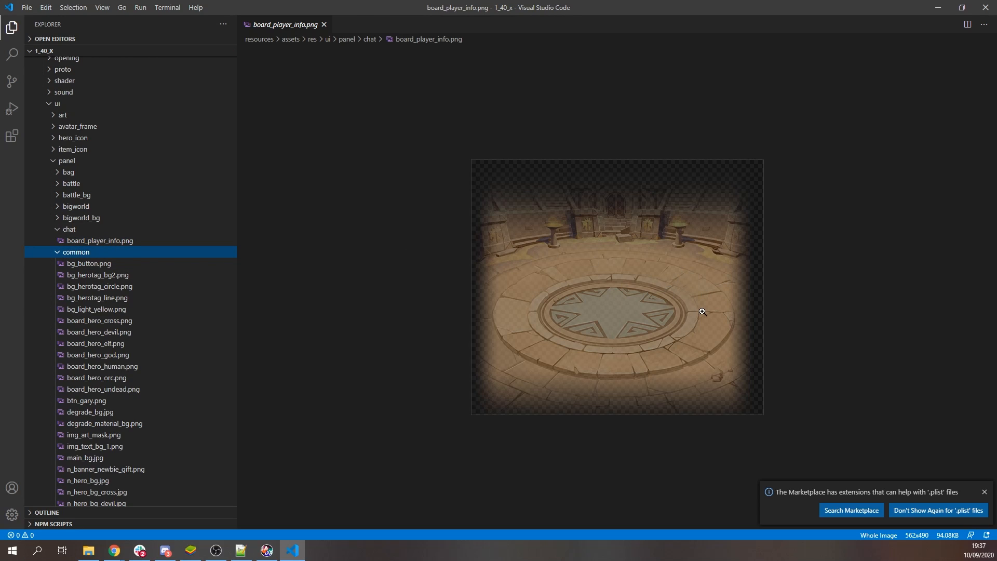
left_click(89, 262)
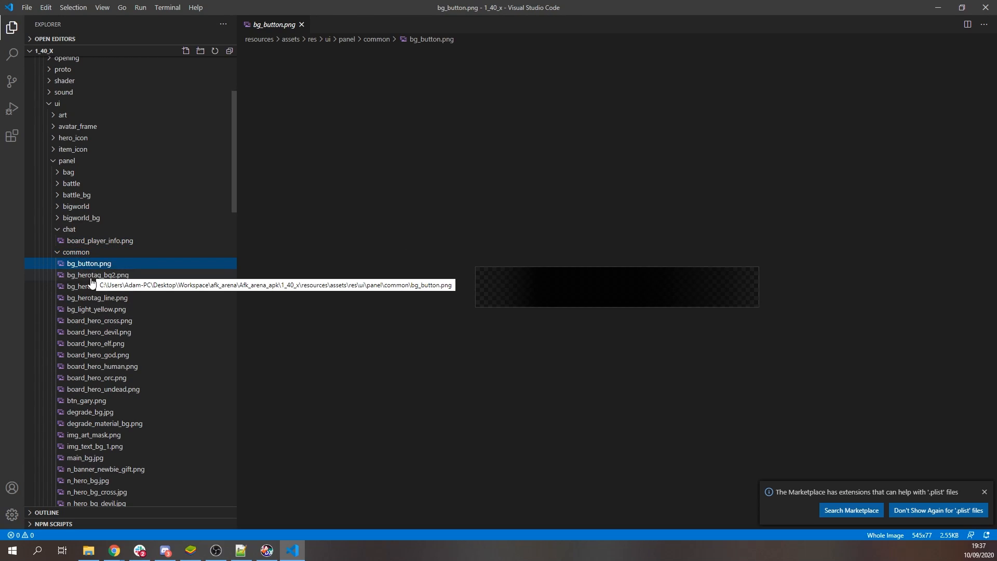
- Preview n_quest_speed_bg16.png and pic_bg_upgrade.png from the common folder
left_click(104, 398)
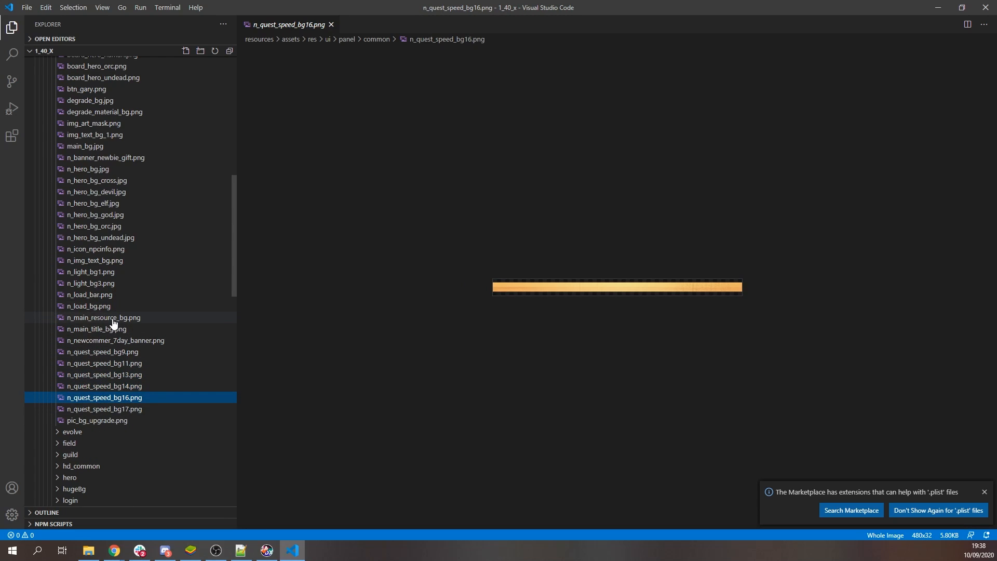
left_click(97, 420)
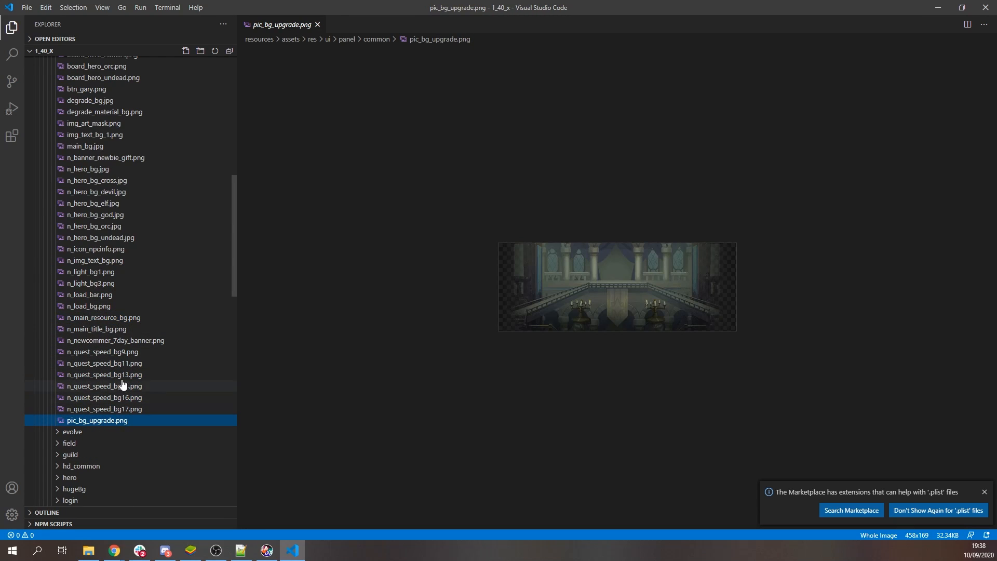
scroll("up", 3)
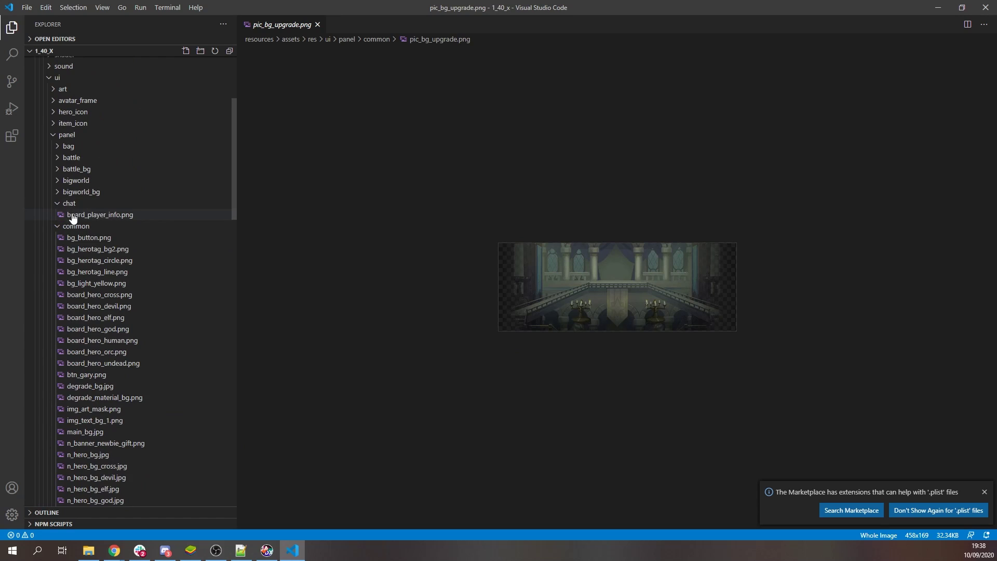
- Collapse common and compare evolve's n_evolve_bg.jpg with n_evolve_bg_cross.jpg
left_click(69, 202)
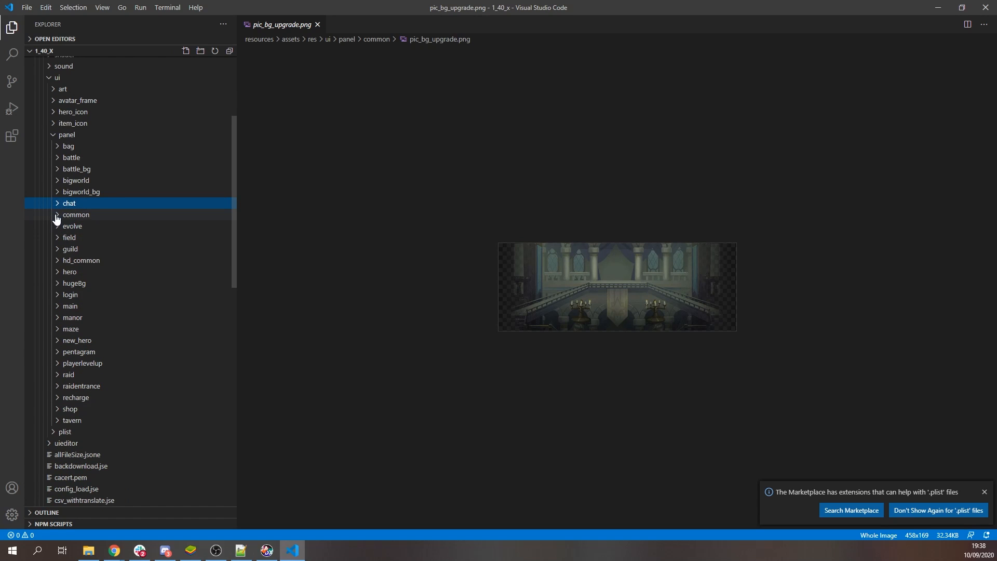
left_click(72, 225)
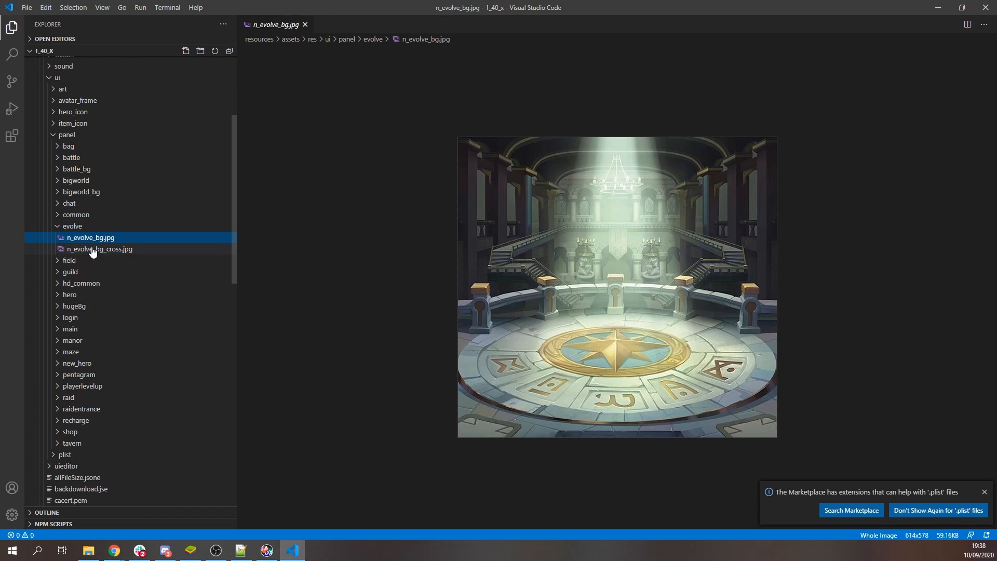
left_click(100, 248)
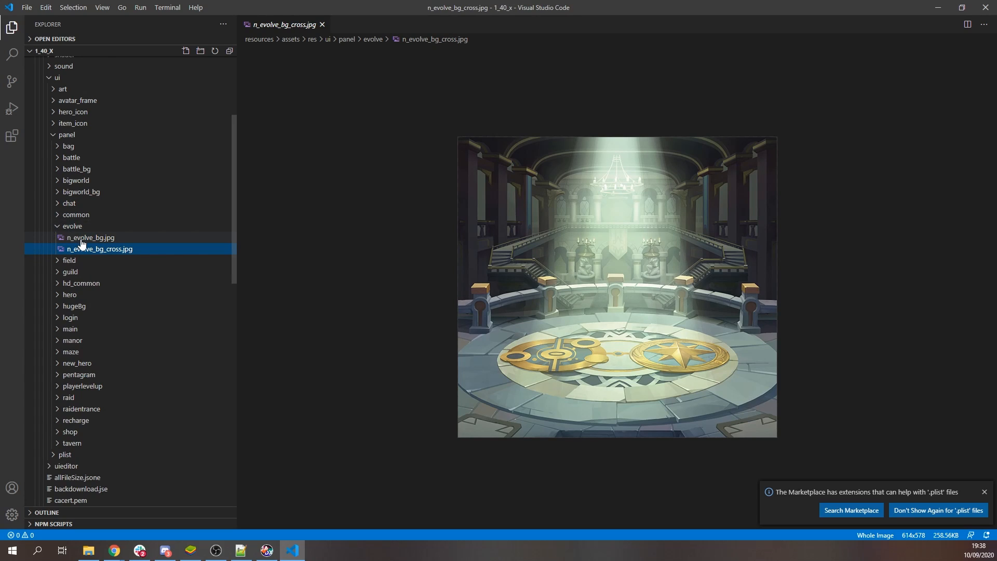
left_click(90, 237)
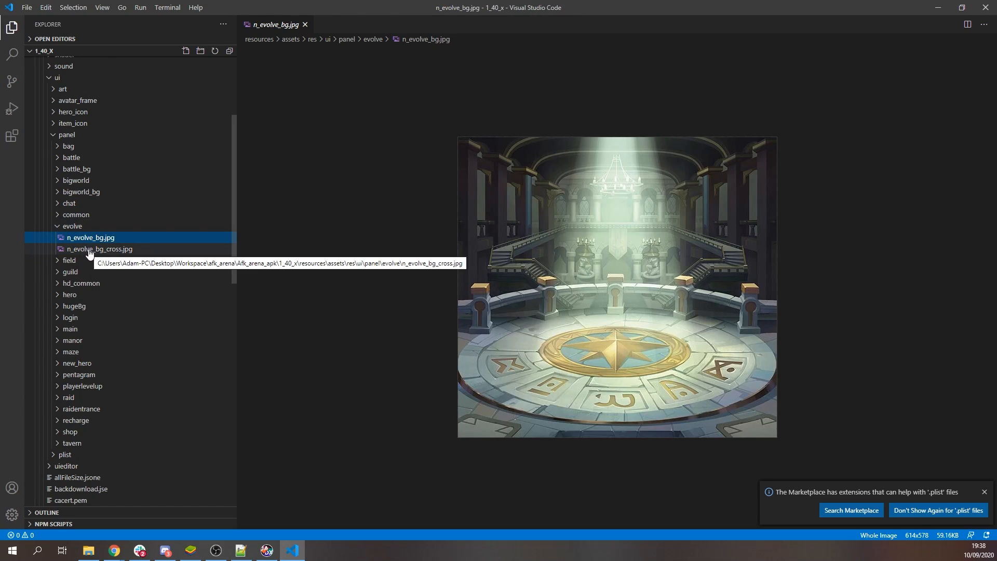
left_click(100, 249)
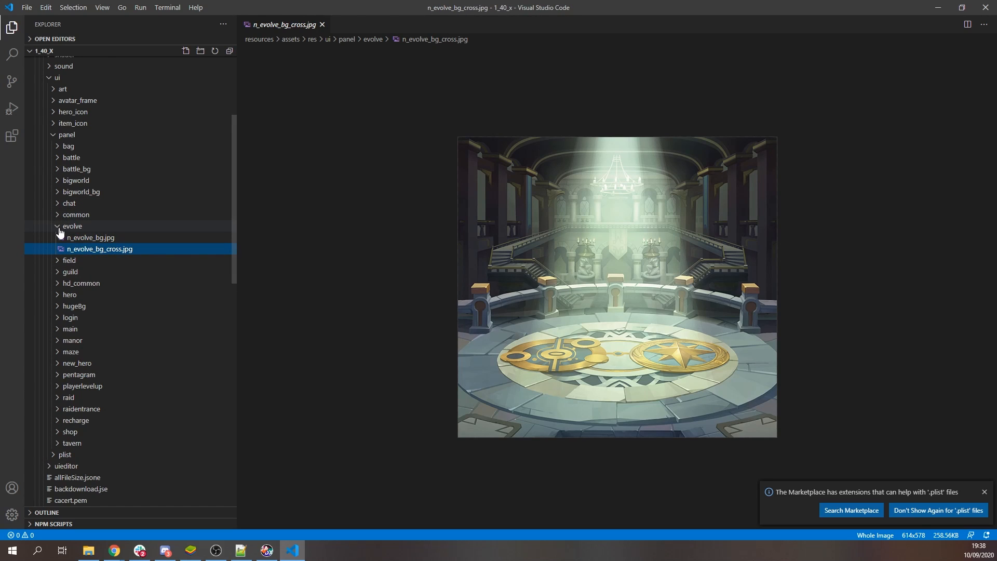
- Collapse evolve and preview field's img_field_bg.jpg map, then collapse field
left_click(72, 226)
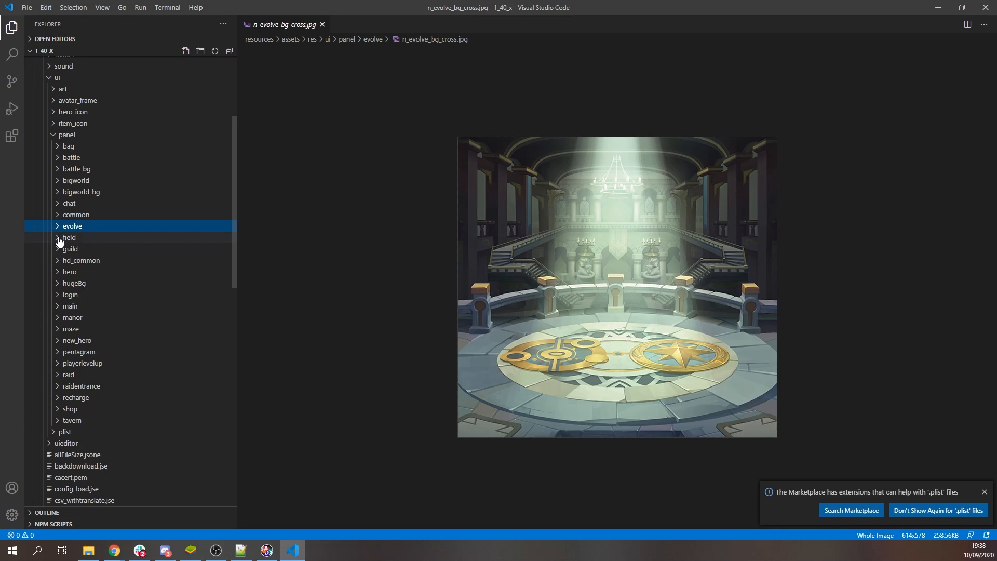
left_click(69, 236)
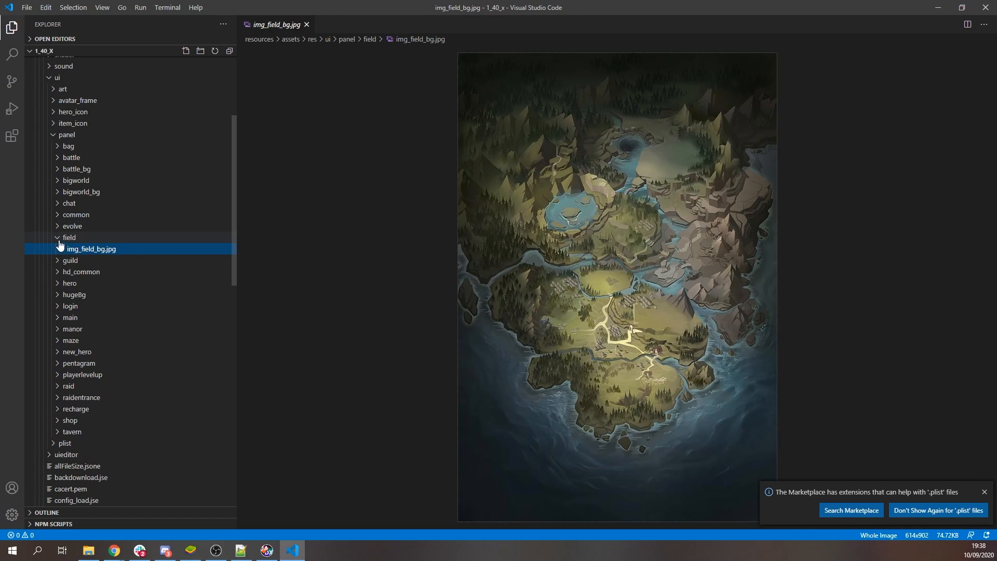
left_click(69, 236)
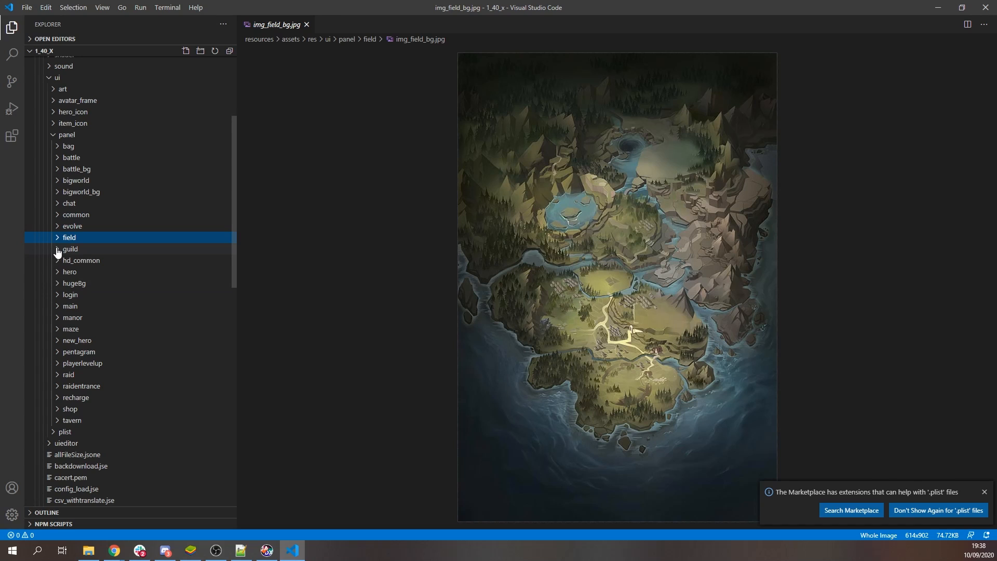
- Preview guild's n_guild_bg.jpg, n_icon_guild_3.png and n_img_boss_bg.jpg, then collapse guild
left_click(70, 248)
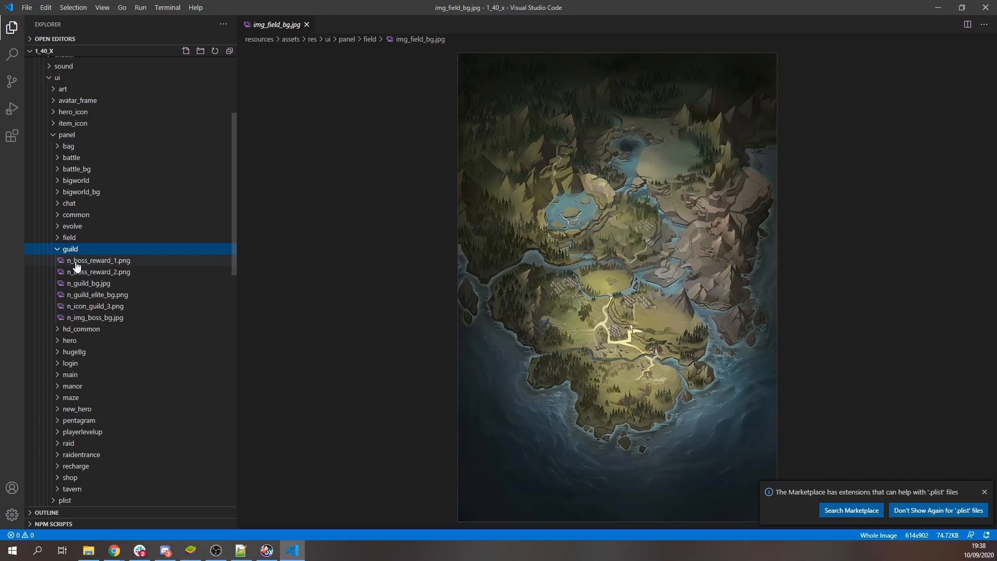
left_click(87, 283)
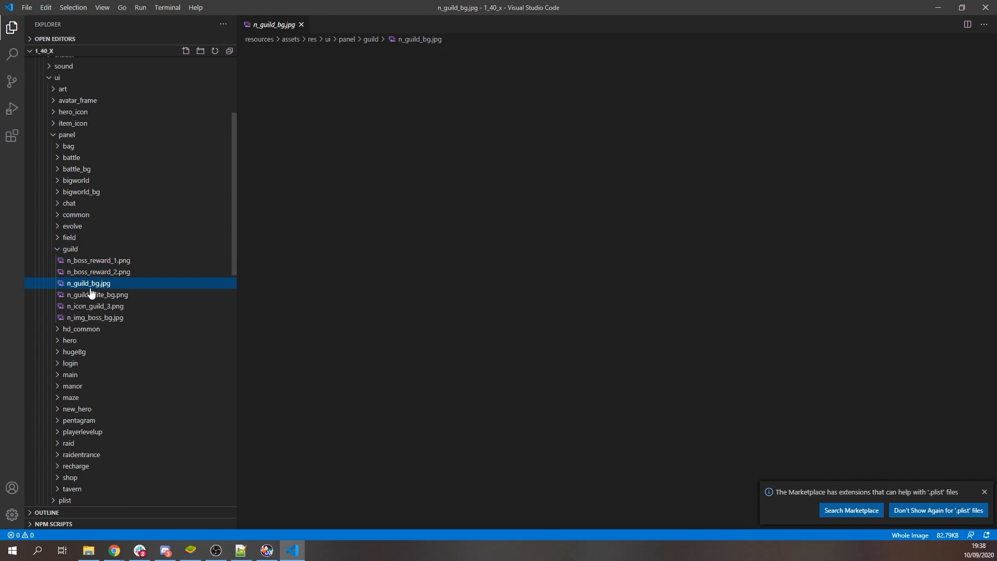
left_click(94, 305)
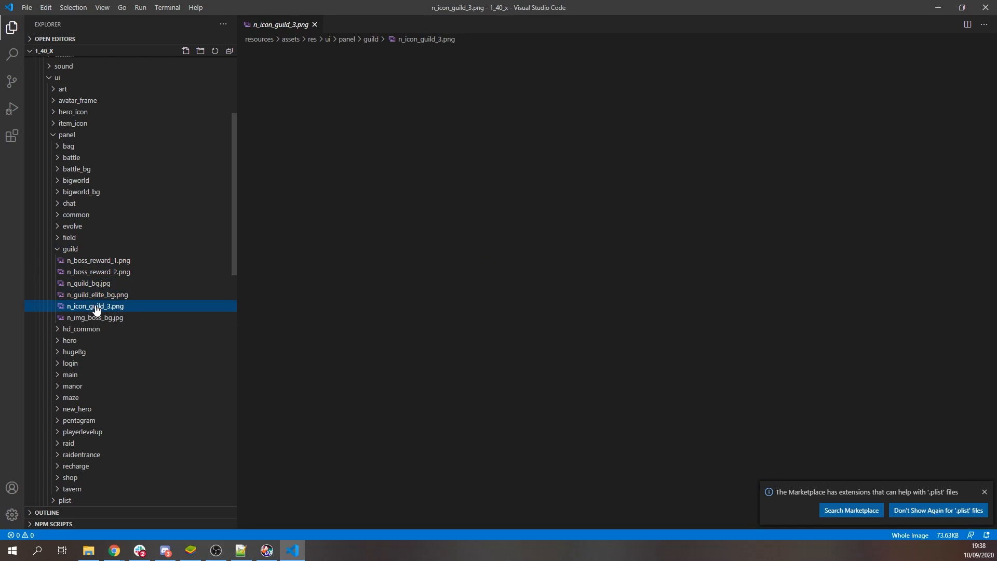
left_click(95, 318)
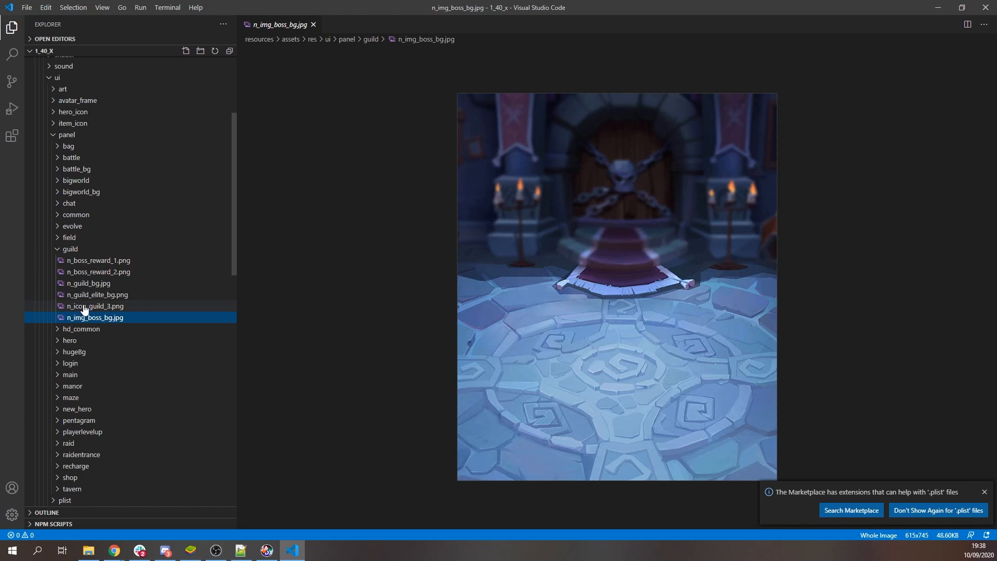
left_click(70, 248)
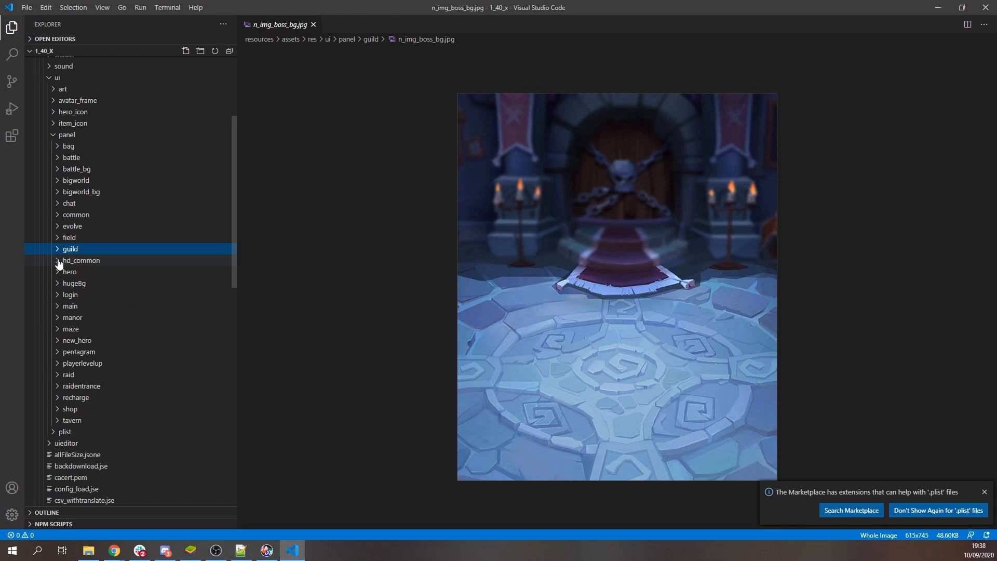
- Preview hd_common's img_diy_medal_bg, n_arena_bg1, n_bg_banner_fund and n_charge_bg, then collapse it
left_click(81, 260)
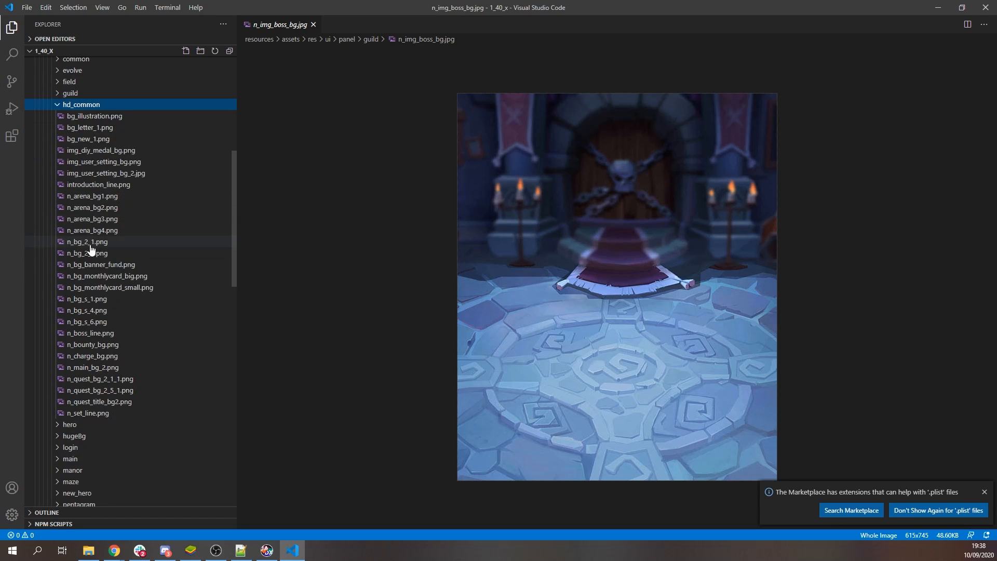
scroll("up", 3)
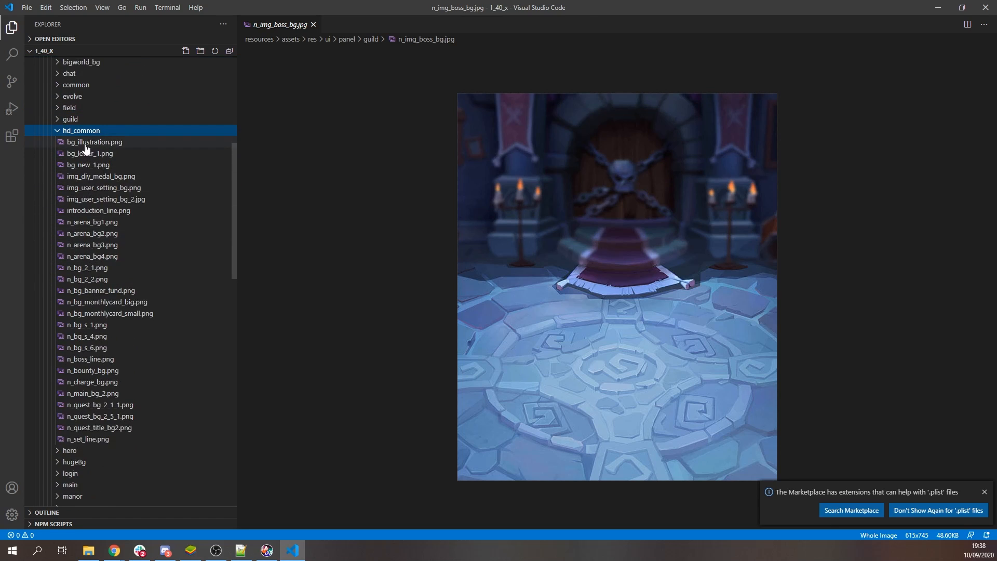
left_click(100, 177)
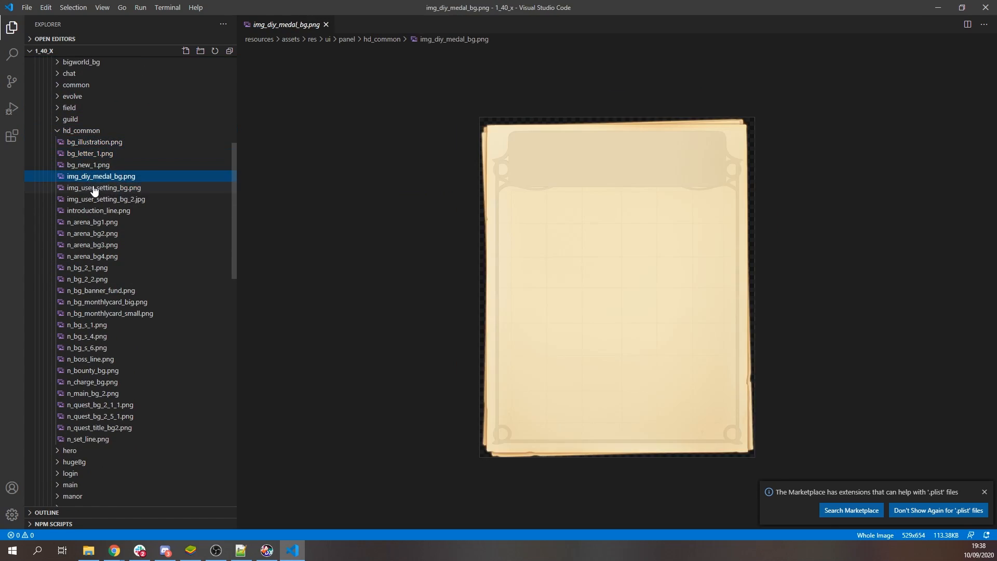
left_click(93, 222)
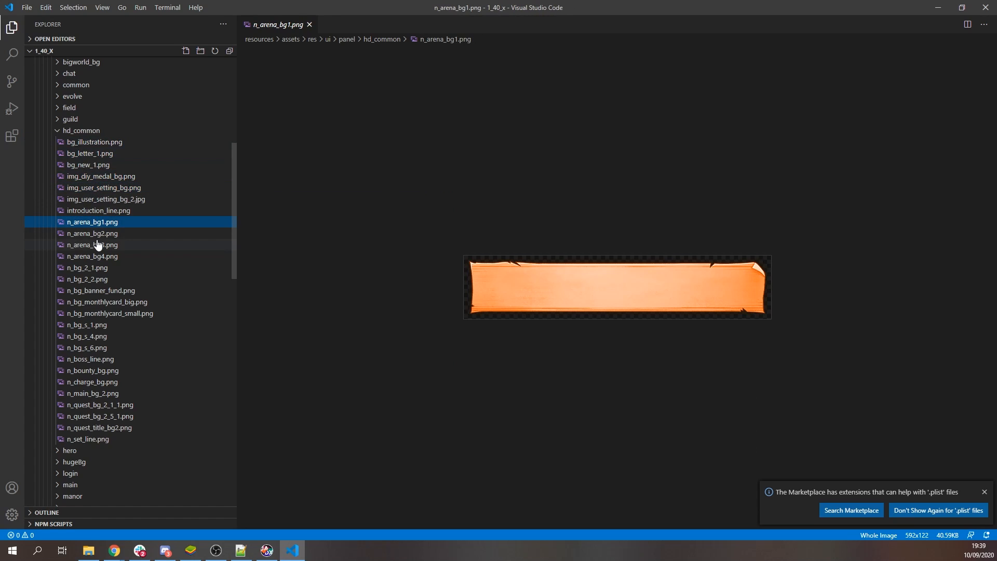
left_click(99, 290)
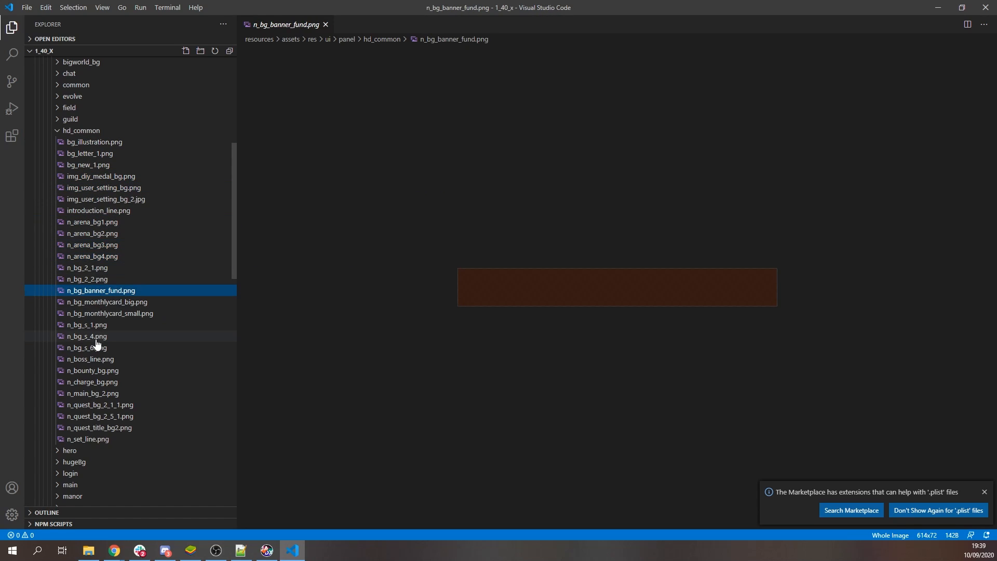
left_click(92, 382)
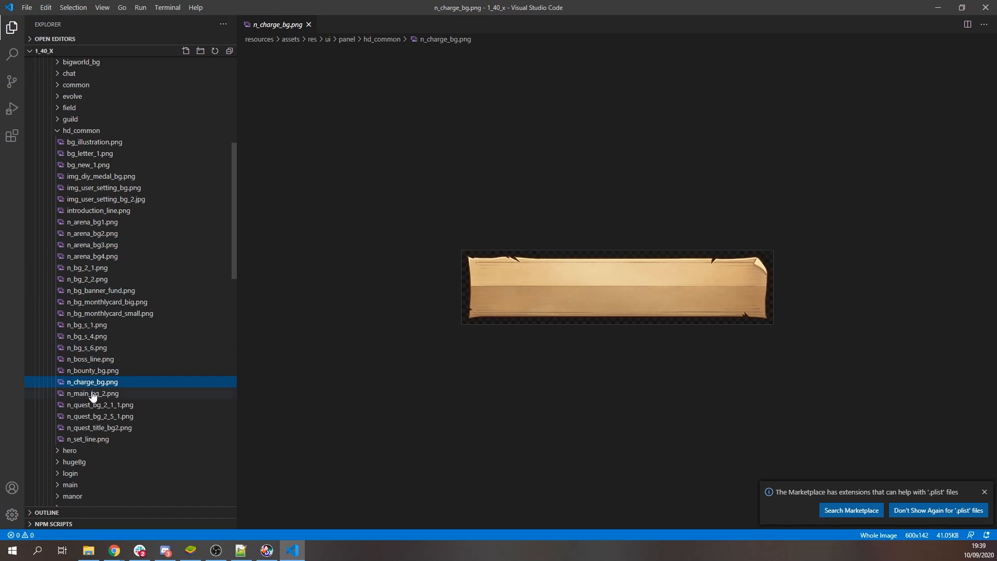
mouse_move(78, 431)
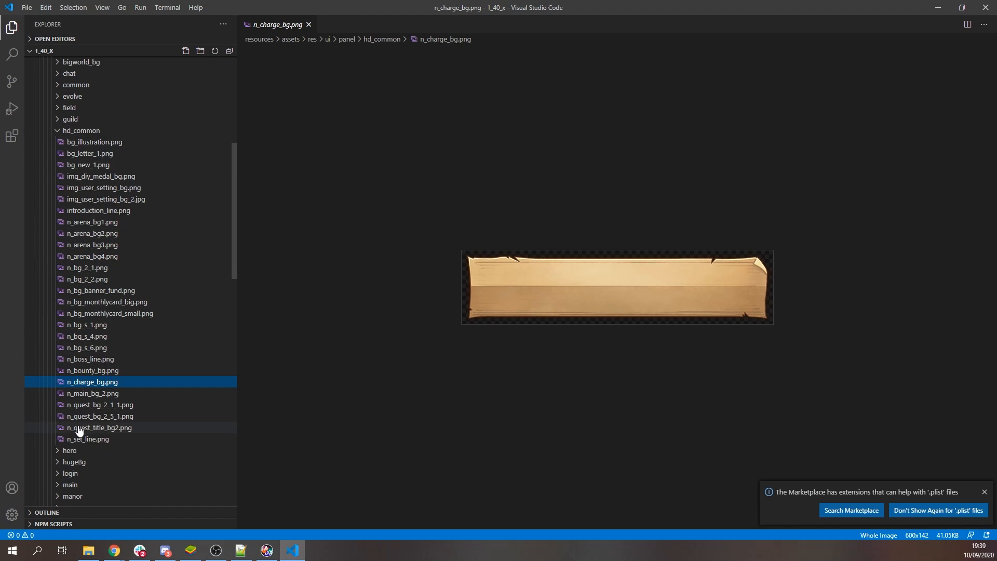
left_click(87, 438)
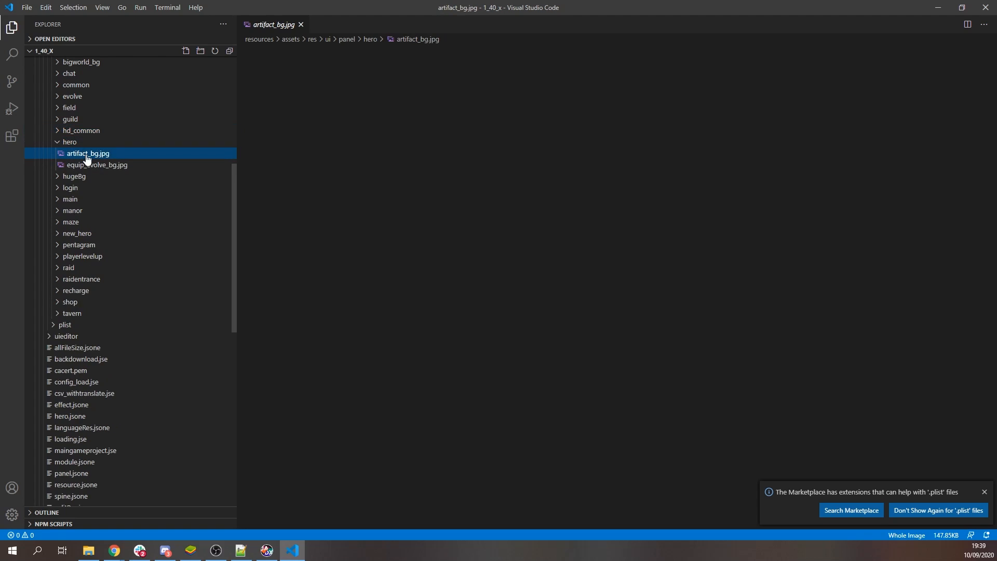
- Preview hero's equip_evolve_bg.jpg and artifact_bg.jpg, then hugeBg's battle_victory_bg.jpg
left_click(98, 164)
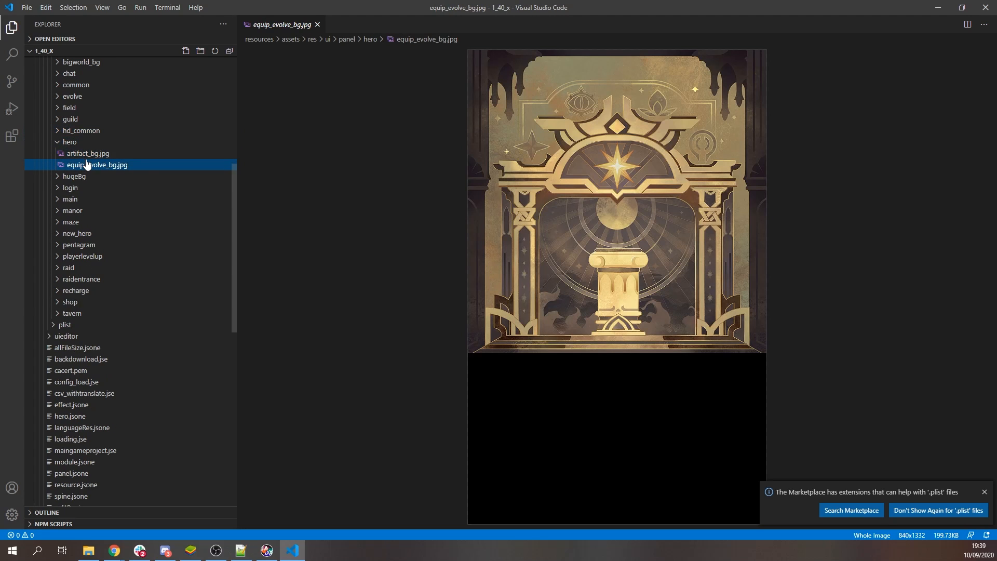
left_click(87, 154)
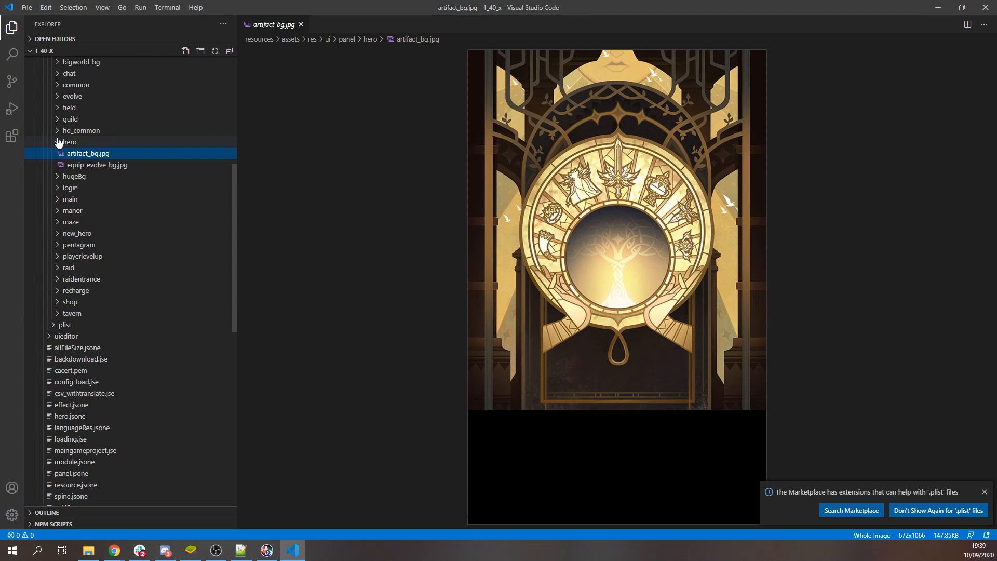
left_click(92, 165)
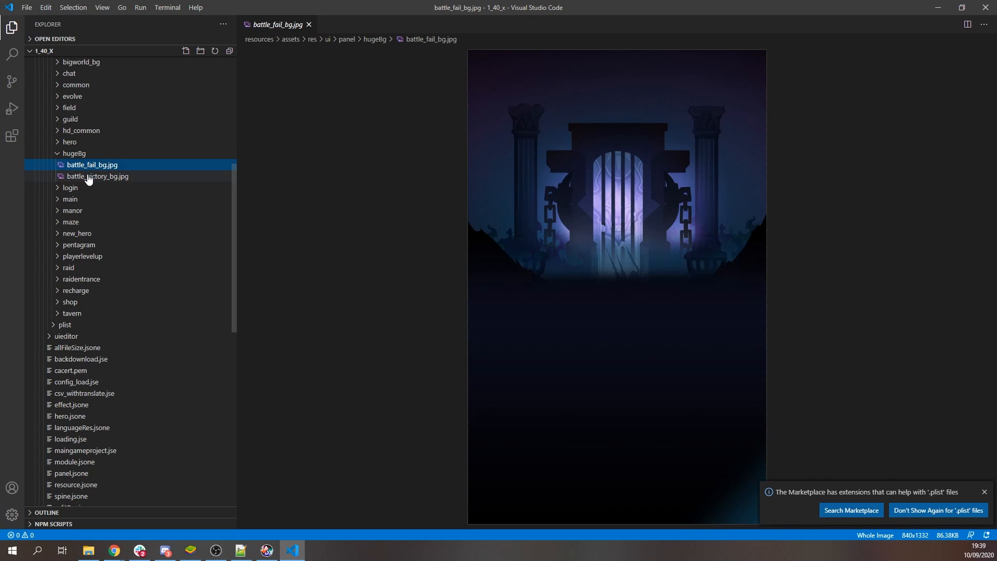
left_click(98, 176)
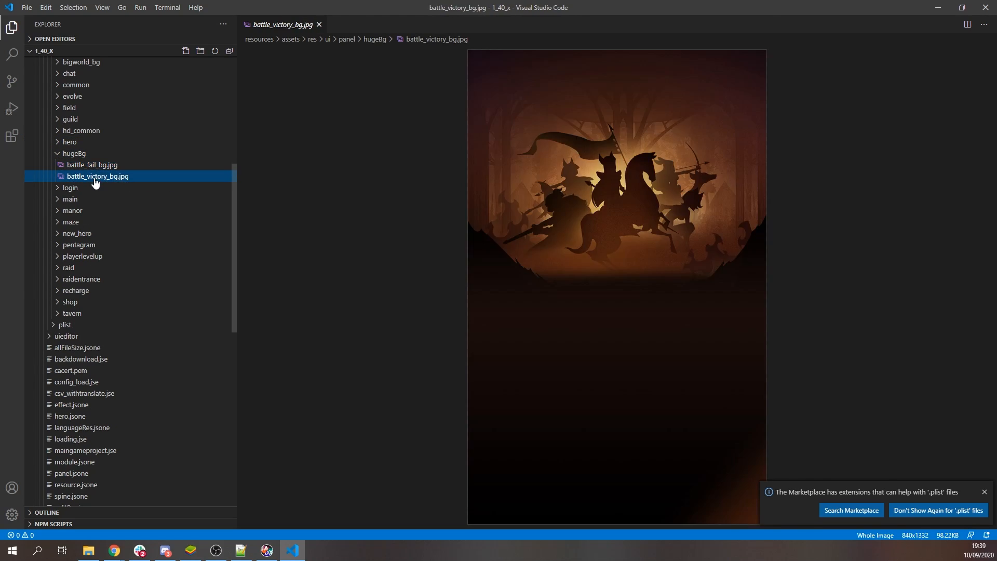
mouse_move(115, 179)
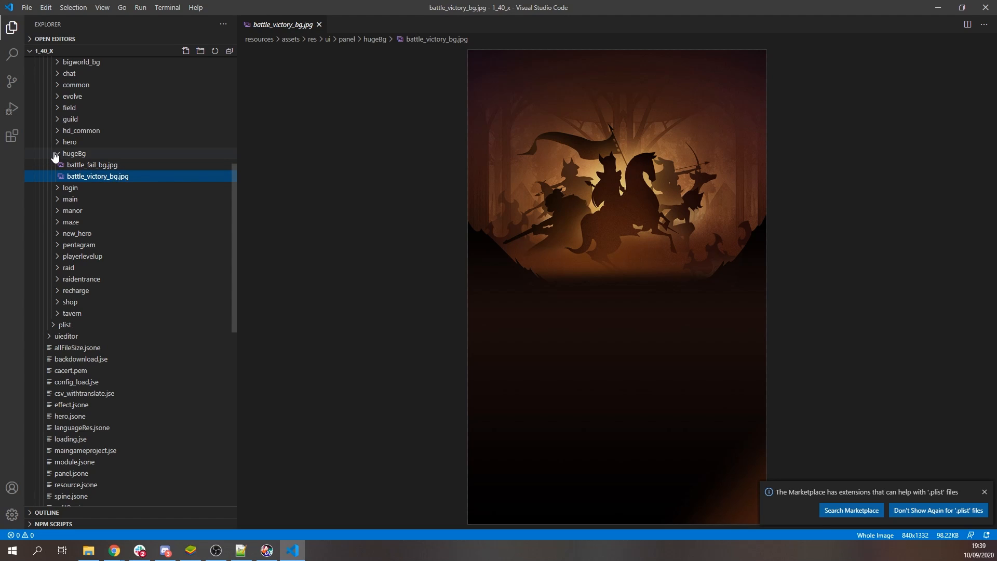
- Preview main's n_framebg_field and n_request_review, map_normal_1.jpg and manor's img_manor_bg.jpg
left_click(98, 222)
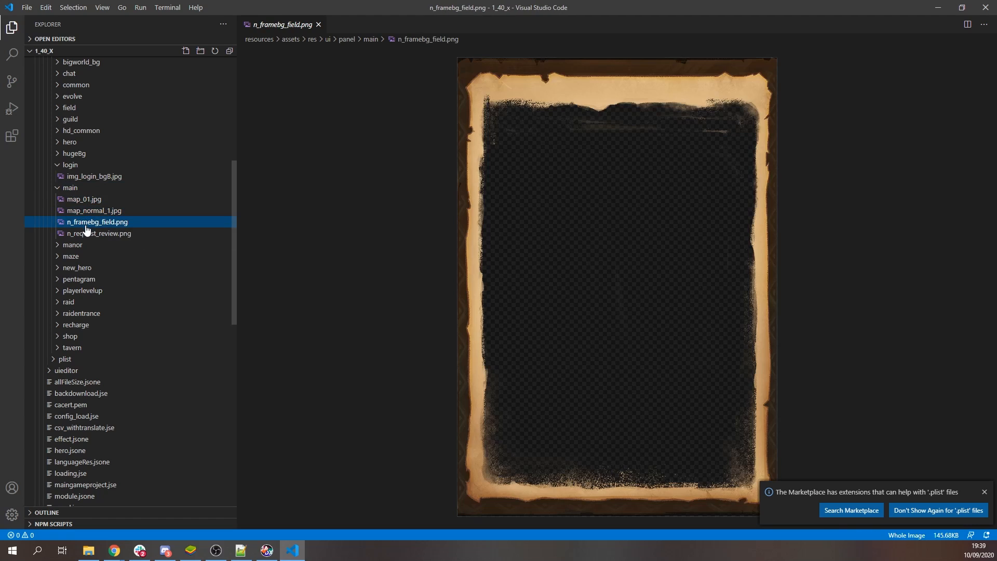
left_click(98, 233)
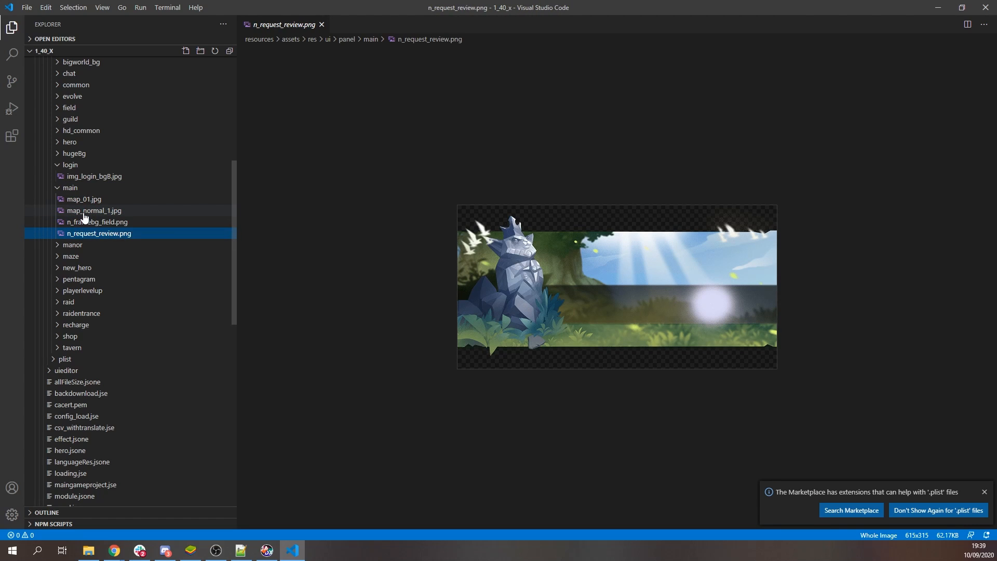
left_click(94, 211)
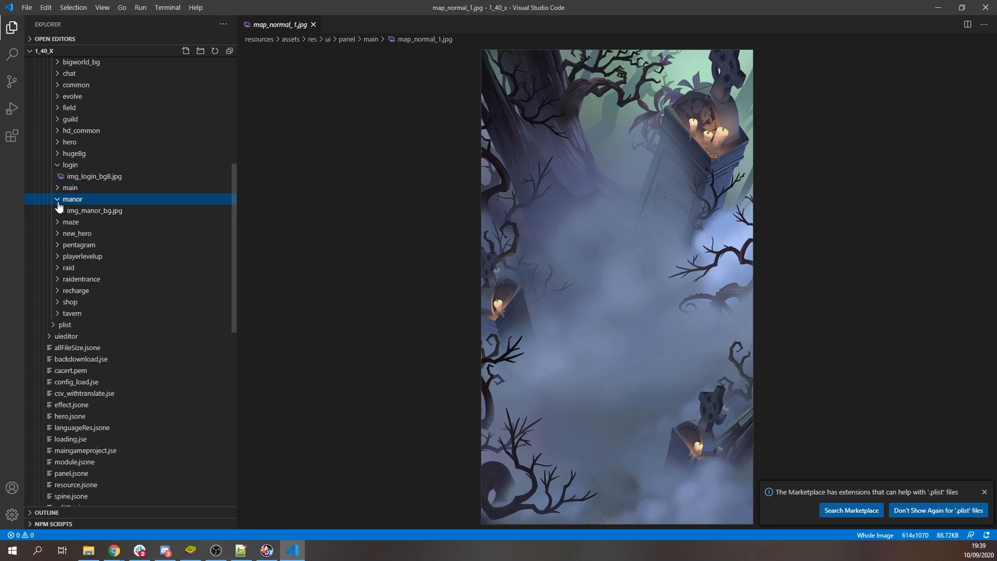
left_click(95, 210)
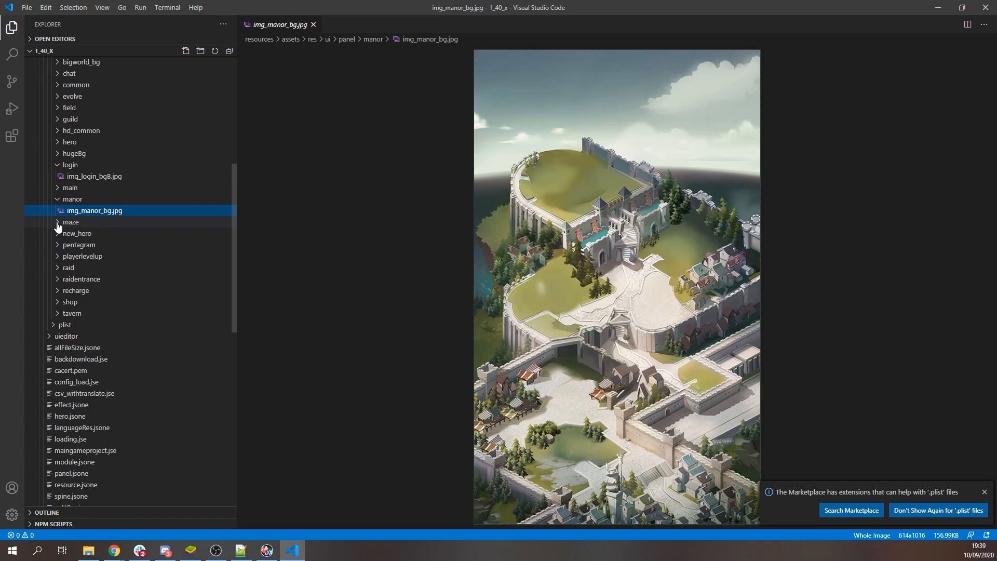
- Preview maze, new_hero and pentagram images through pentagram_progress_full.png, then list playerlevelup
left_click(71, 223)
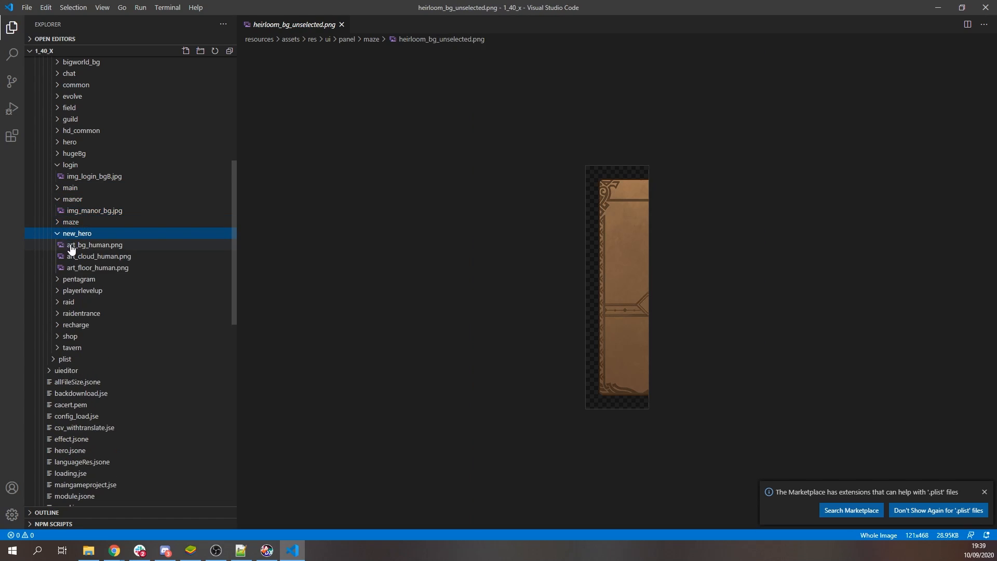
left_click(99, 256)
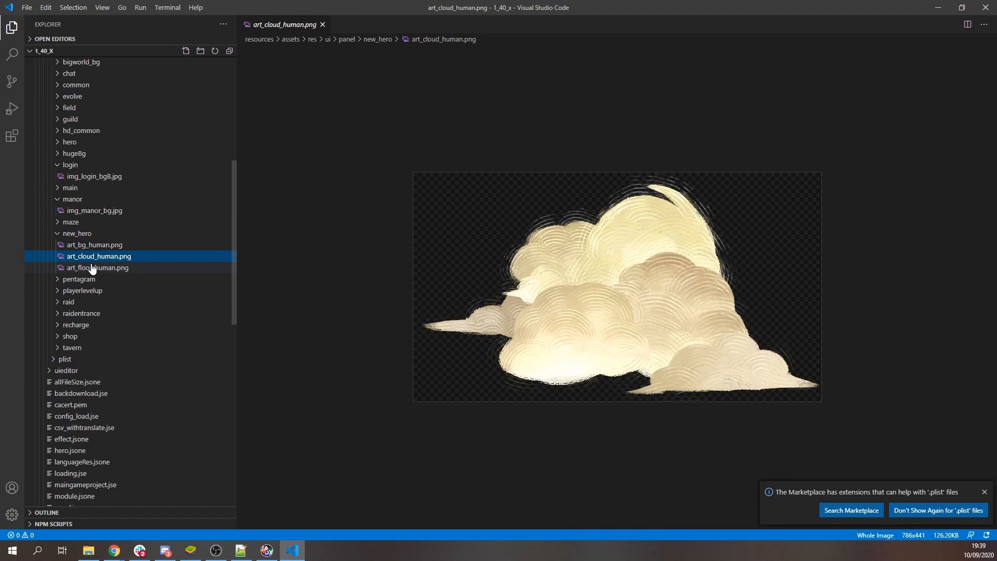
left_click(98, 266)
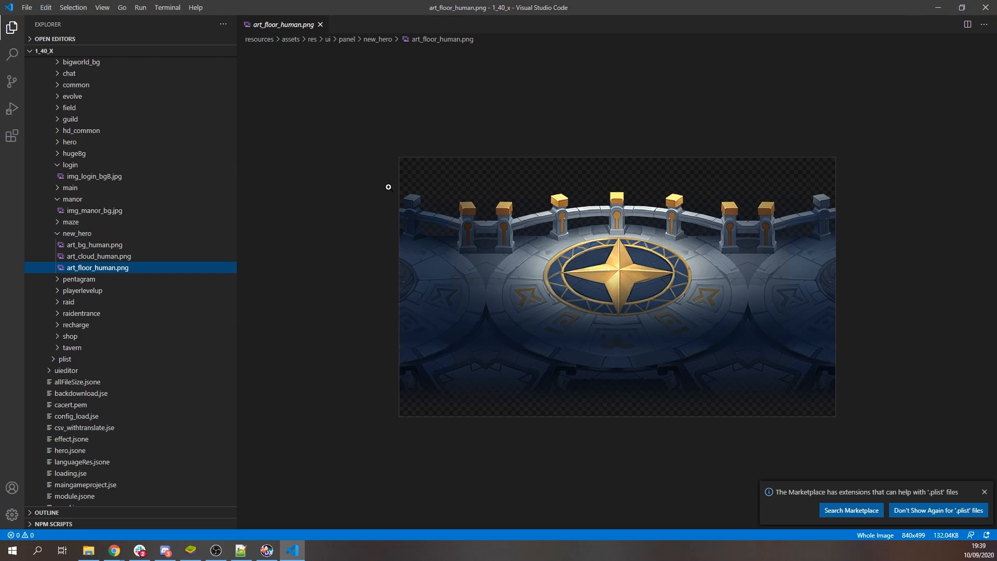
left_click(77, 233)
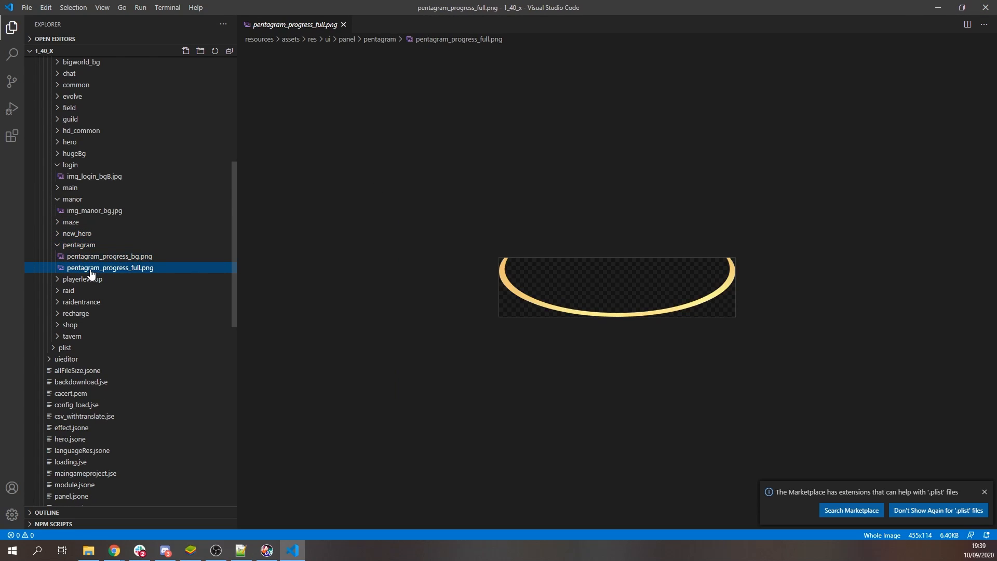
left_click(82, 278)
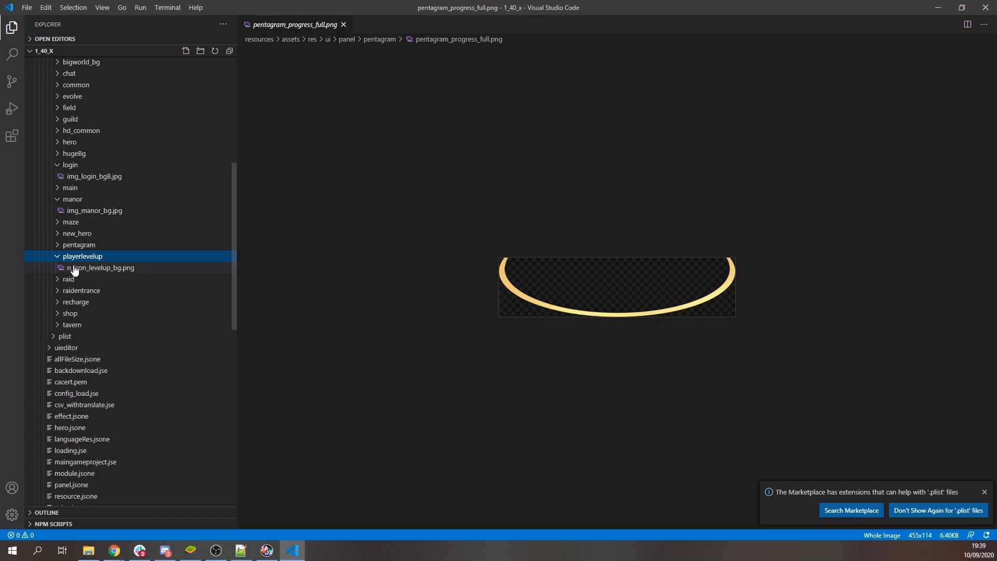
- Preview n_icon_levelup_bg.png, raid's map_bg_chapter1.jpg, act_raid_progress_datebg_left and bg_bottom_front
left_click(101, 267)
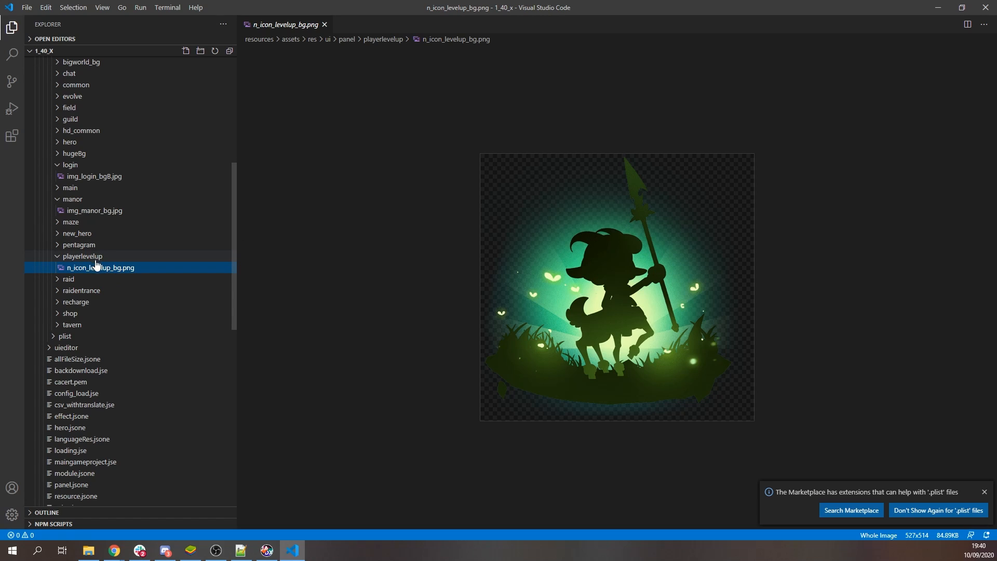
mouse_move(78, 263)
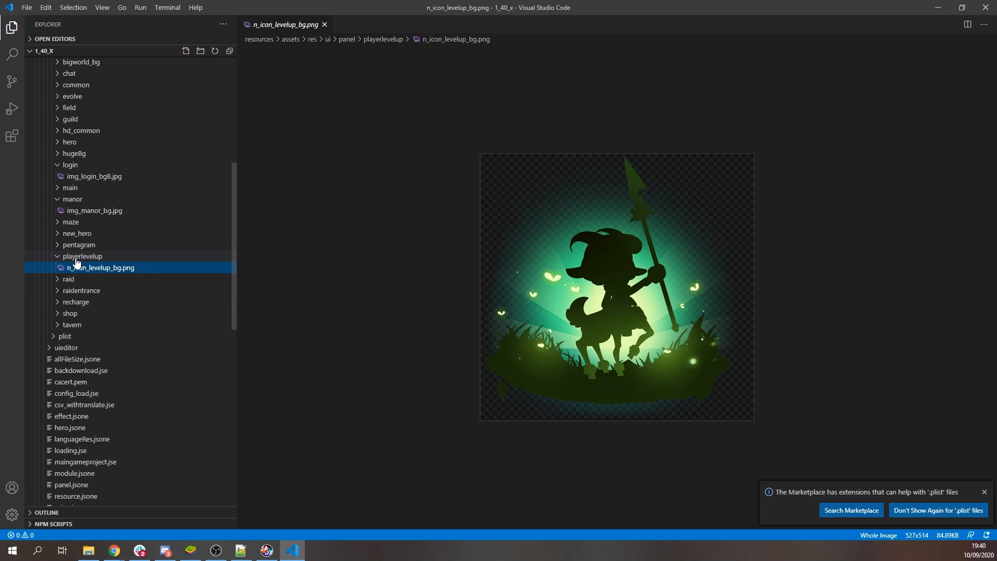
mouse_move(88, 272)
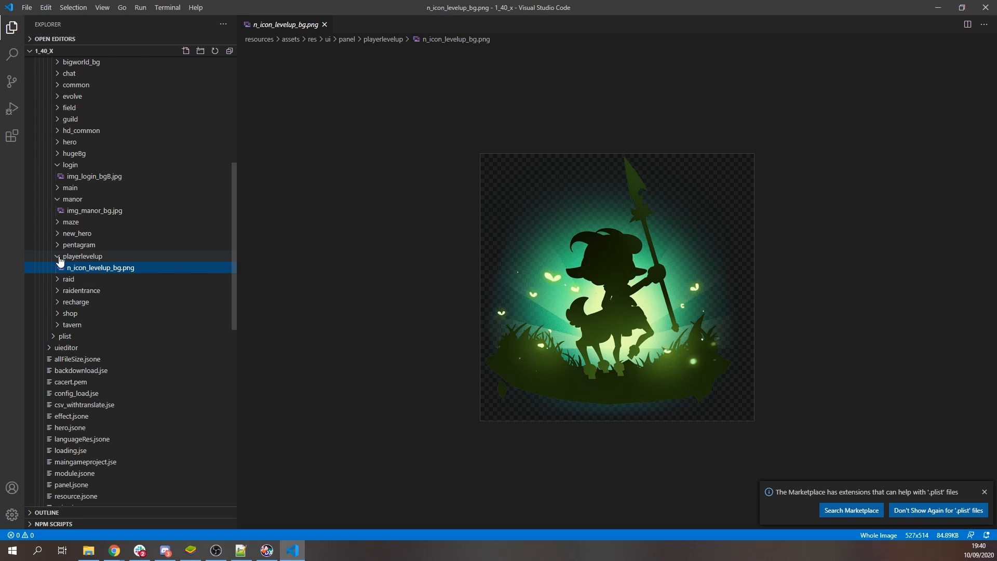
left_click(68, 267)
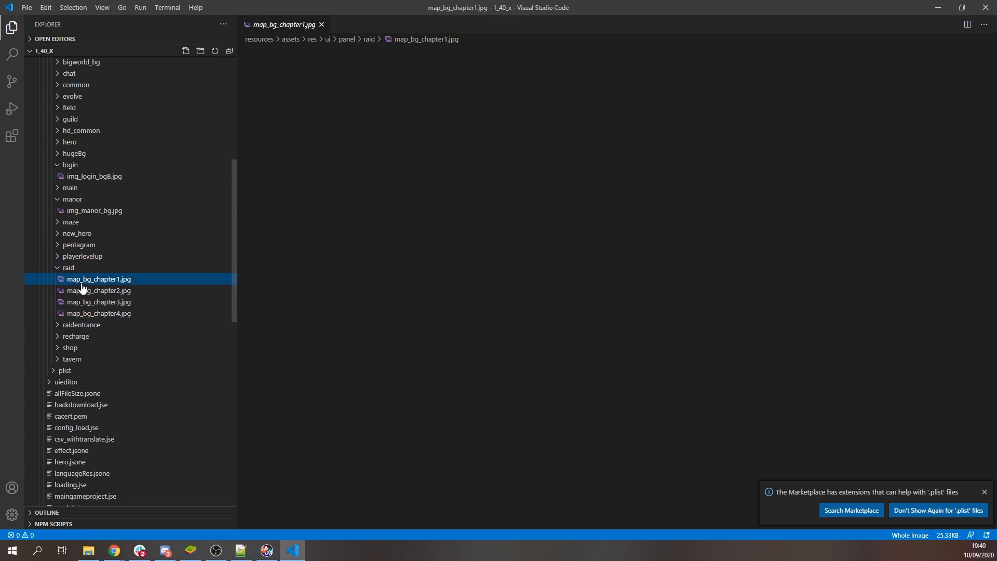
left_click(98, 301)
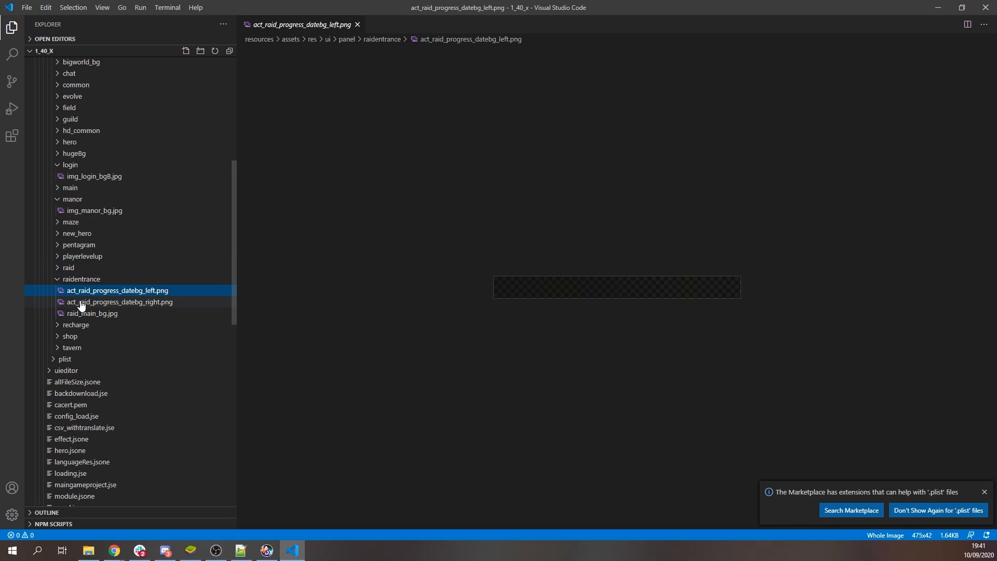
left_click(91, 313)
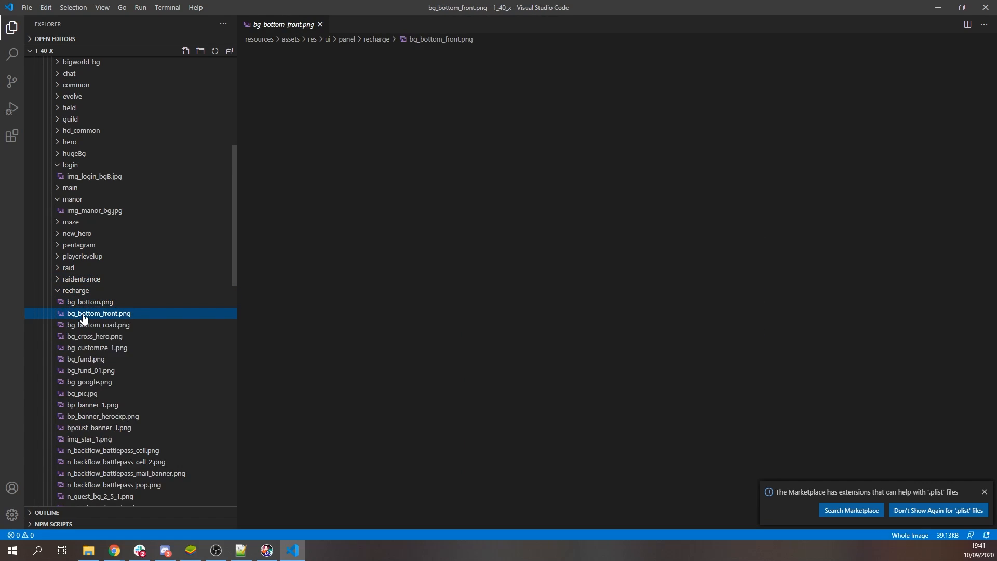
- Preview bg_bottom_road, bg_pic.jpg and n_backflow_battlepass_cell.png, then collapse recharge
left_click(99, 324)
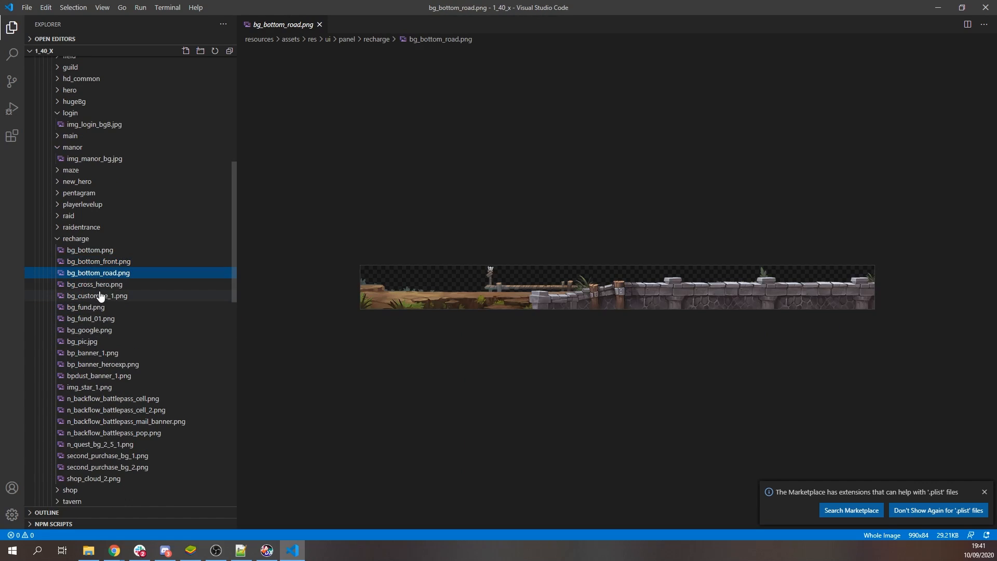
left_click(81, 340)
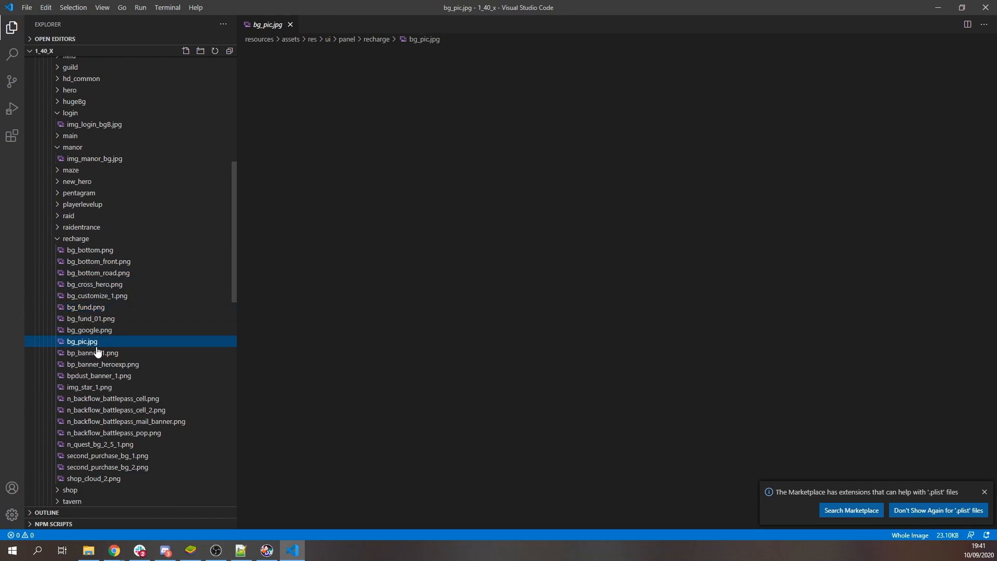
left_click(113, 398)
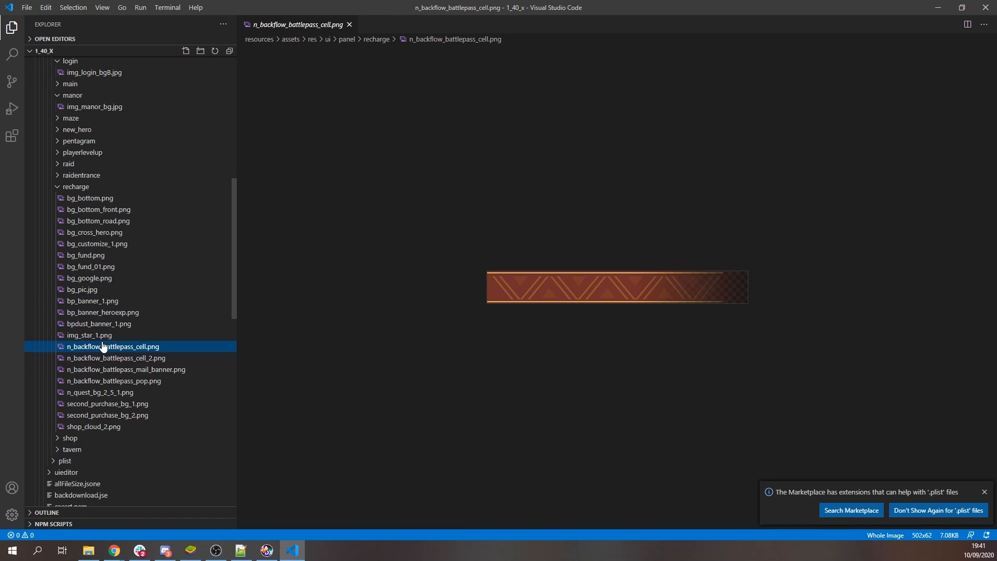
left_click(76, 186)
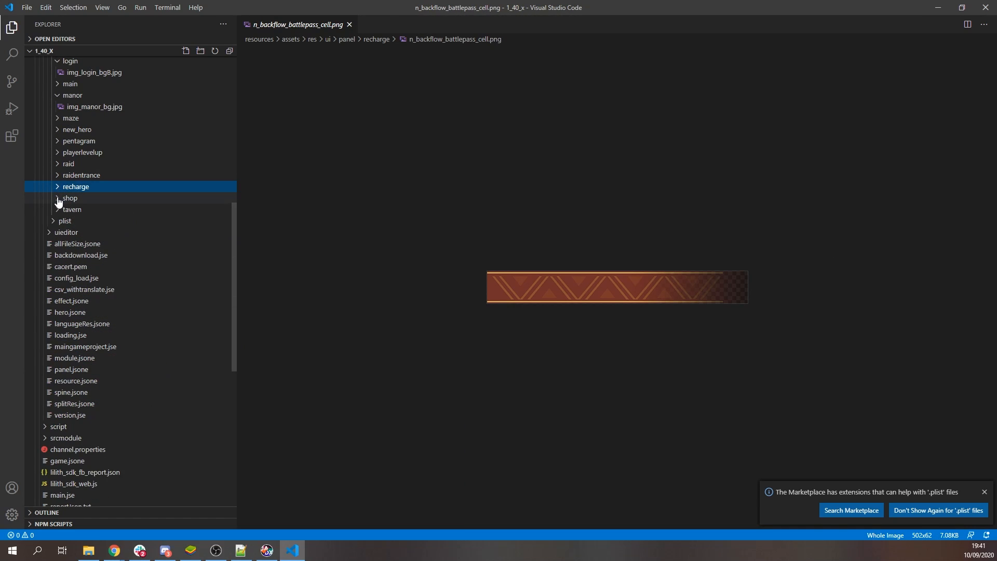
- Preview the tavern images: friend chest banner, undead chest banner, counter, then publady_light_bg.png
left_click(69, 197)
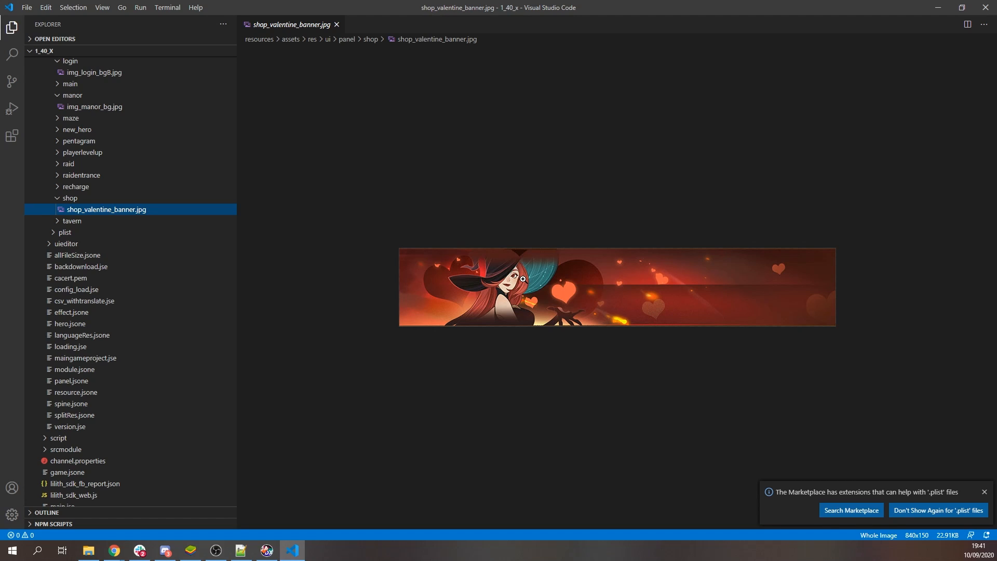
mouse_move(534, 292)
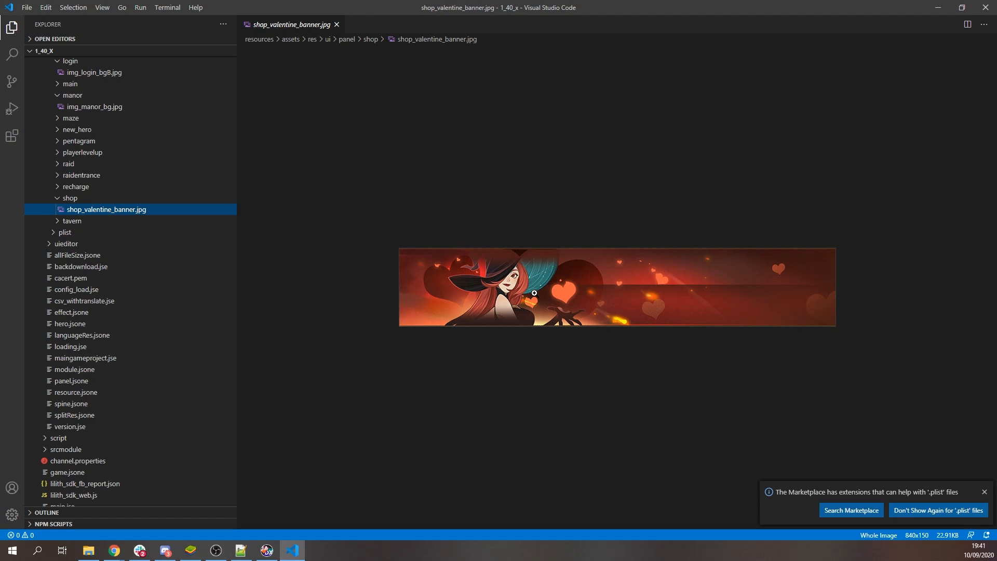
mouse_move(704, 305)
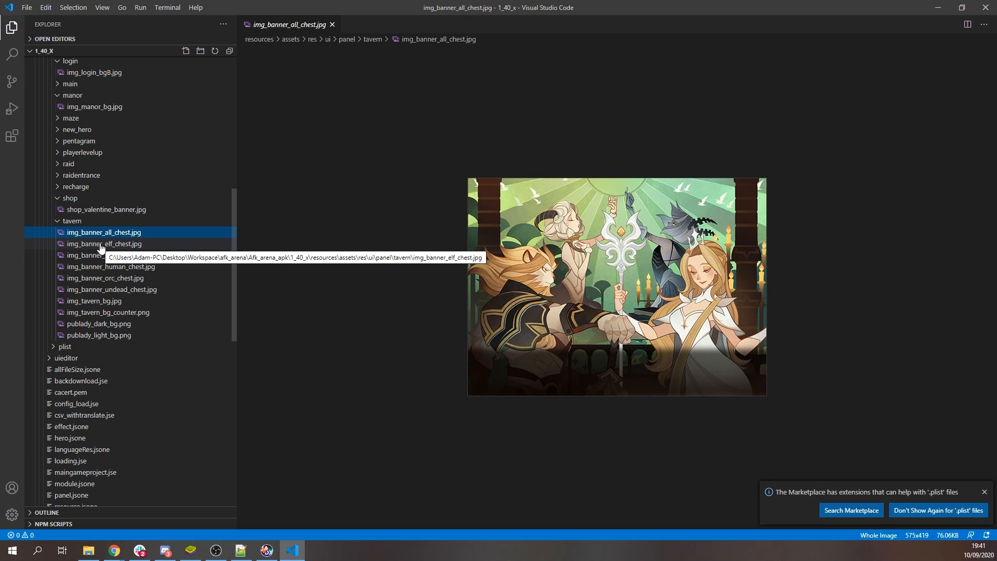
left_click(109, 255)
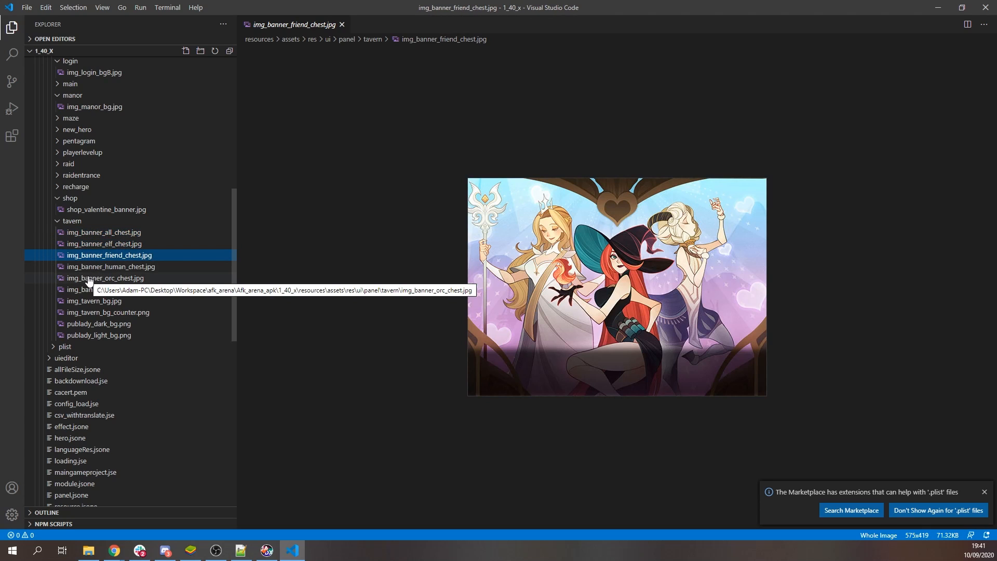
left_click(111, 289)
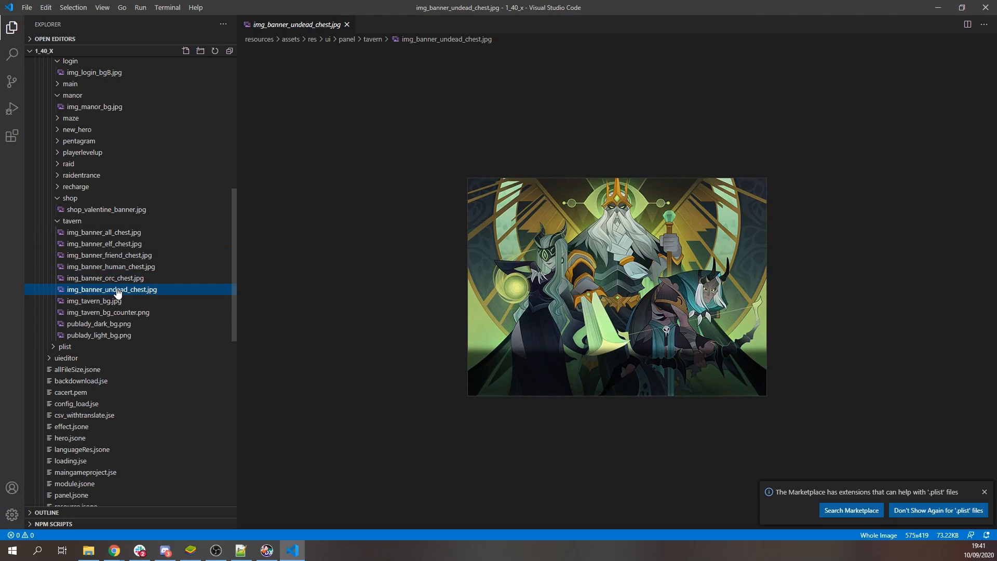
left_click(108, 312)
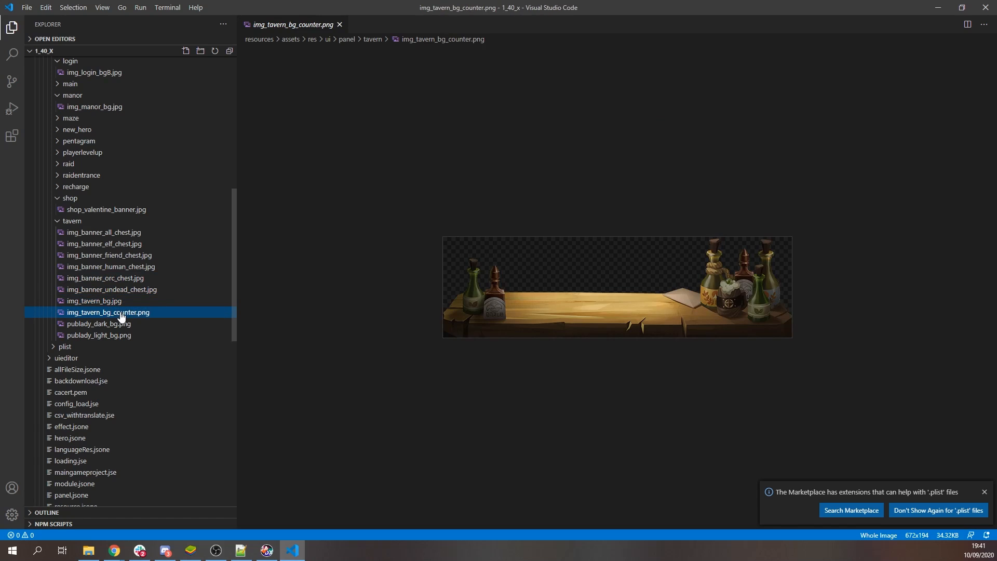
left_click(99, 335)
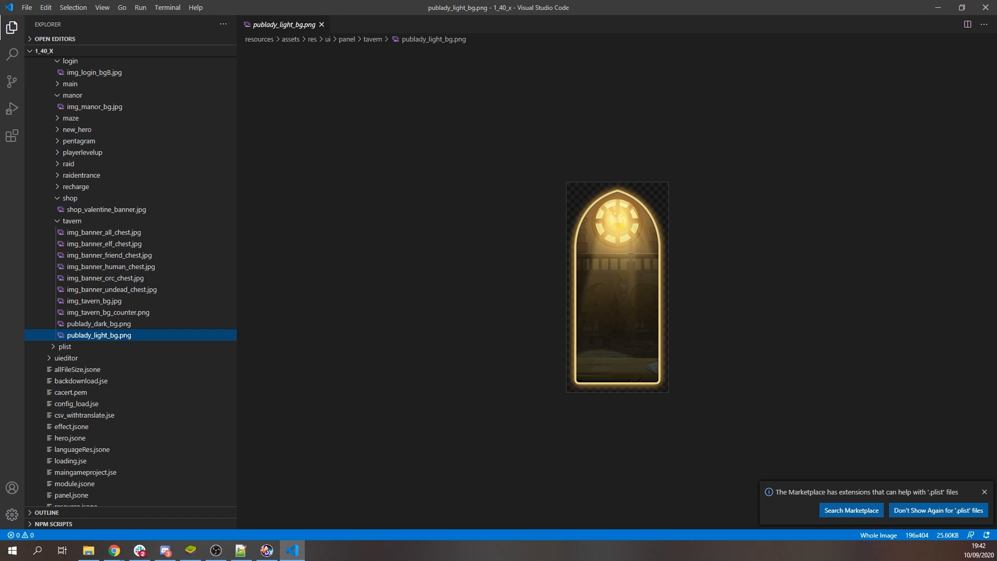
- Collapse assets, read AndroidManifest.xml and single out launcher class sh.lilithgame.hgame.AppActivity
left_click(70, 61)
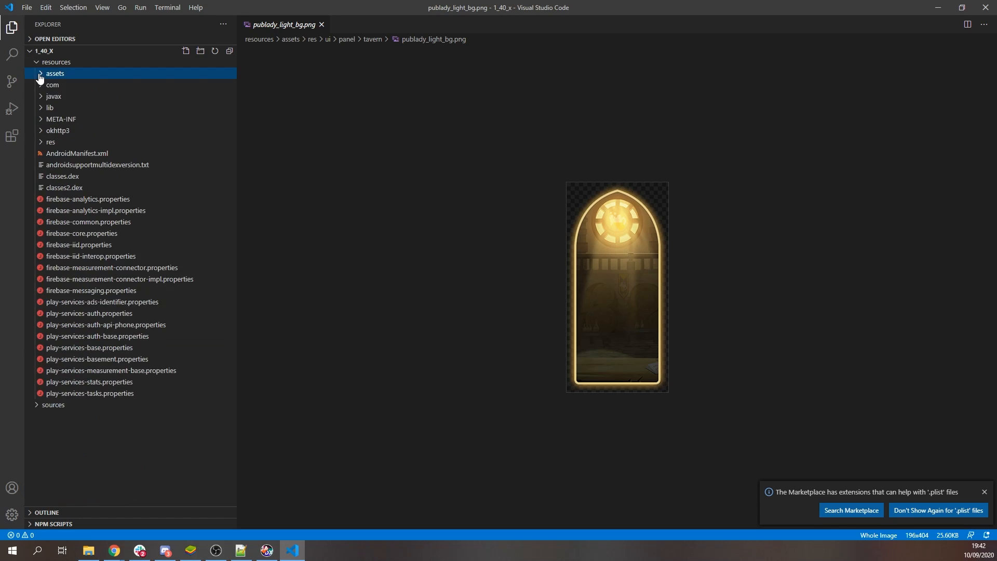
left_click(77, 154)
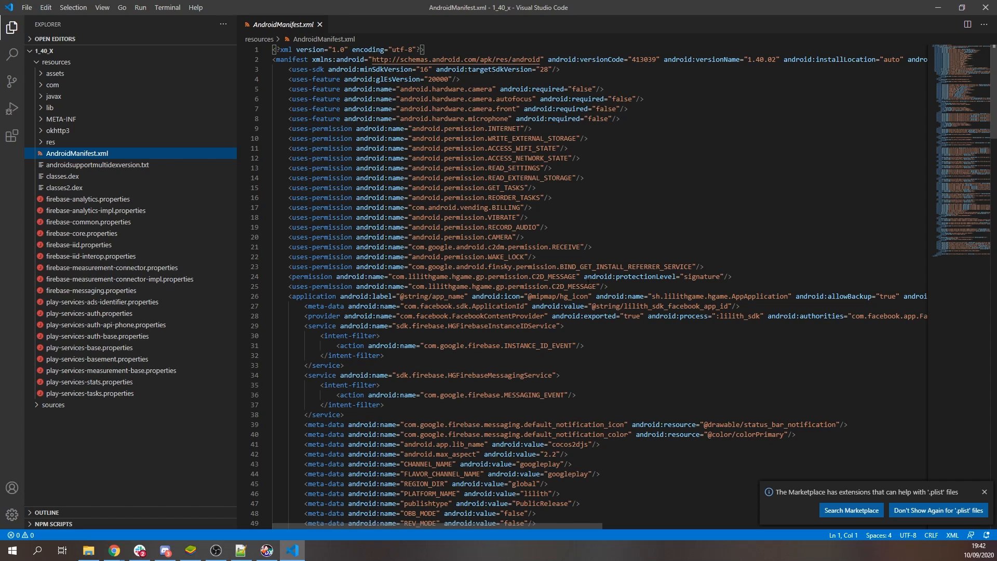
scroll("down", 3)
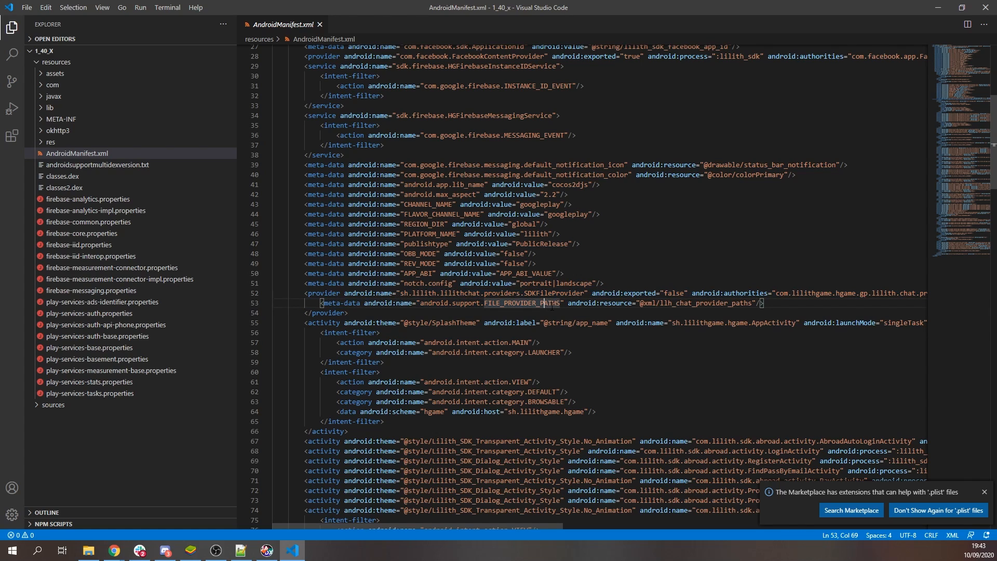
double_click(734, 322)
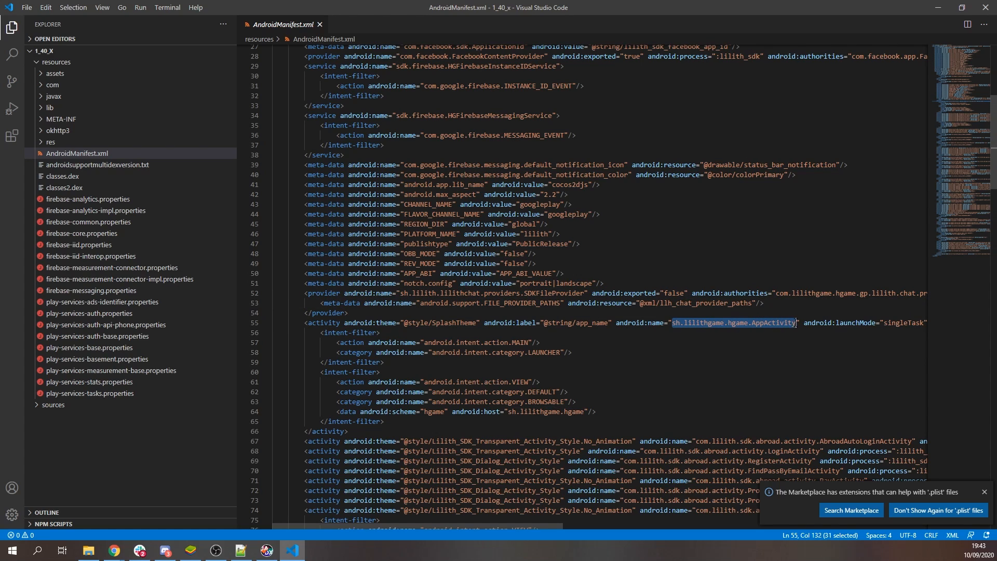
- Find AppActivity.java via 'appacti' and note that AppActivity extends Cocos2dxActivity
type("appacti")
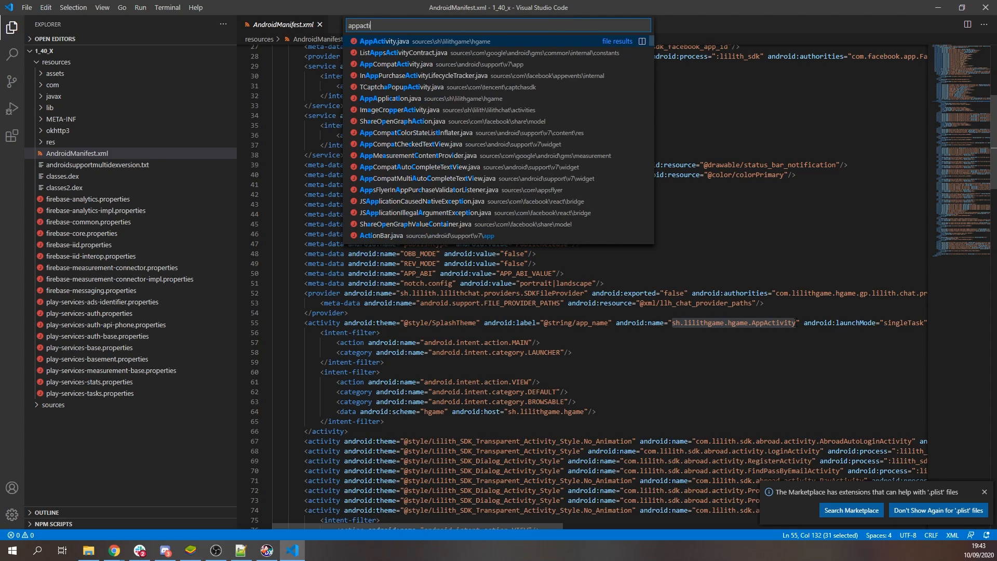
left_click(384, 41)
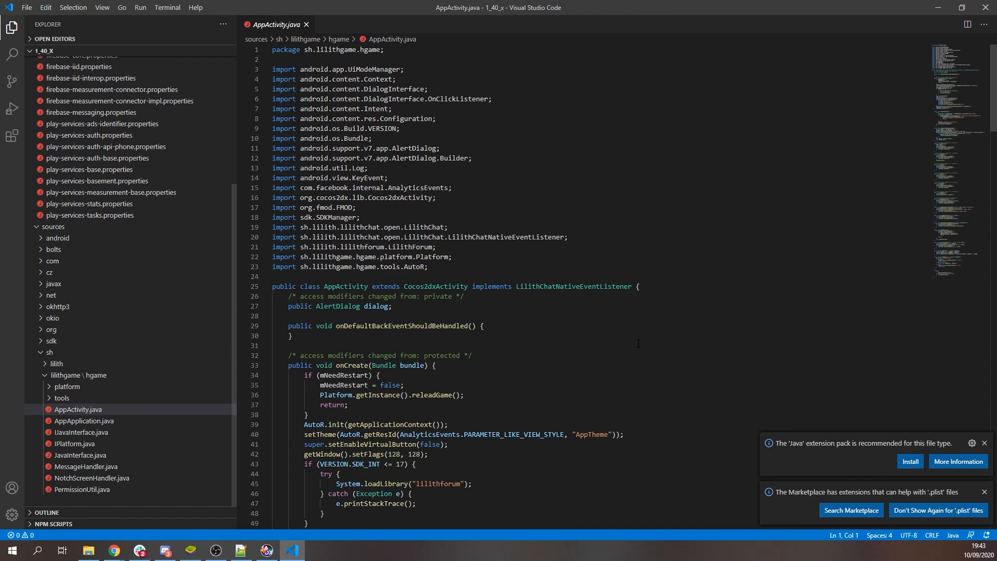
scroll("down", 3)
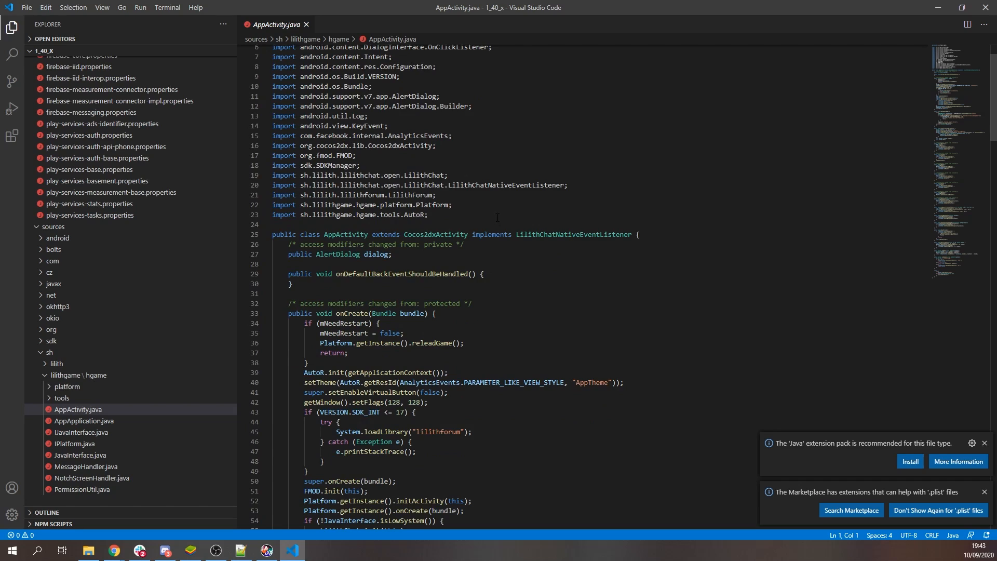
double_click(346, 208)
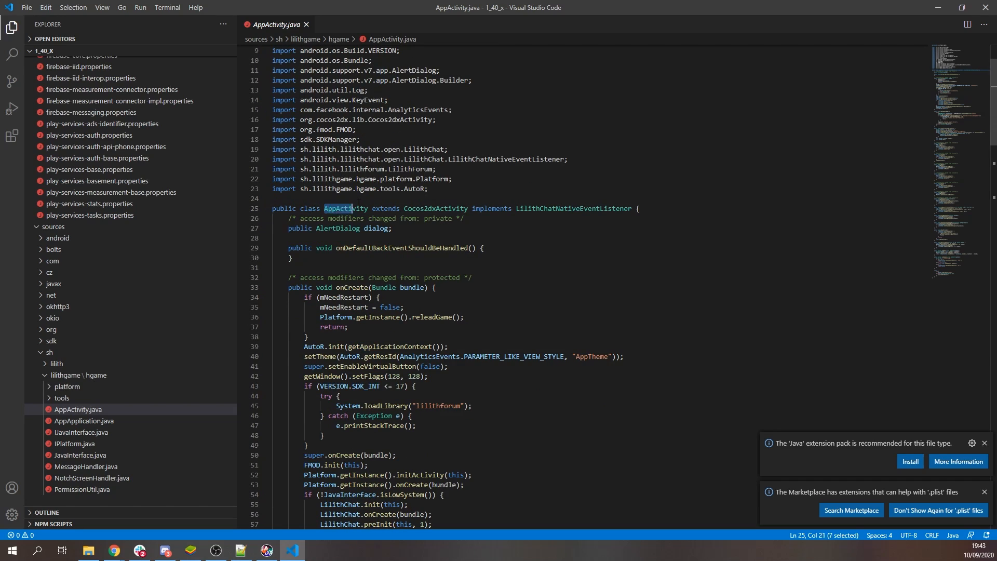
double_click(340, 207)
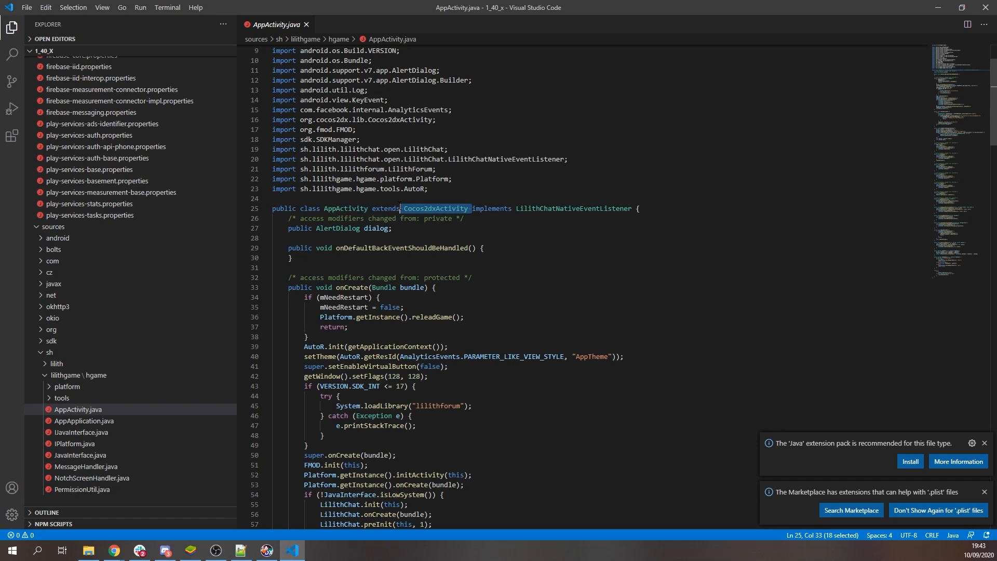
key("ctrl+p")
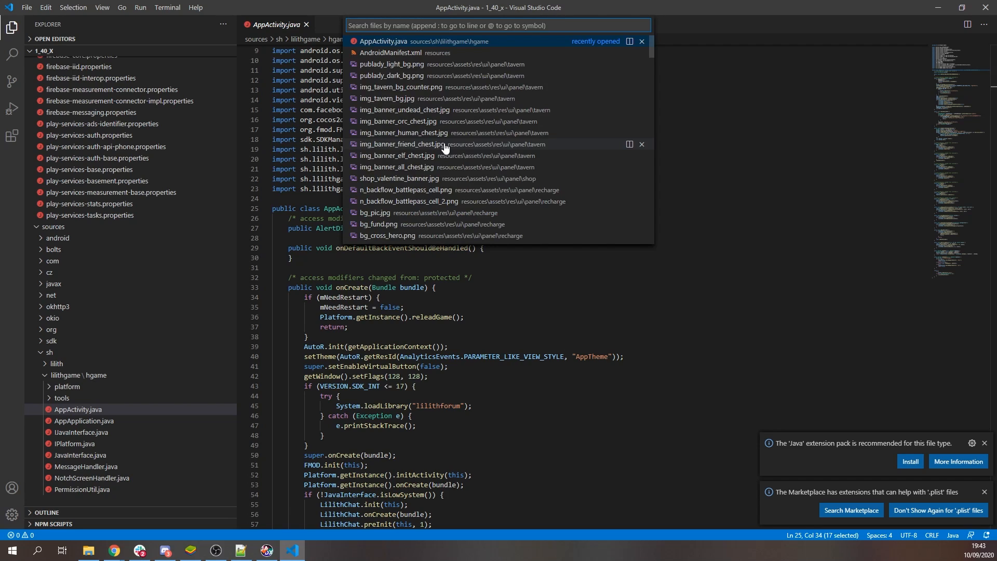
- Locate Cocos2dxActivity.java by name and read down to its init method calling isAndroidEmulator()
type("Cocos2dxActivity")
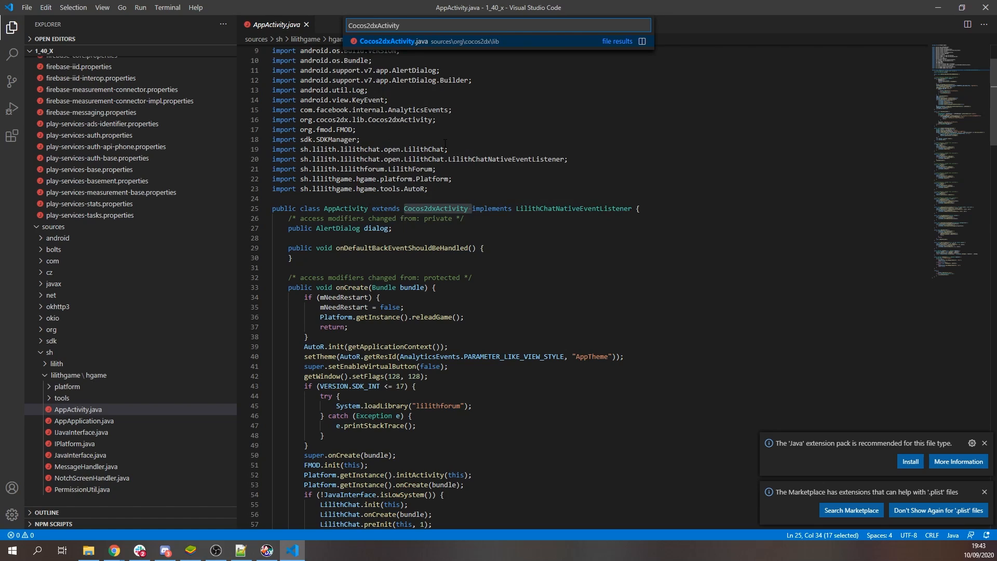
left_click(423, 41)
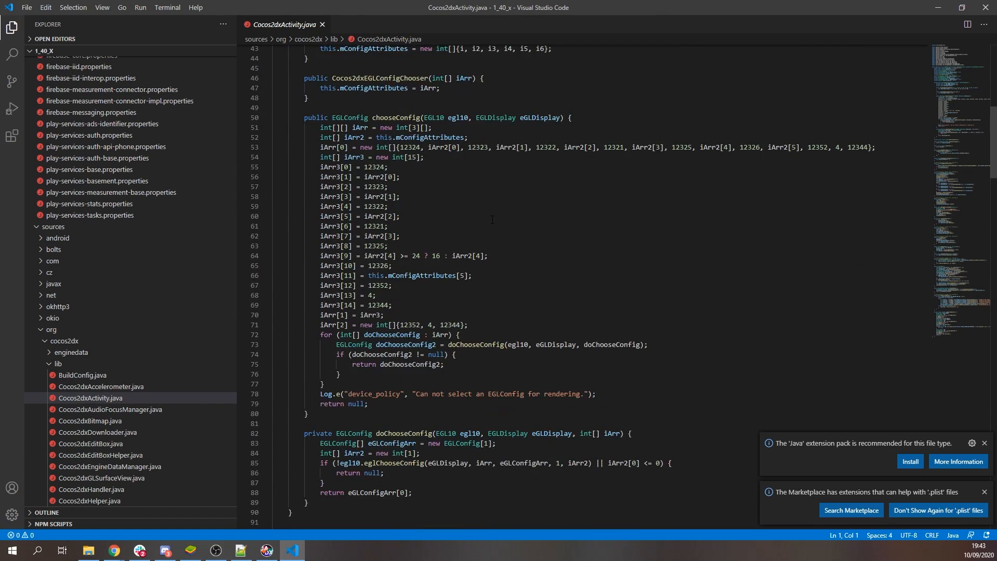
scroll("down", 3)
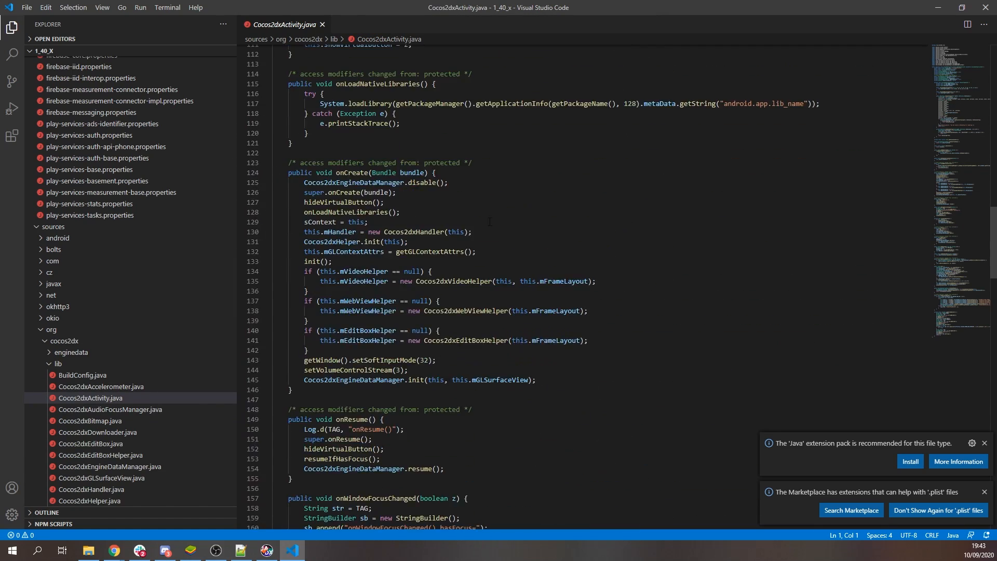
scroll("down", 3)
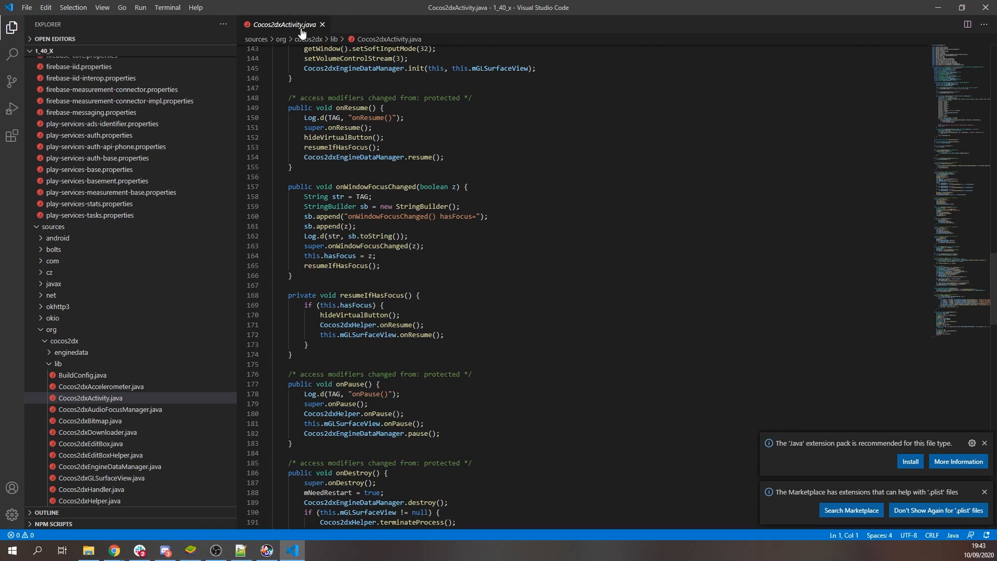
scroll("down", 3)
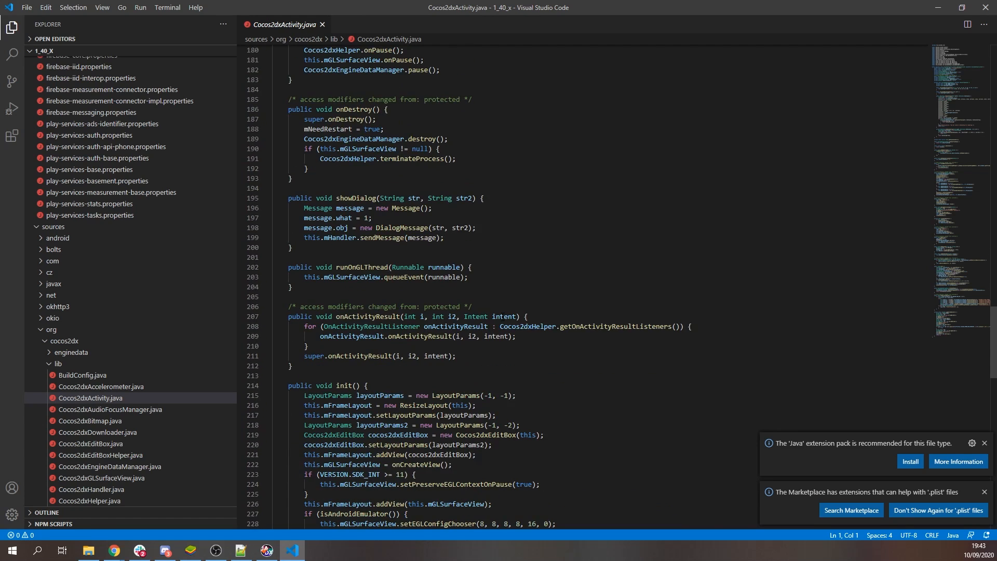
scroll("down", 3)
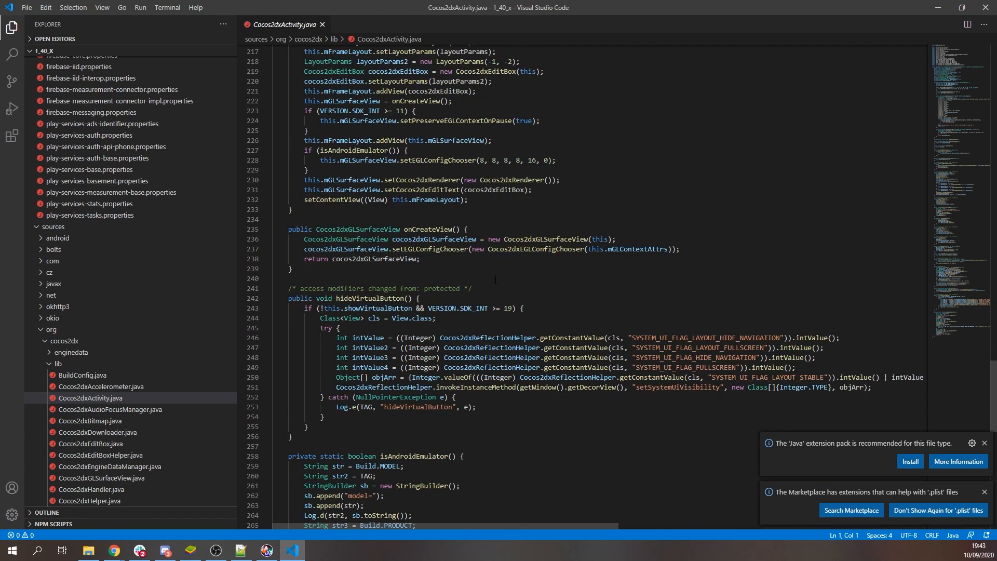
- Highlight the isAndroidEmulator method via Ctrl+F, then bring jadx-gui back to the front
key("Ctrl+f")
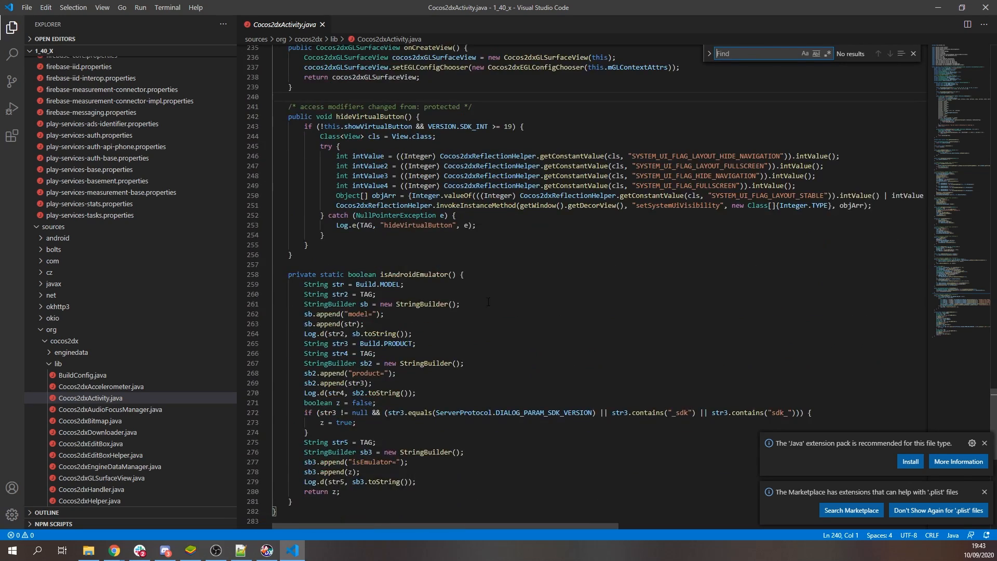
double_click(413, 274)
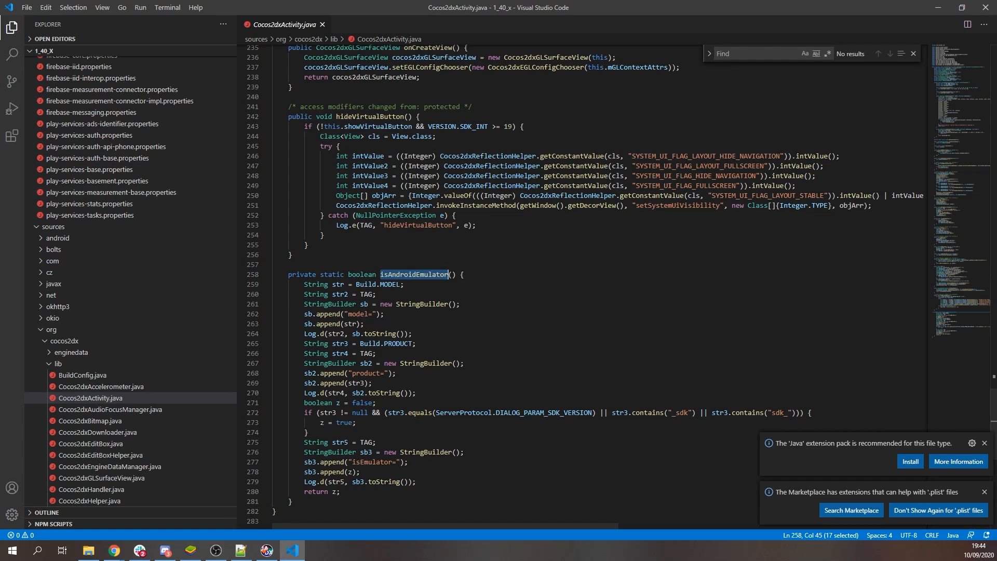
left_click(266, 550)
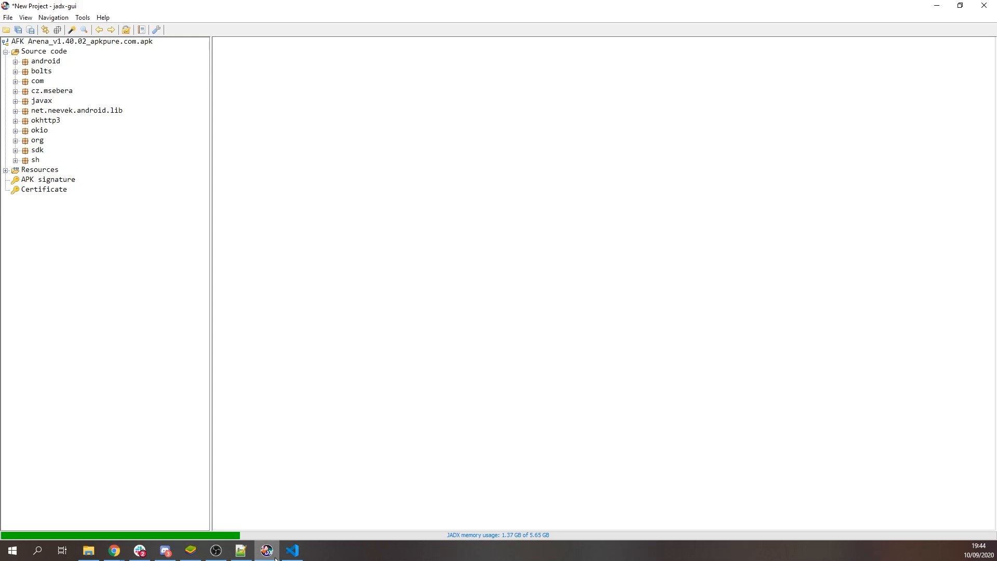